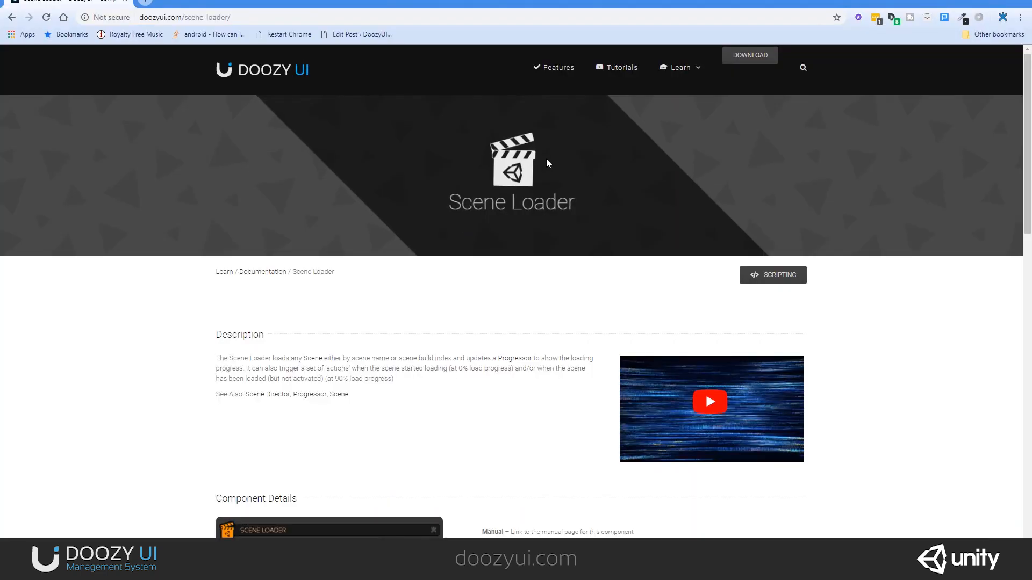
# - Scroll to Component Details and enlarge the Load Behavior diagram in the lightbox
pyautogui.scroll(-3)
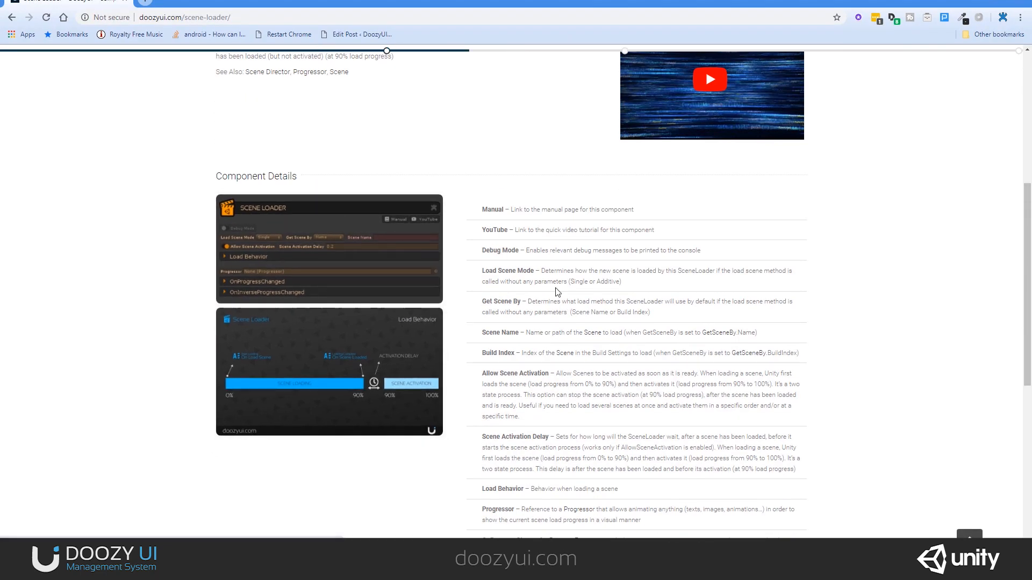
pyautogui.click(328, 372)
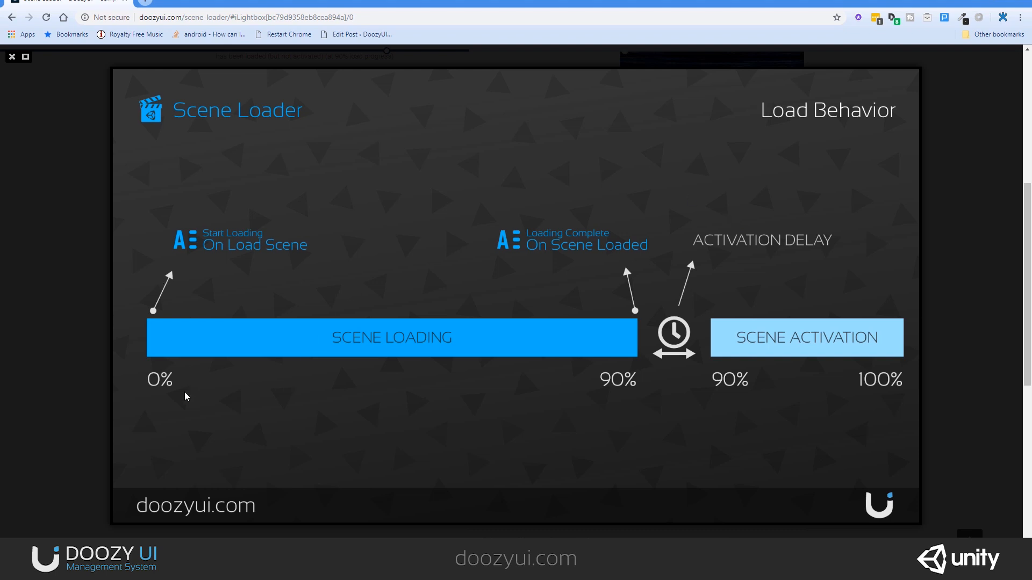
pyautogui.moveTo(164, 382)
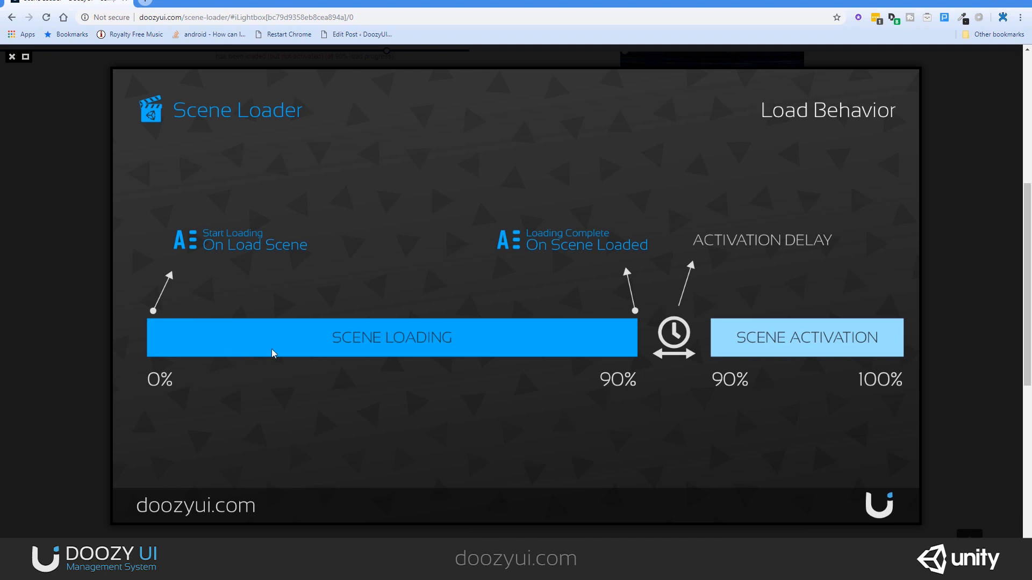
pyautogui.moveTo(618, 419)
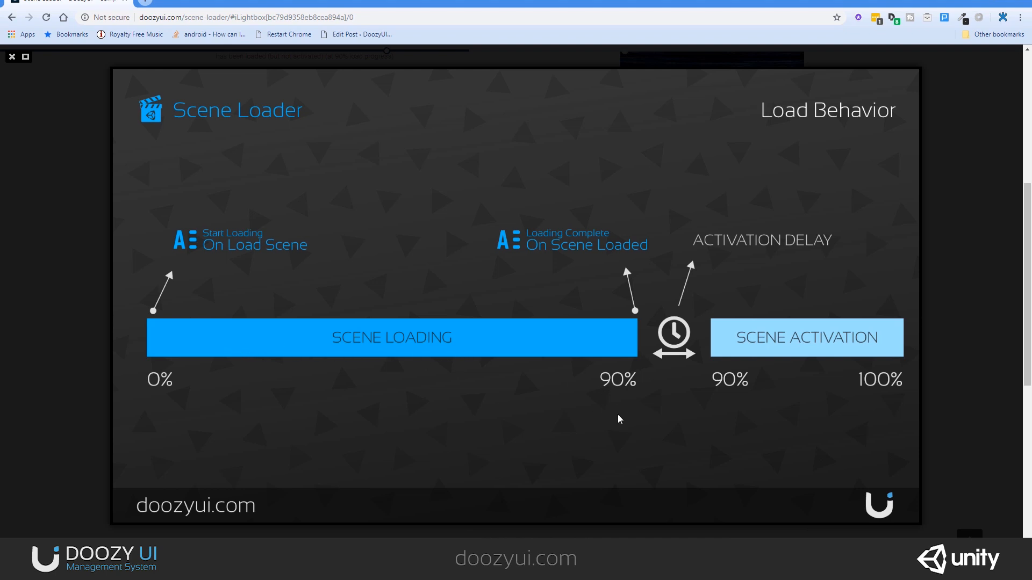
pyautogui.moveTo(907, 388)
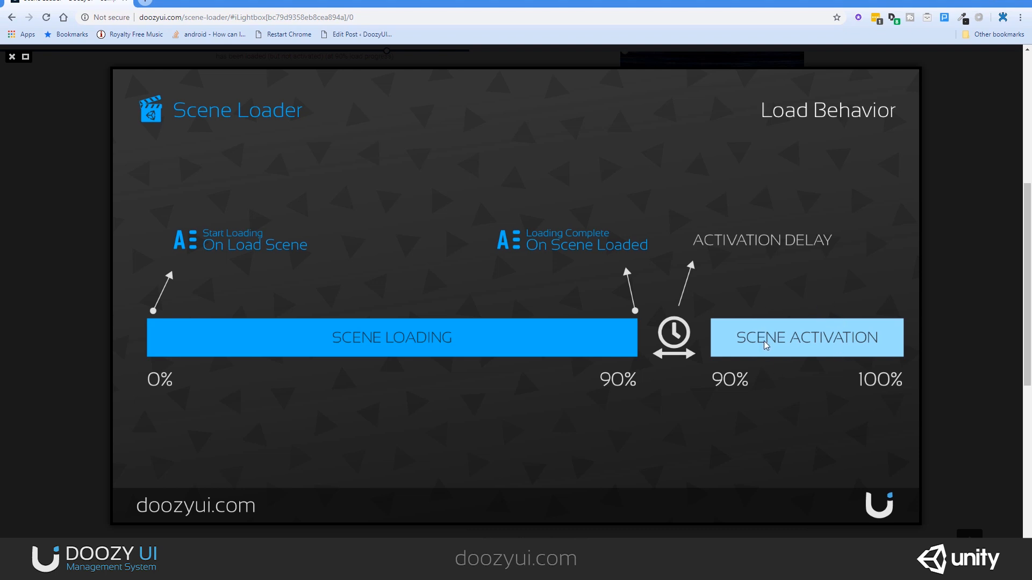
pyautogui.moveTo(445, 282)
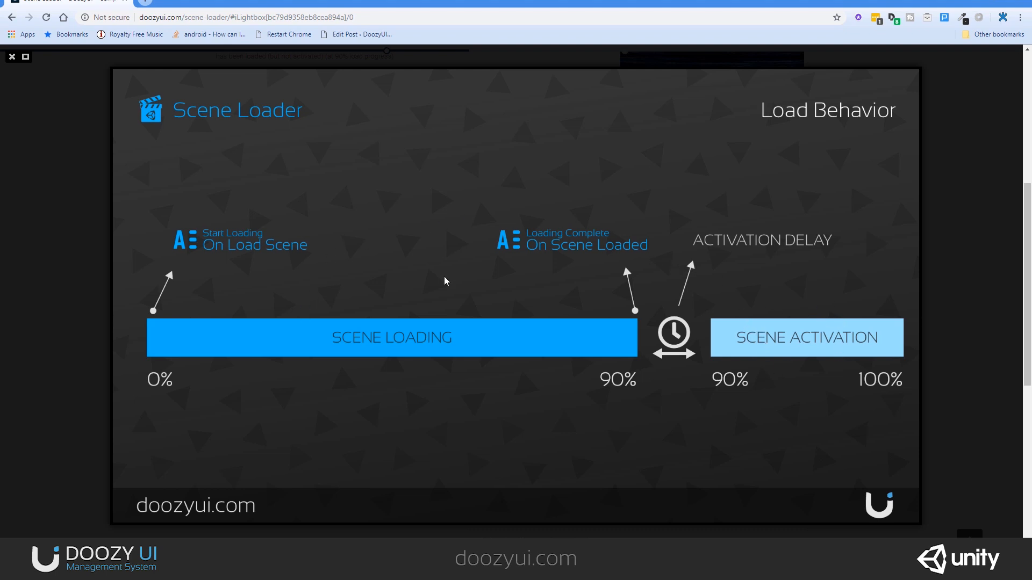
pyautogui.moveTo(351, 367)
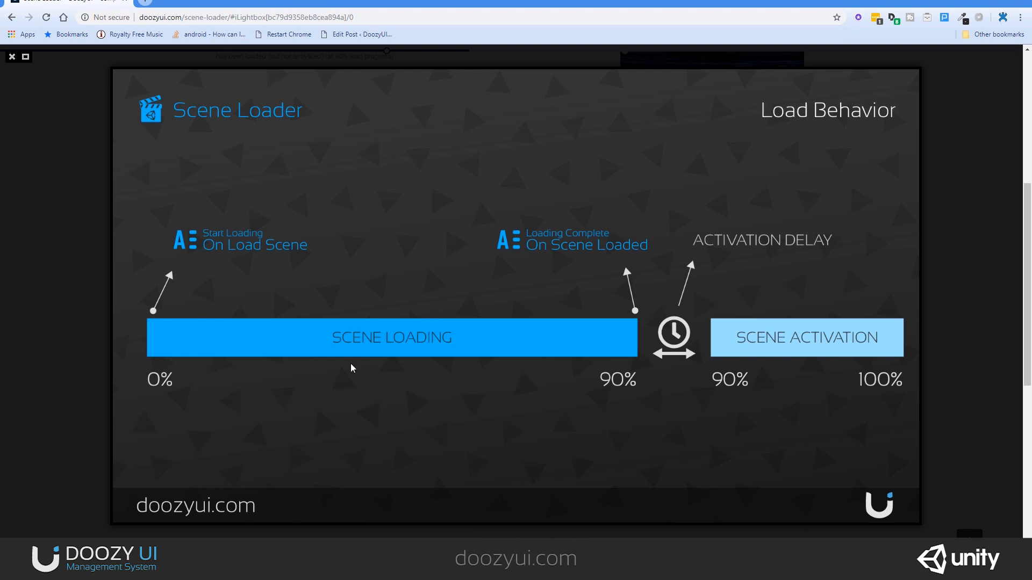
pyautogui.moveTo(184, 293)
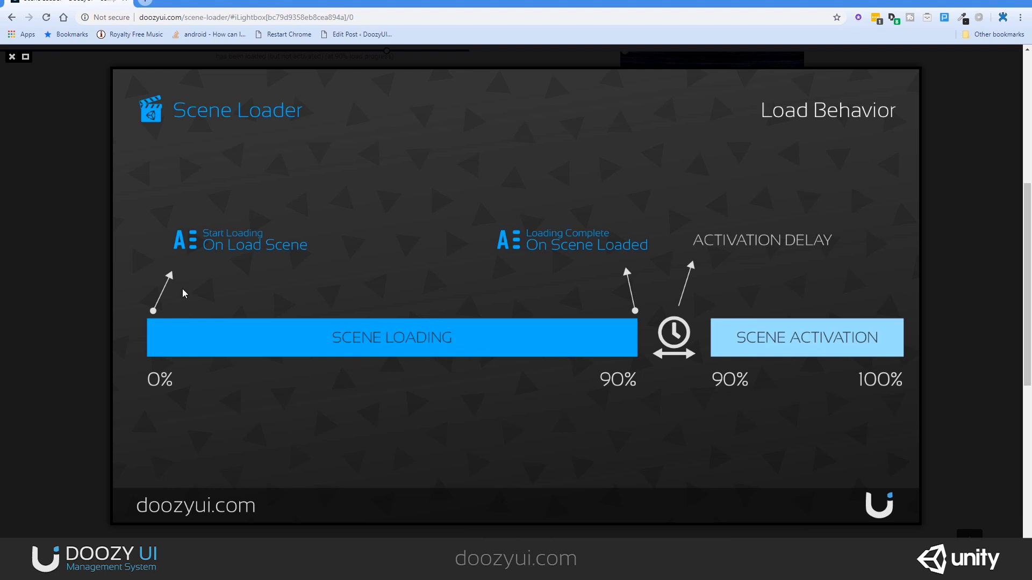
pyautogui.moveTo(615, 388)
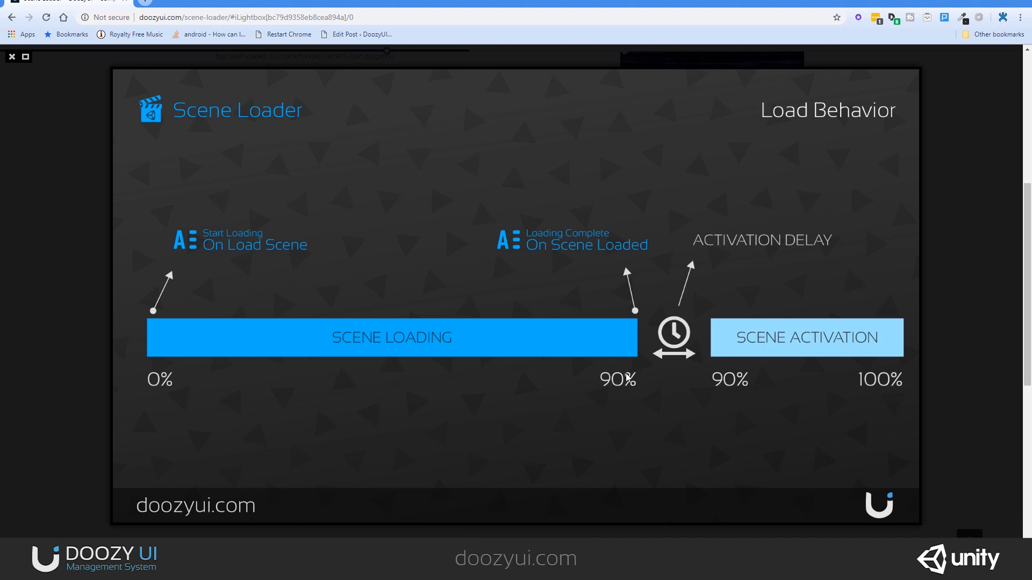
pyautogui.moveTo(653, 370)
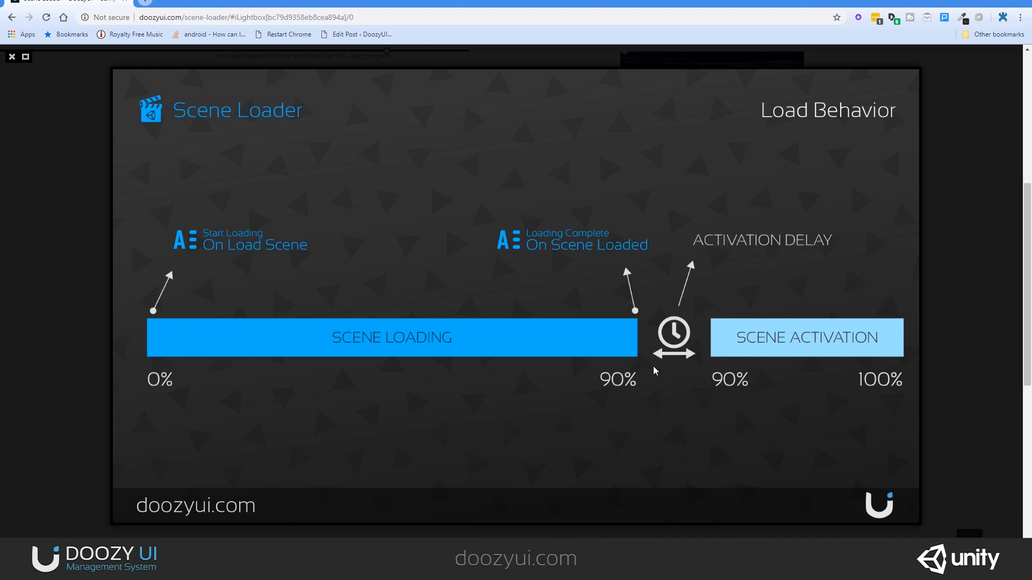
pyautogui.moveTo(839, 383)
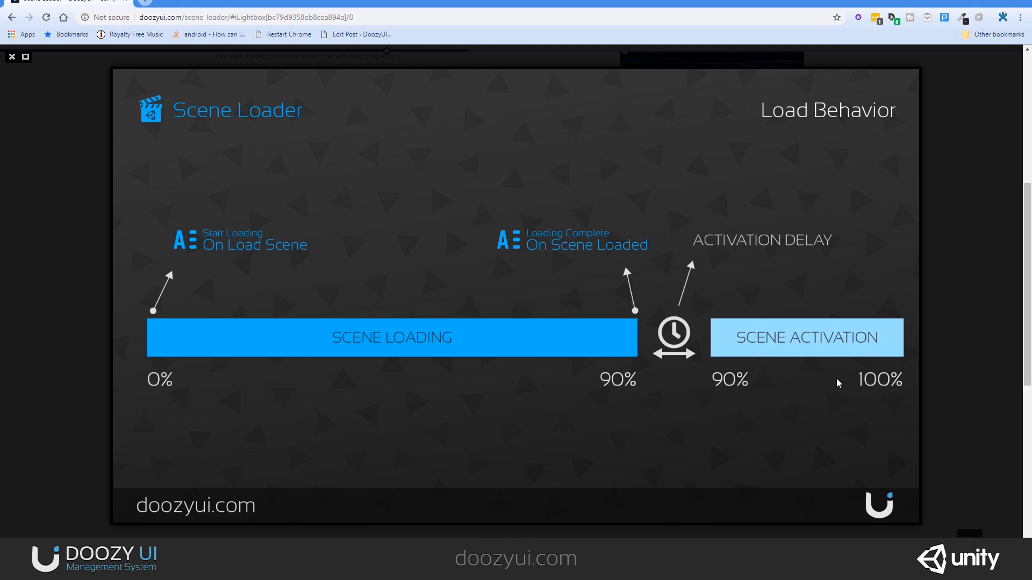
pyautogui.moveTo(770, 222)
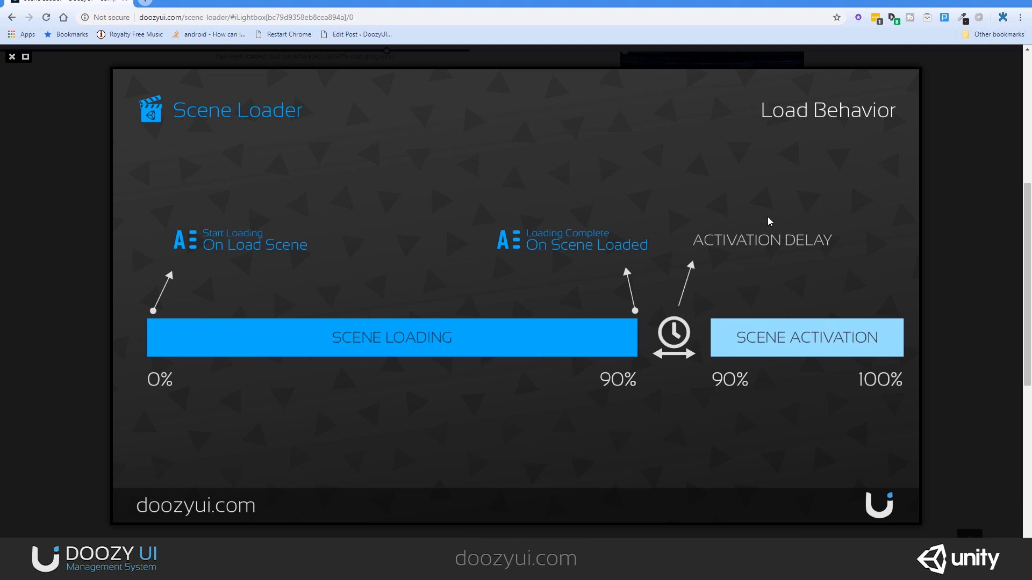
pyautogui.moveTo(811, 205)
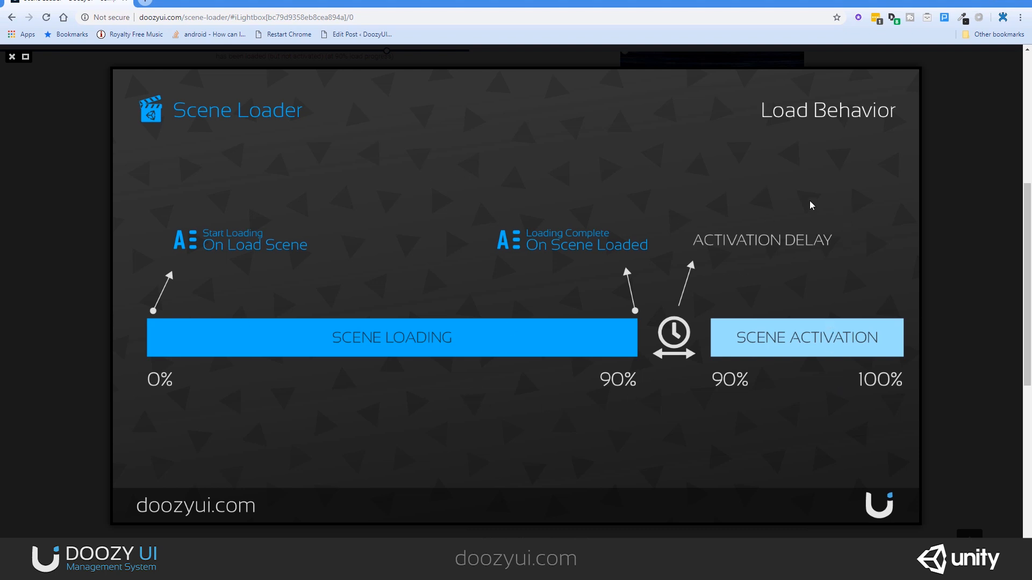
pyautogui.moveTo(843, 246)
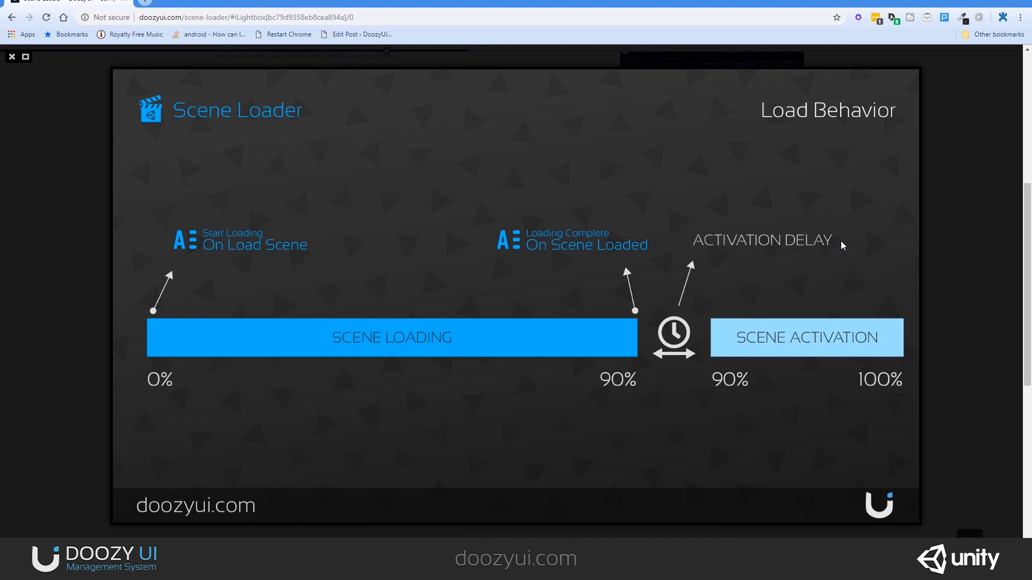
pyautogui.moveTo(481, 67)
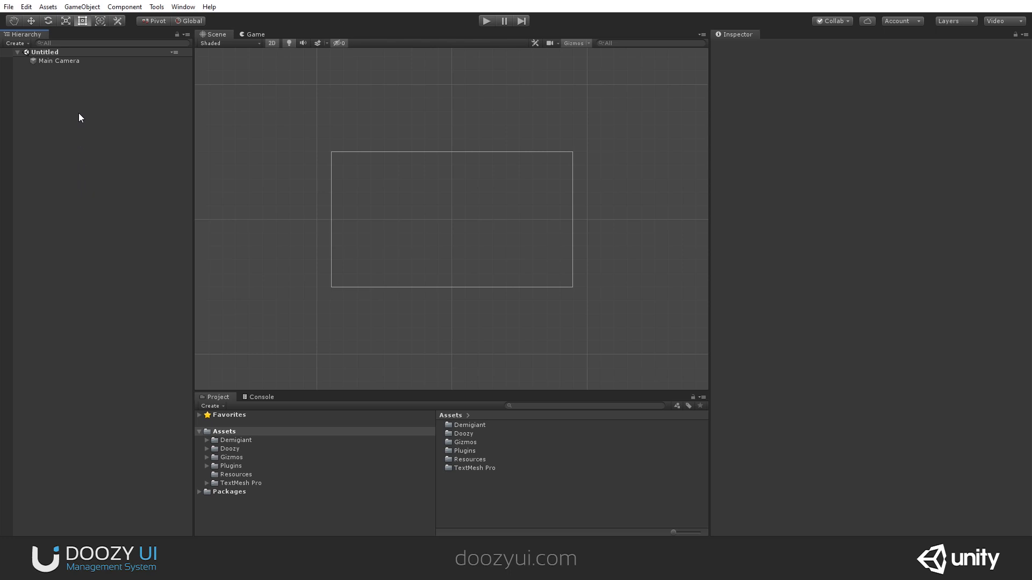
# - Create a Scene Loader object from the Hierarchy's Doozy > SceneManagement menu
pyautogui.rightClick(79, 117)
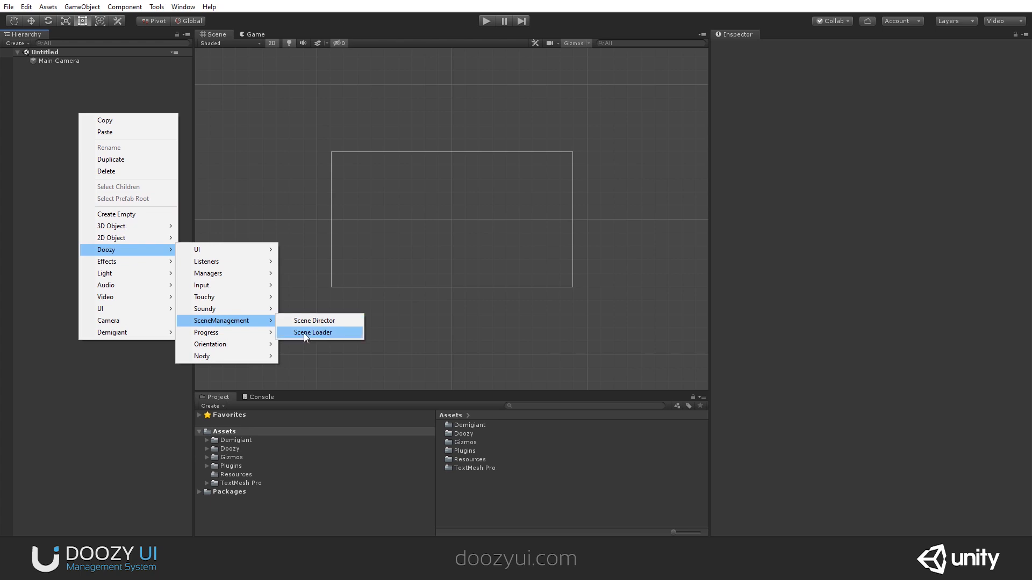
pyautogui.click(312, 332)
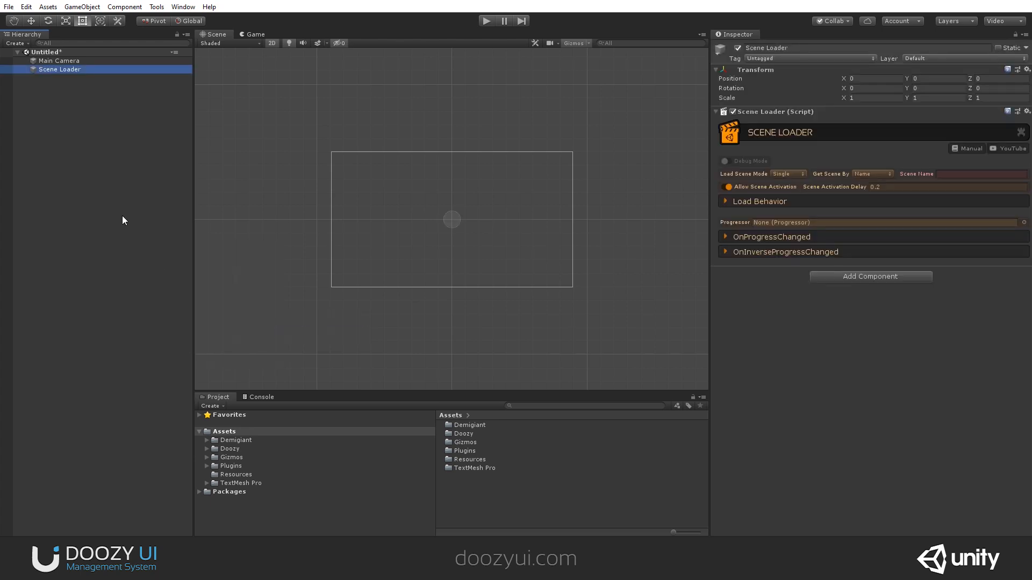
pyautogui.moveTo(706, 351)
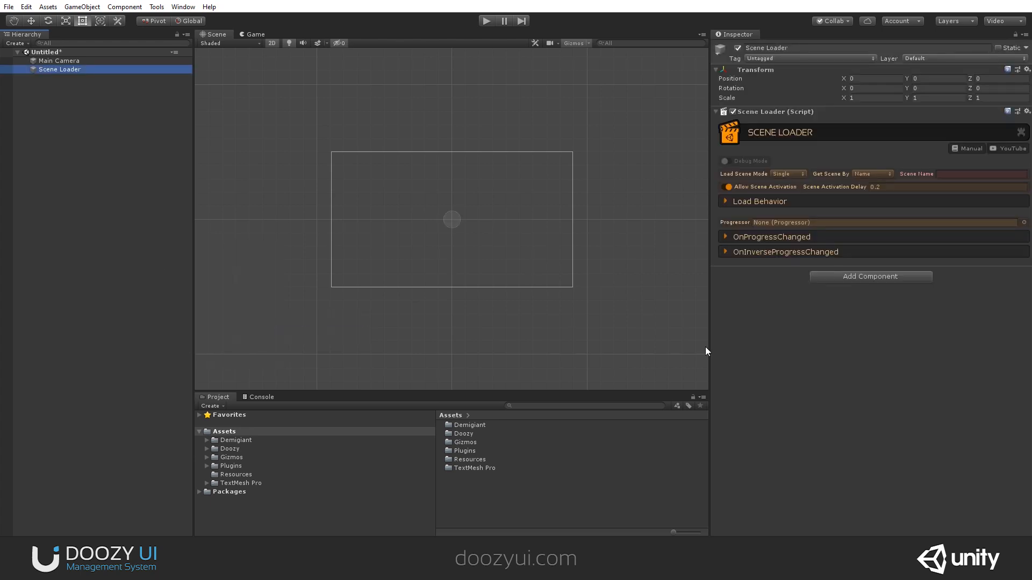
pyautogui.click(725, 161)
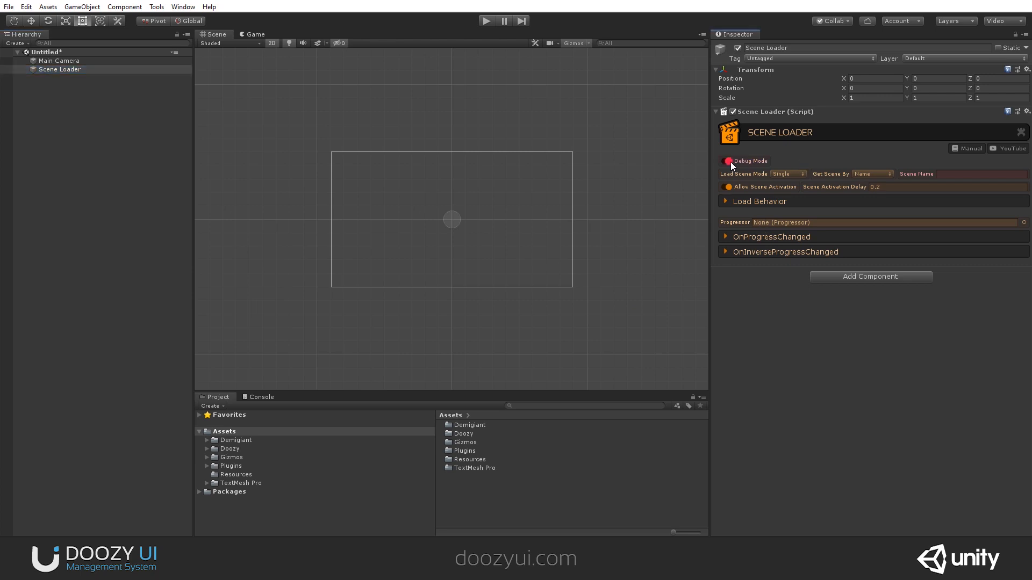
pyautogui.click(723, 161)
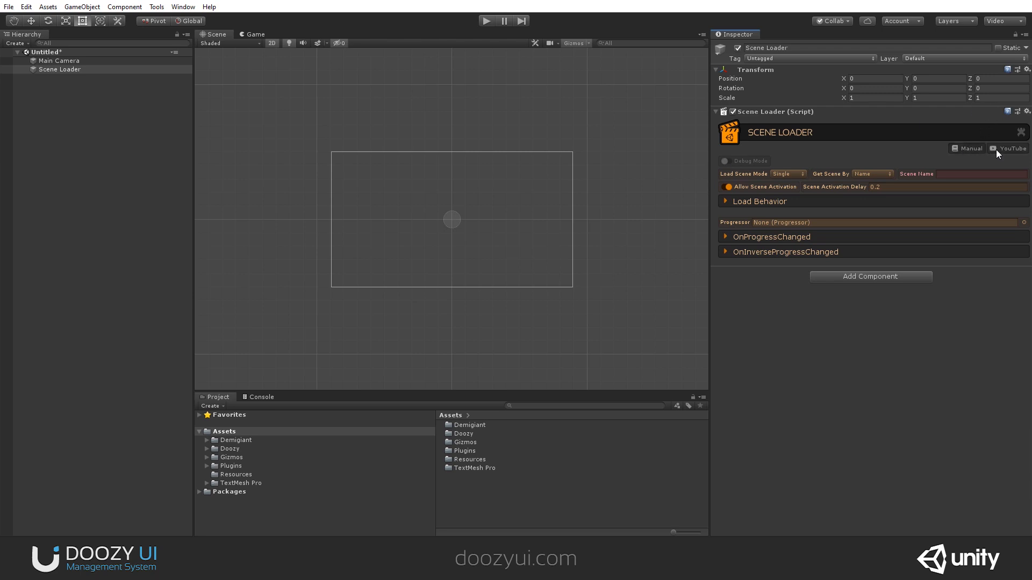
pyautogui.moveTo(782, 182)
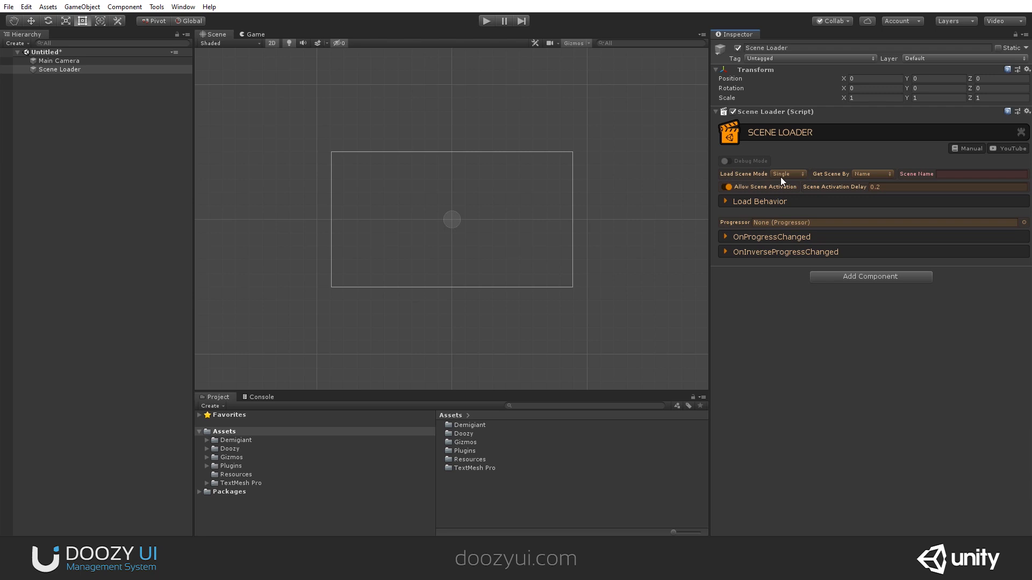
pyautogui.click(787, 173)
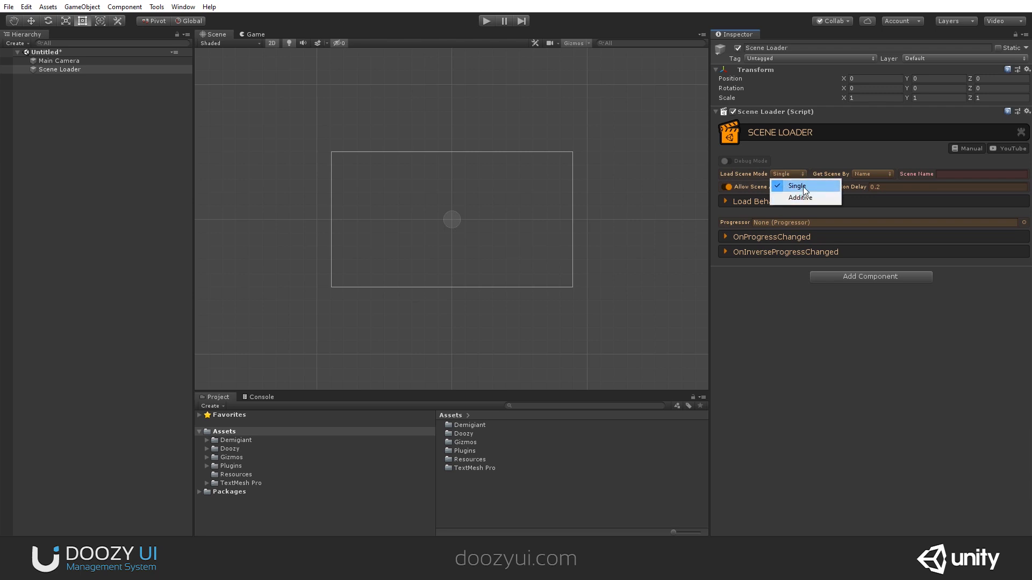
pyautogui.click(796, 185)
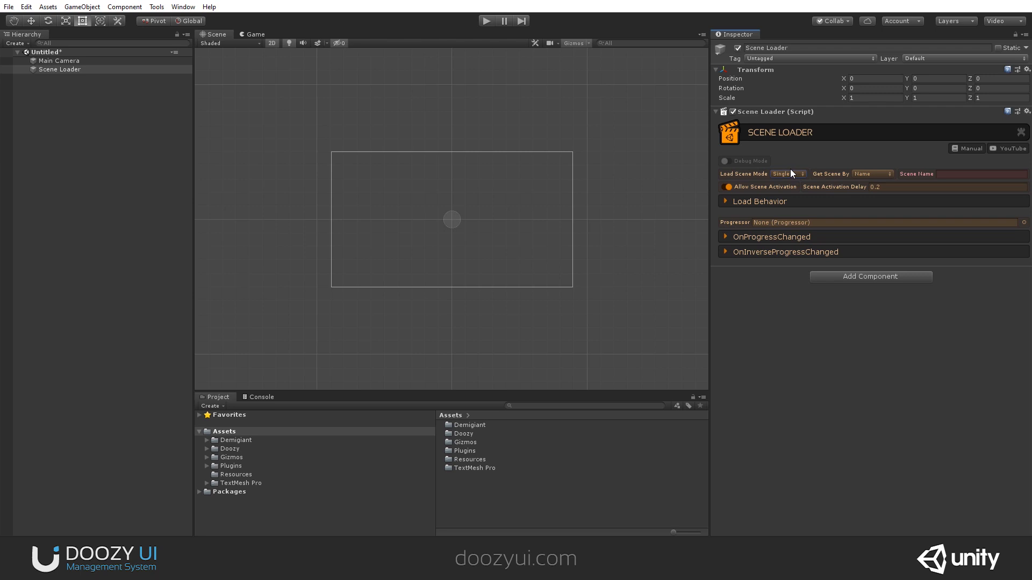
pyautogui.click(787, 174)
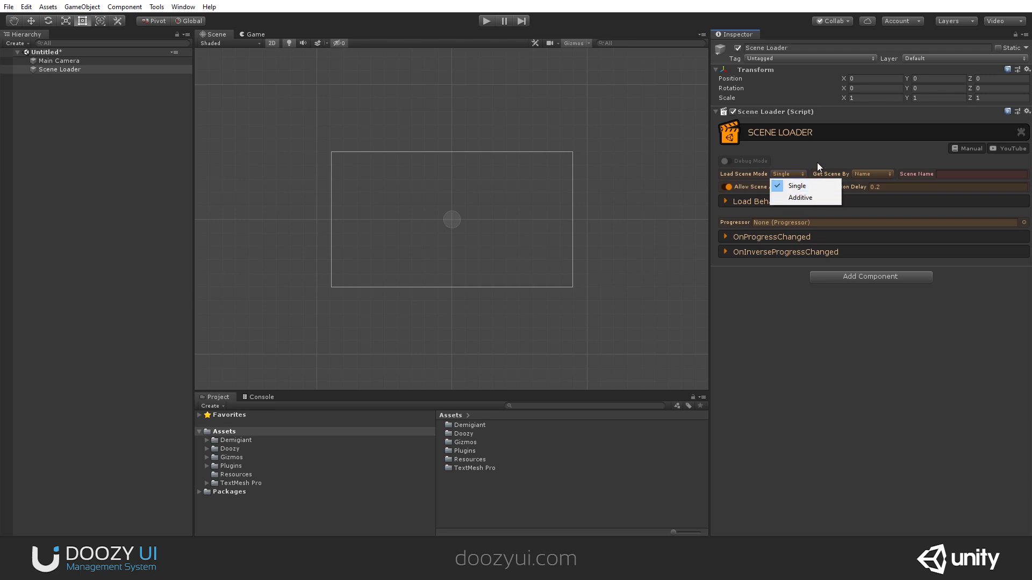
pyautogui.click(870, 174)
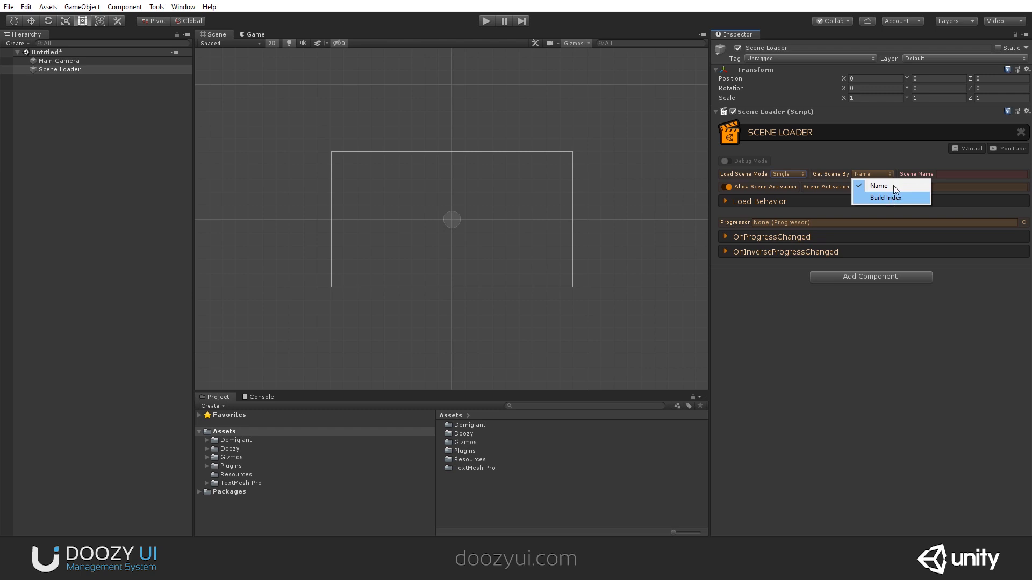
pyautogui.click(878, 185)
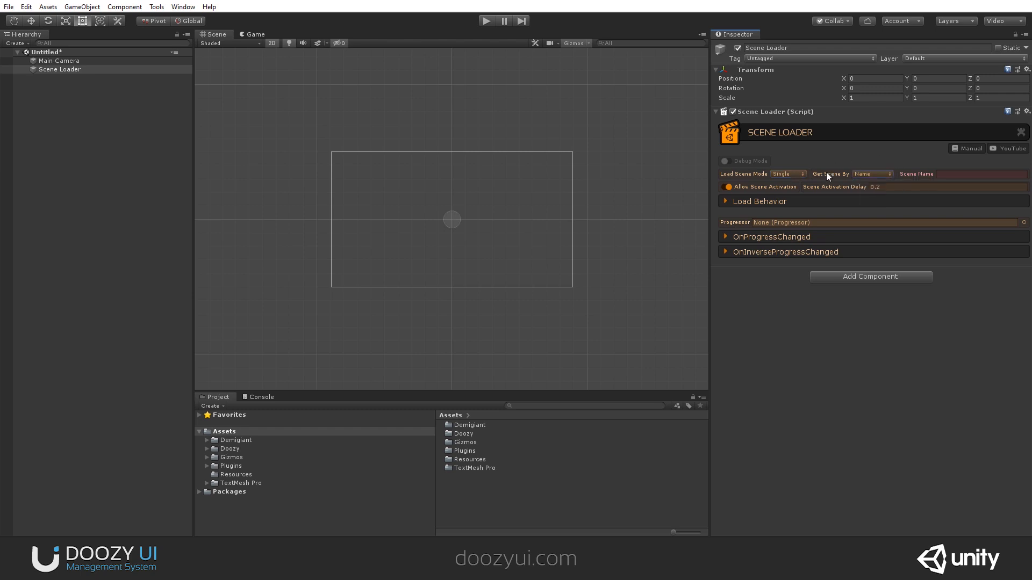
pyautogui.click(870, 174)
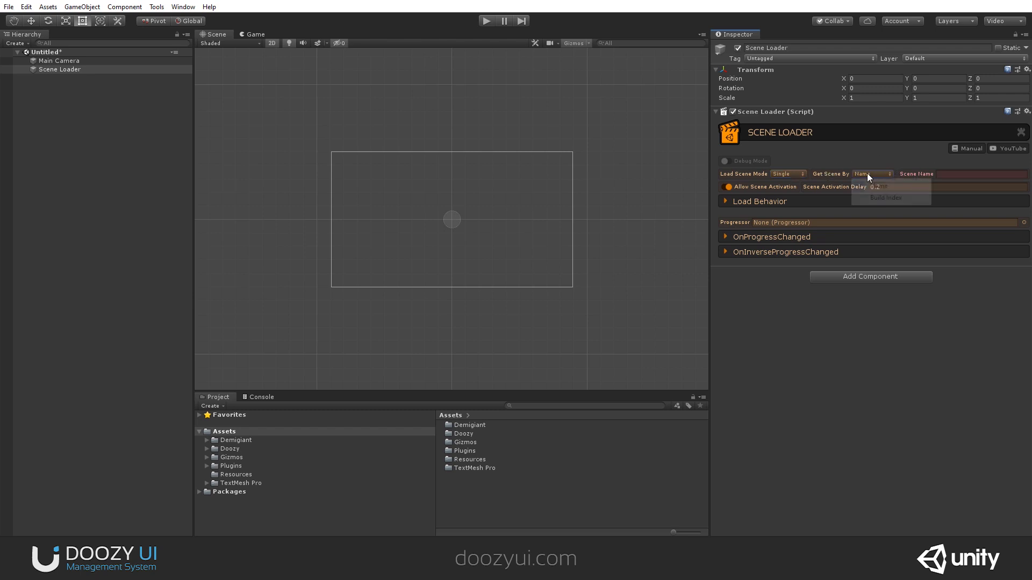
pyautogui.click(879, 186)
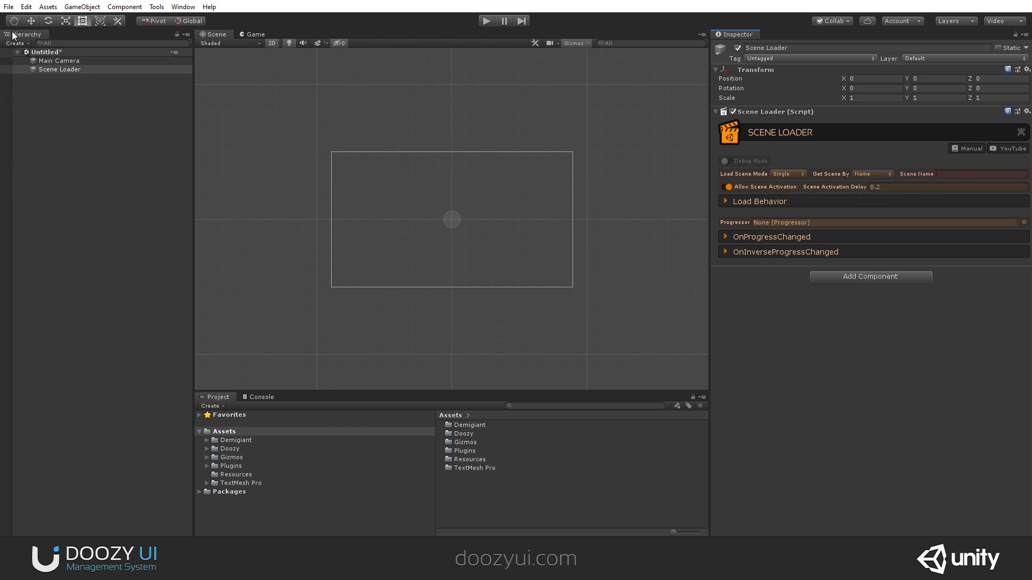
# - Open the Build Settings window from the File menu
pyautogui.click(8, 6)
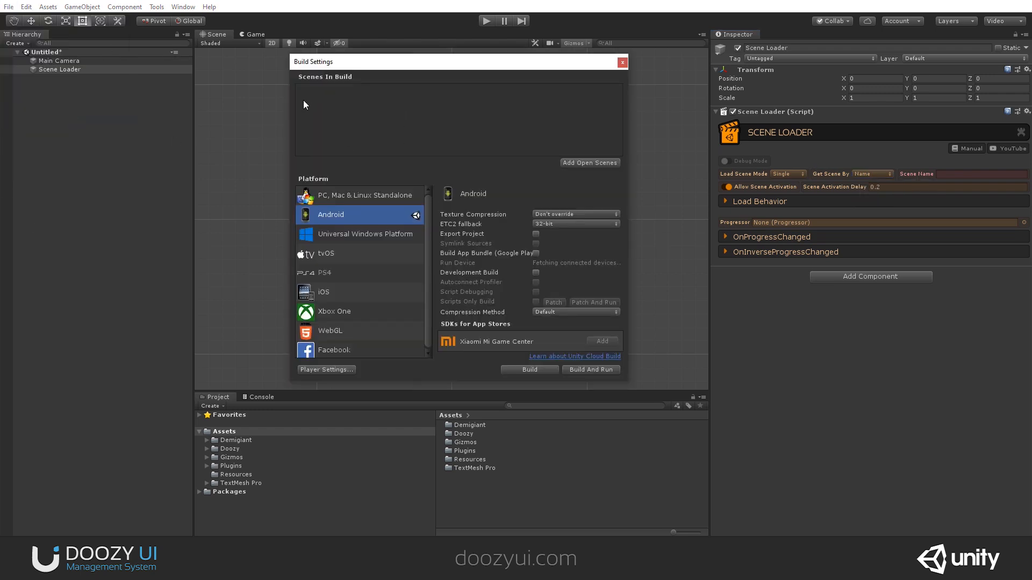
pyautogui.moveTo(300, 97)
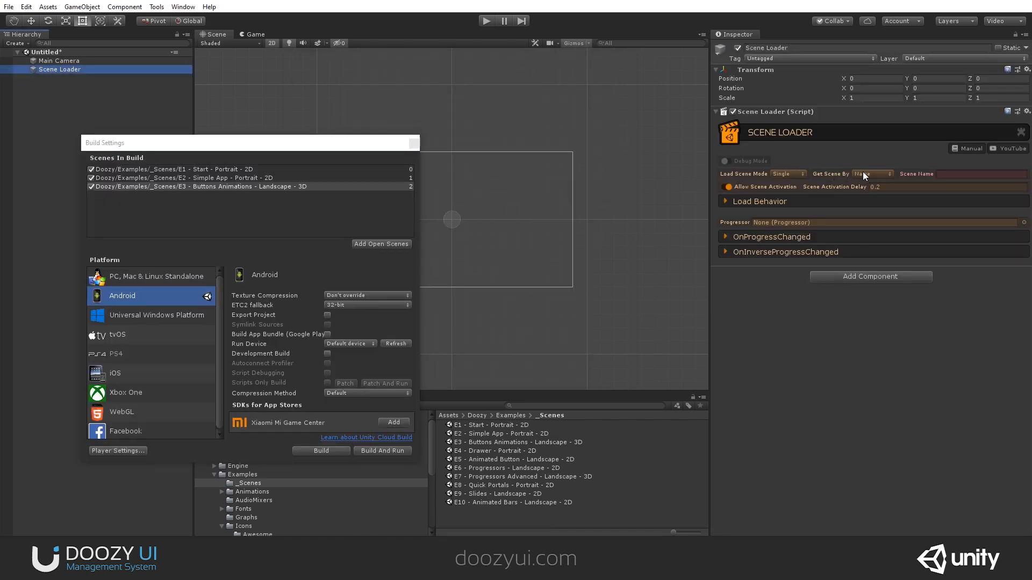
pyautogui.moveTo(186, 178)
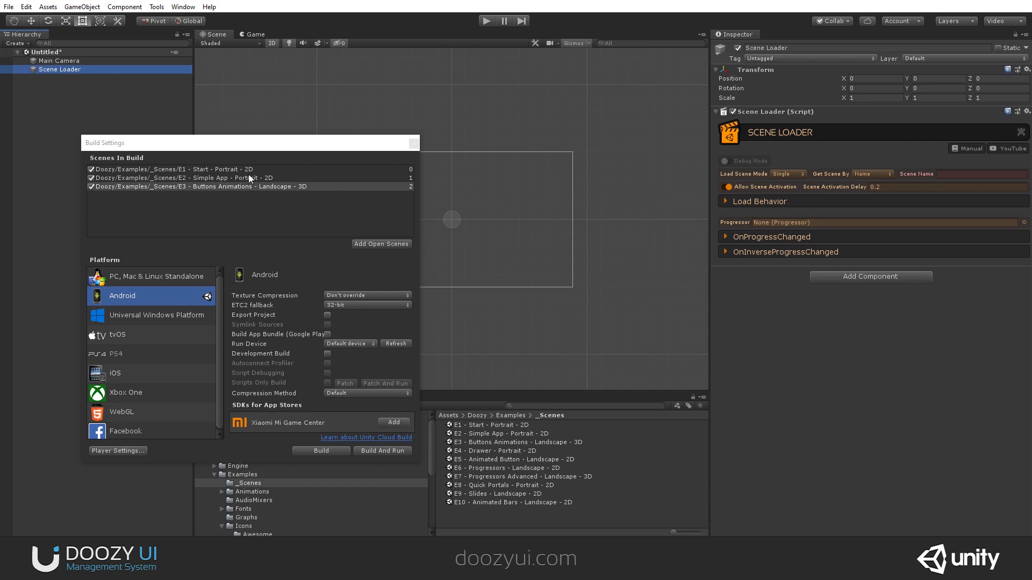
pyautogui.moveTo(274, 178)
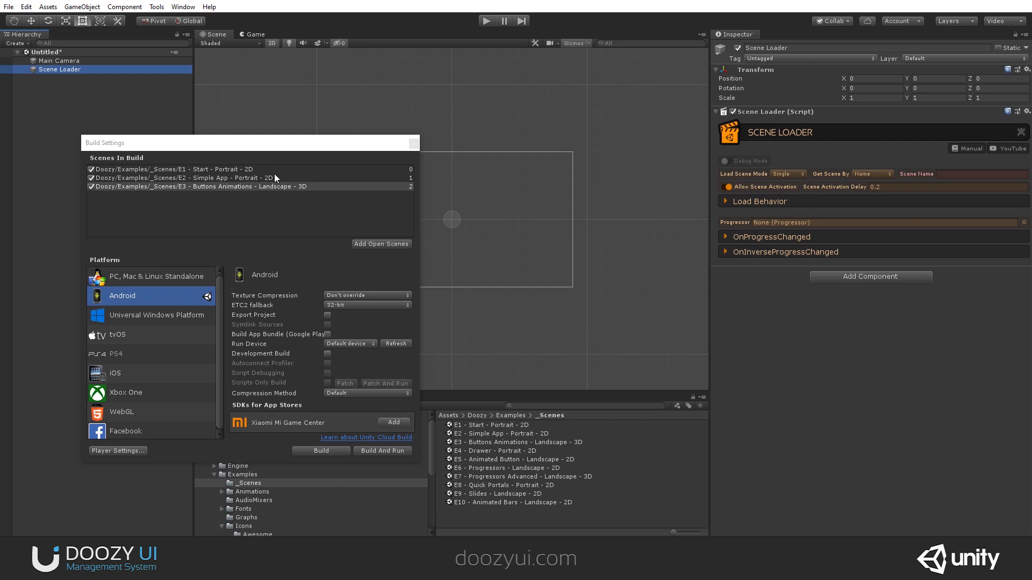
pyautogui.moveTo(232, 173)
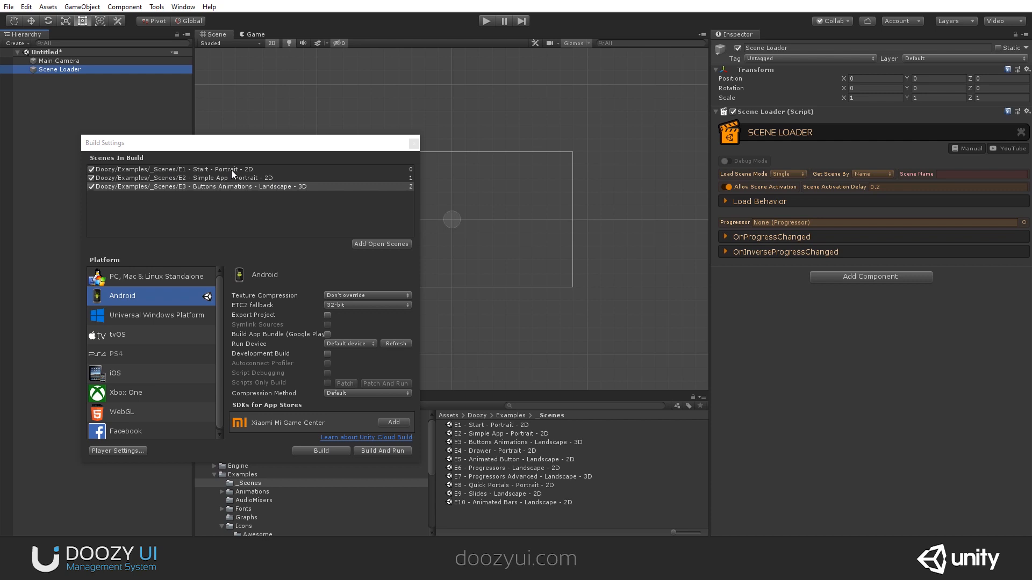
pyautogui.moveTo(411, 182)
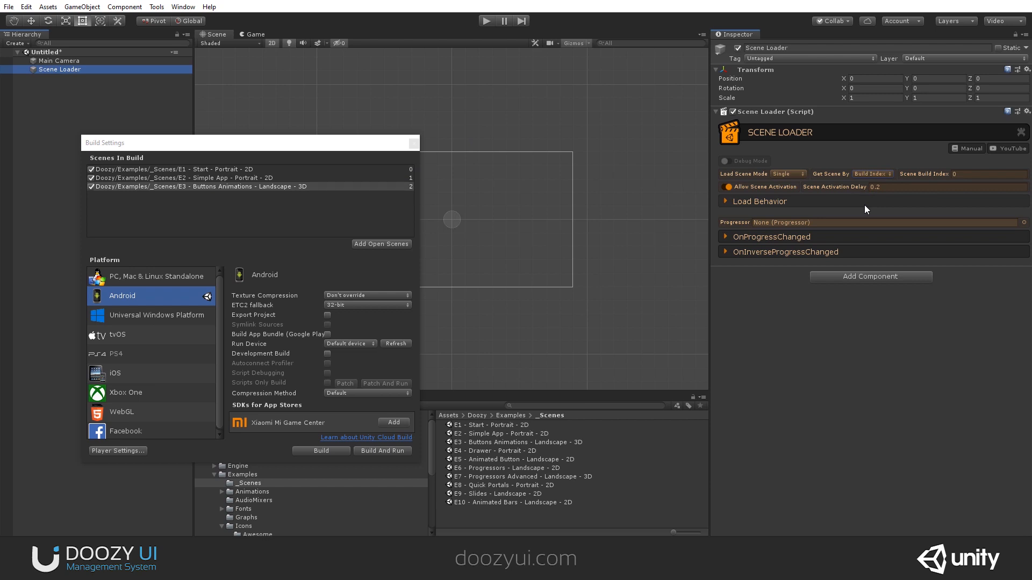
# - Switch the Scene Loader's Get Scene By to Build Index, keeping index 0
pyautogui.click(871, 174)
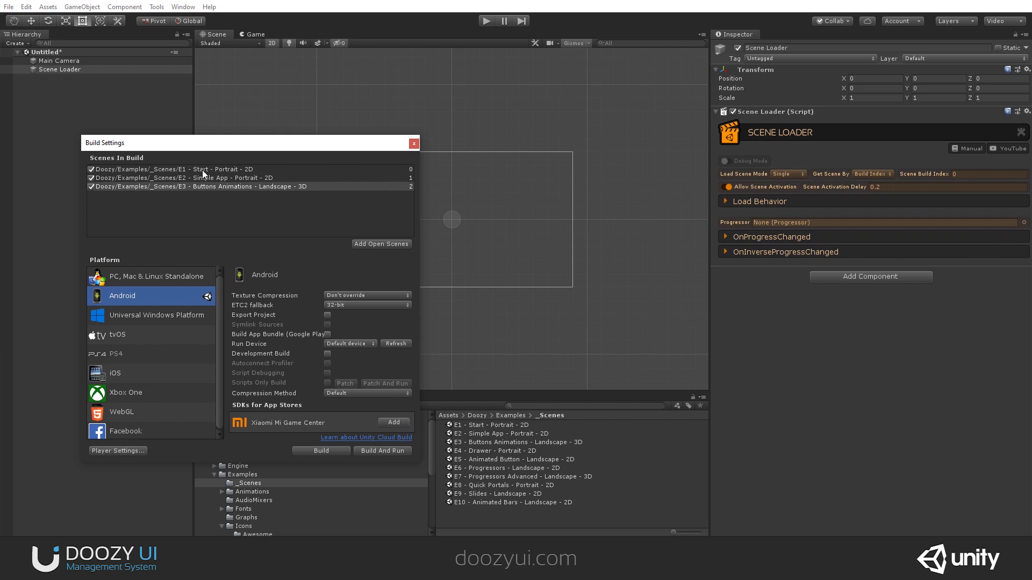
pyautogui.click(980, 173)
pyautogui.write('3')
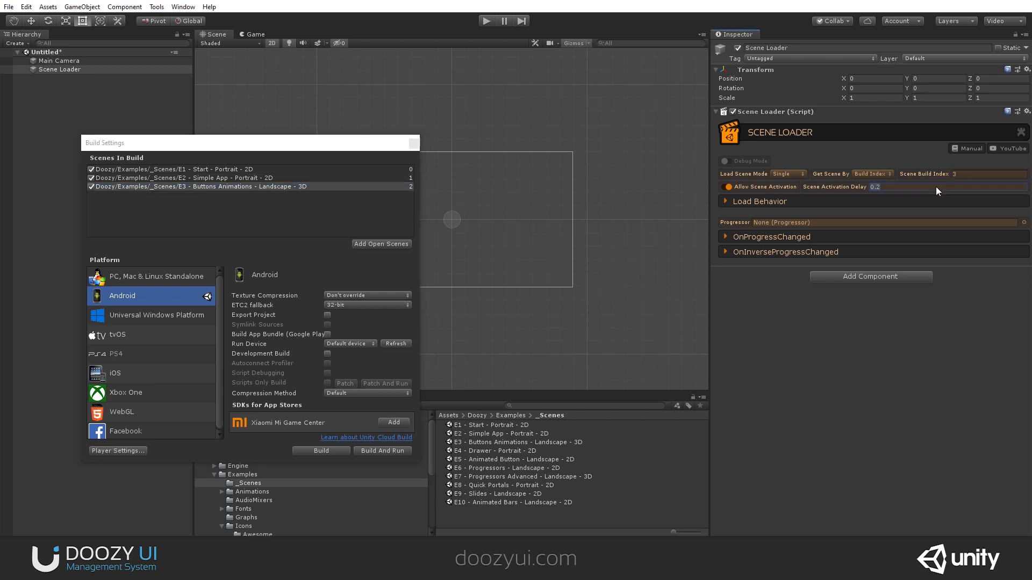
pyautogui.click(980, 174)
pyautogui.write('0')
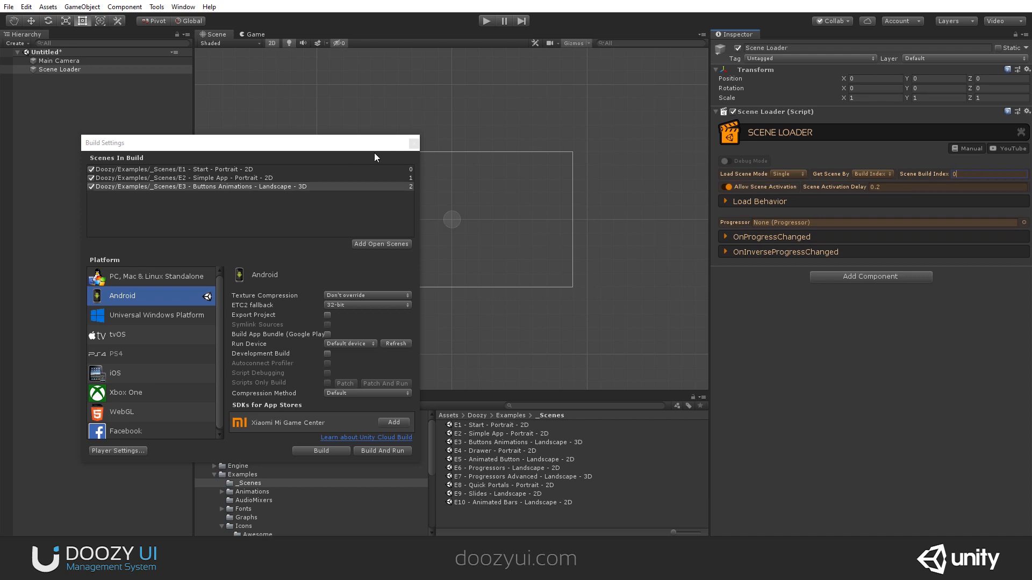
# - Close Build Settings, review the Load Behavior diagram in Chrome, and return to Unity
pyautogui.click(413, 143)
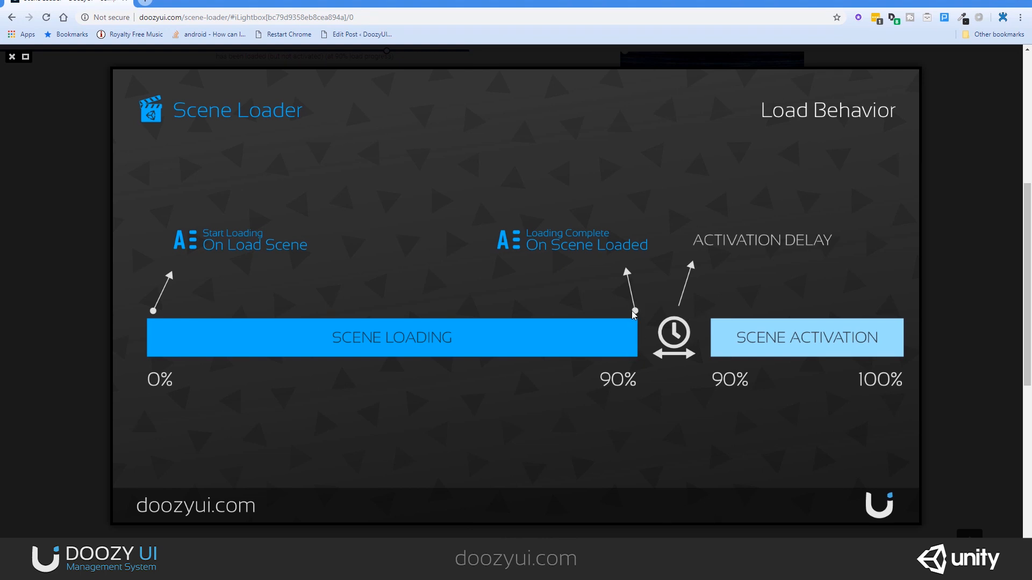
pyautogui.moveTo(629, 295)
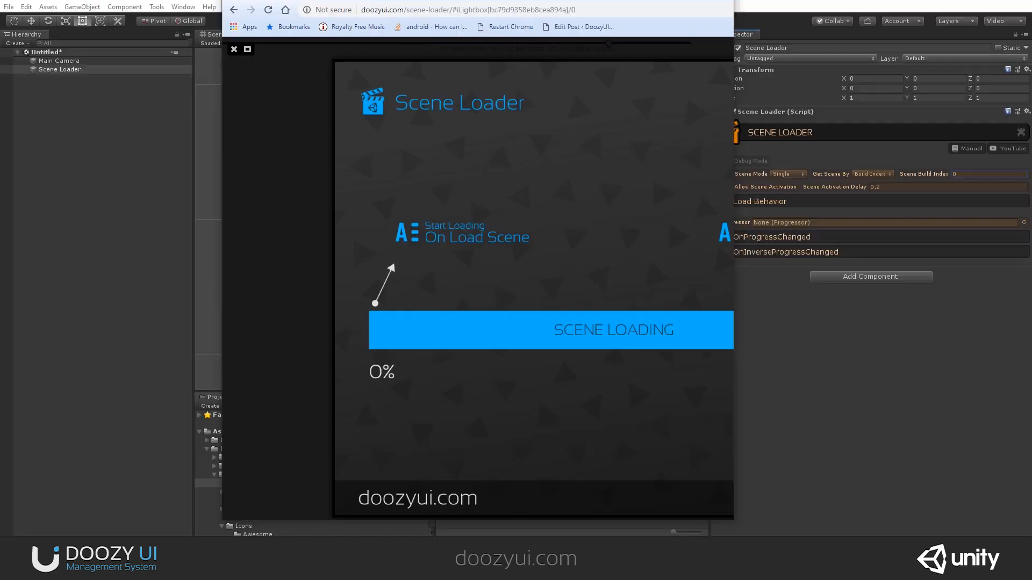
pyautogui.click(233, 49)
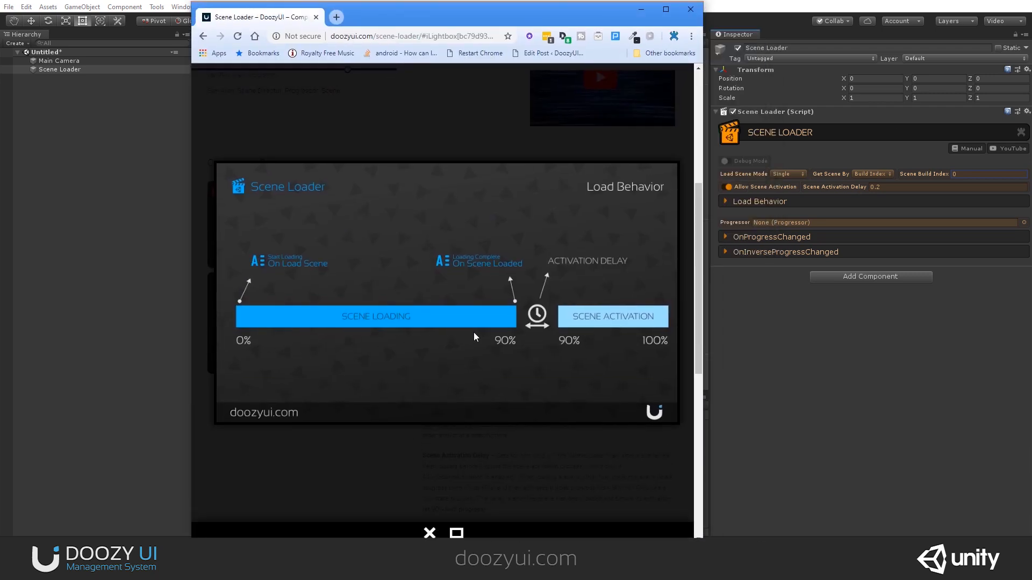
pyautogui.moveTo(527, 315)
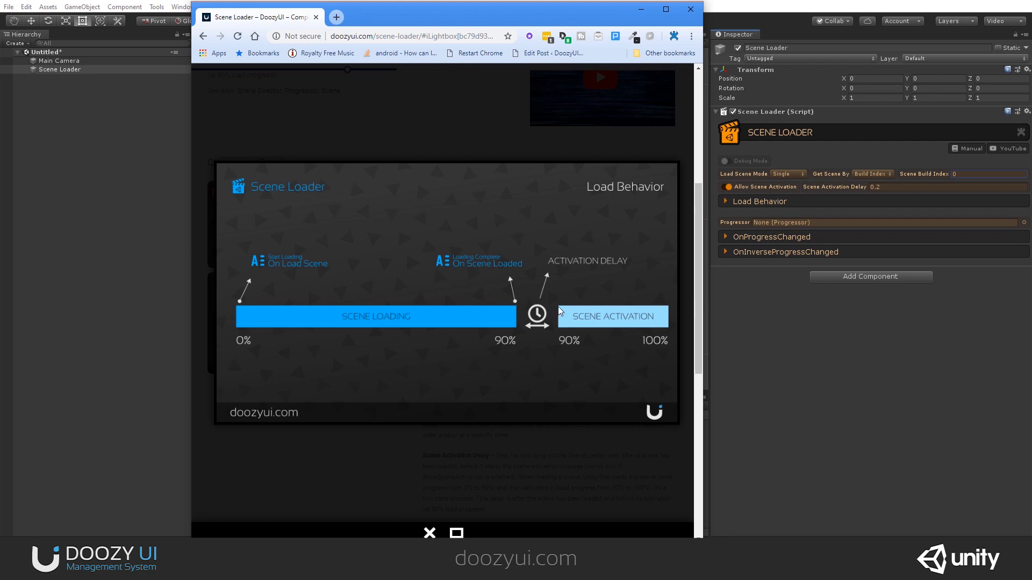
pyautogui.moveTo(656, 290)
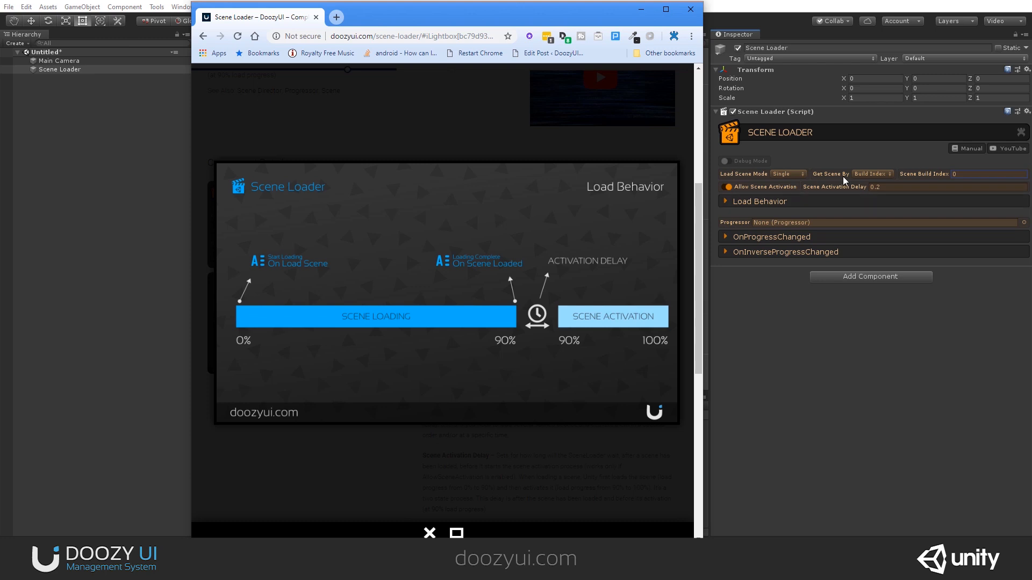
pyautogui.click(690, 9)
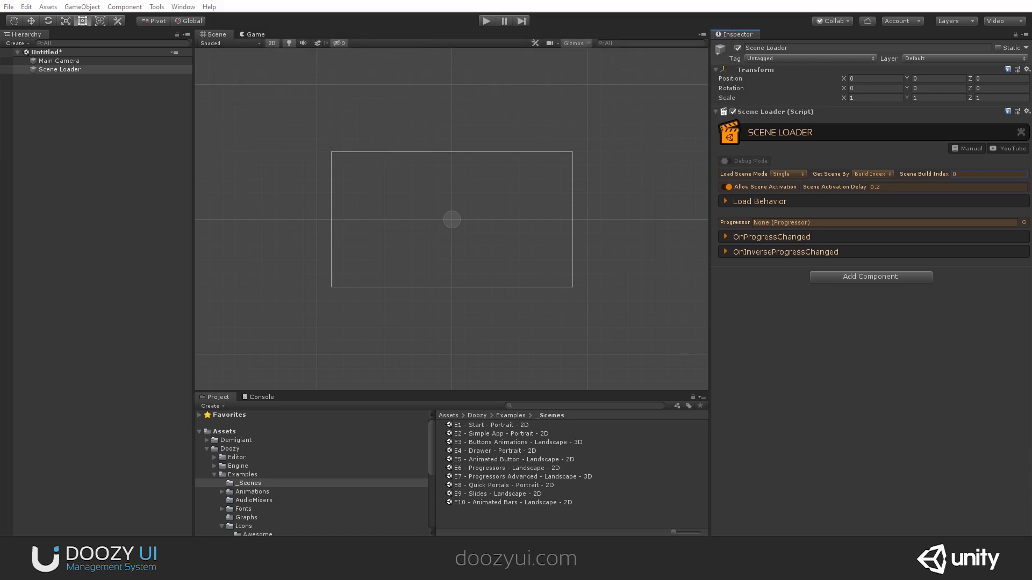
pyautogui.click(757, 200)
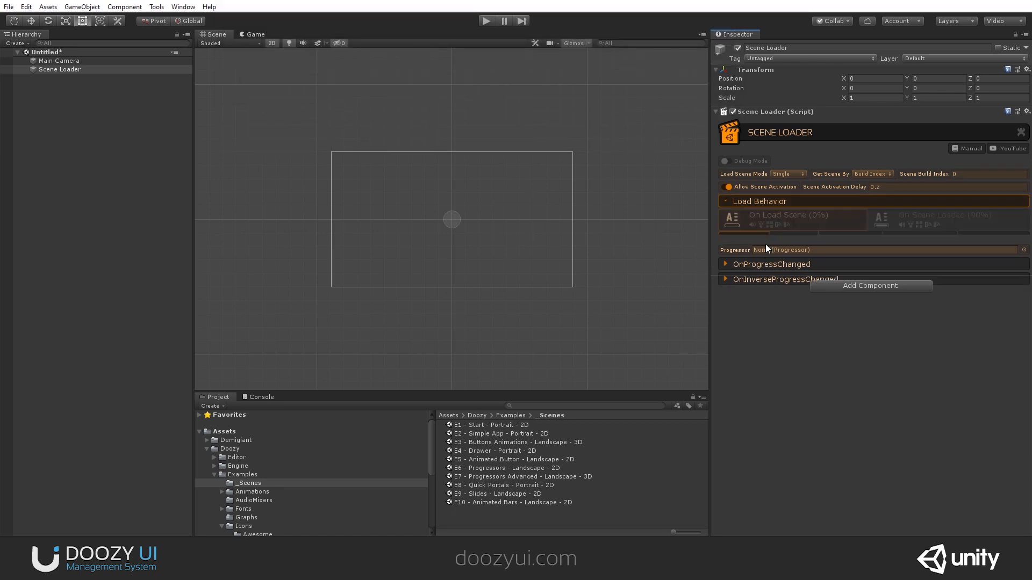
pyautogui.click(789, 220)
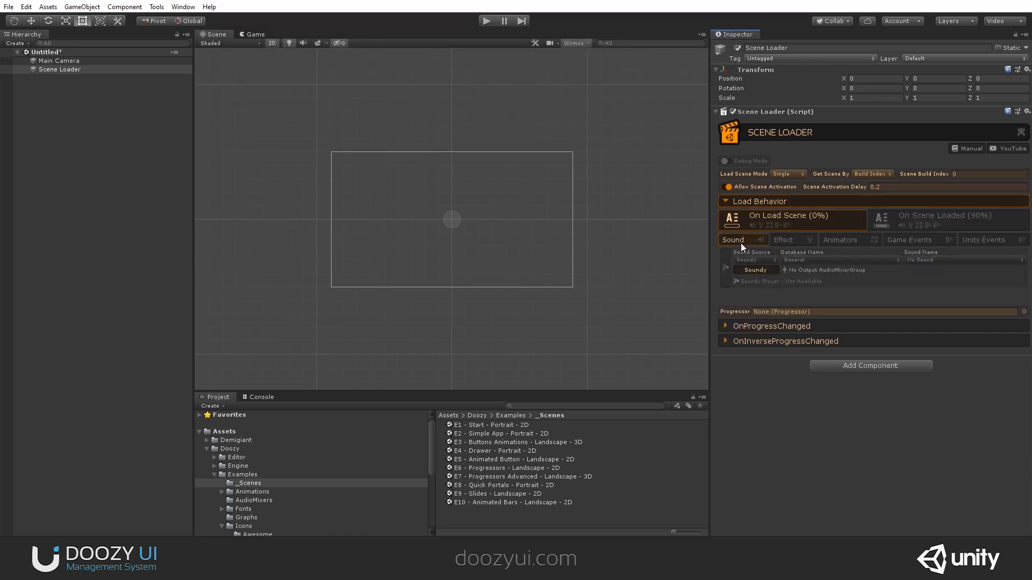
pyautogui.click(783, 240)
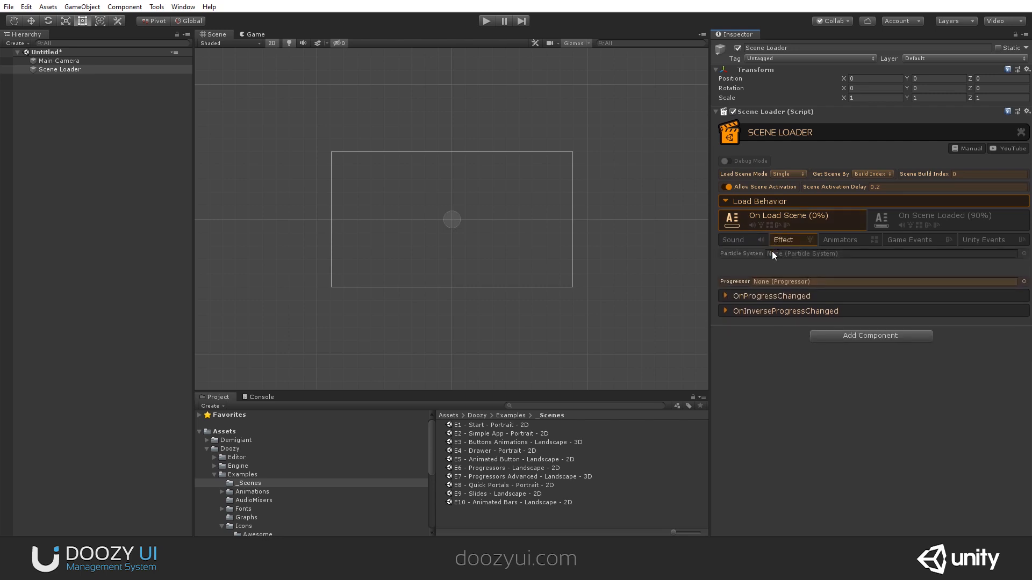
pyautogui.click(841, 240)
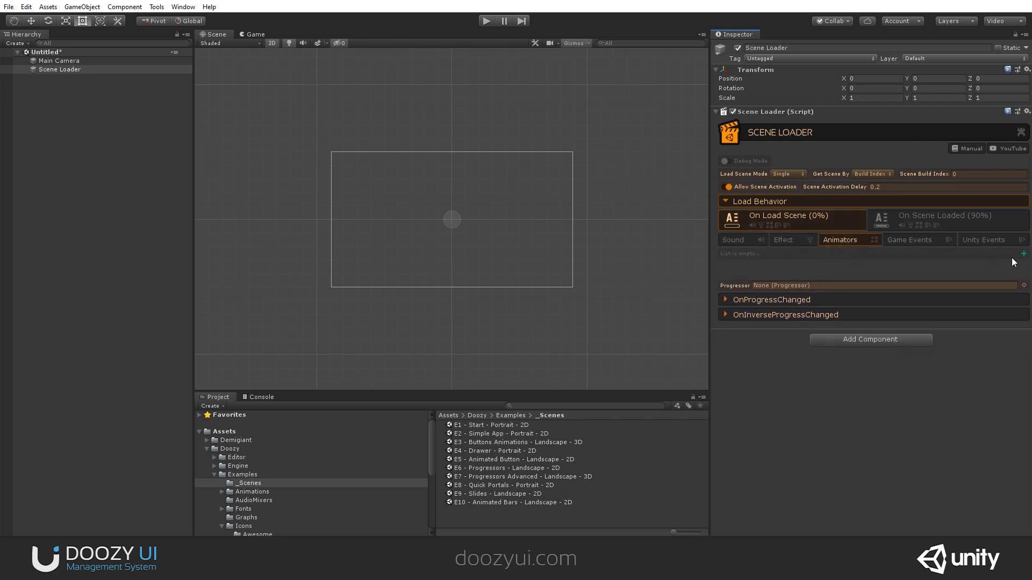
pyautogui.click(910, 239)
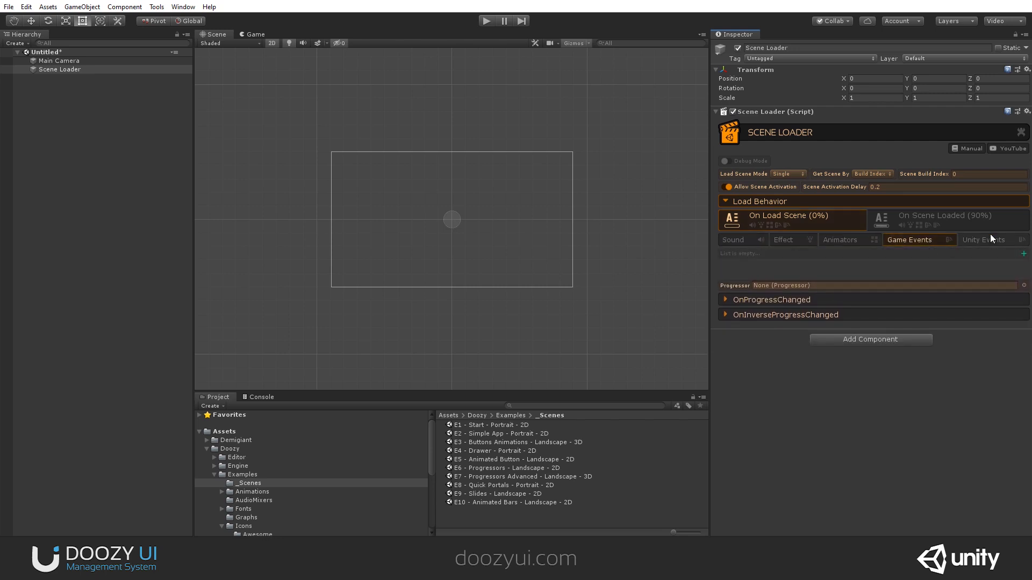
pyautogui.click(984, 240)
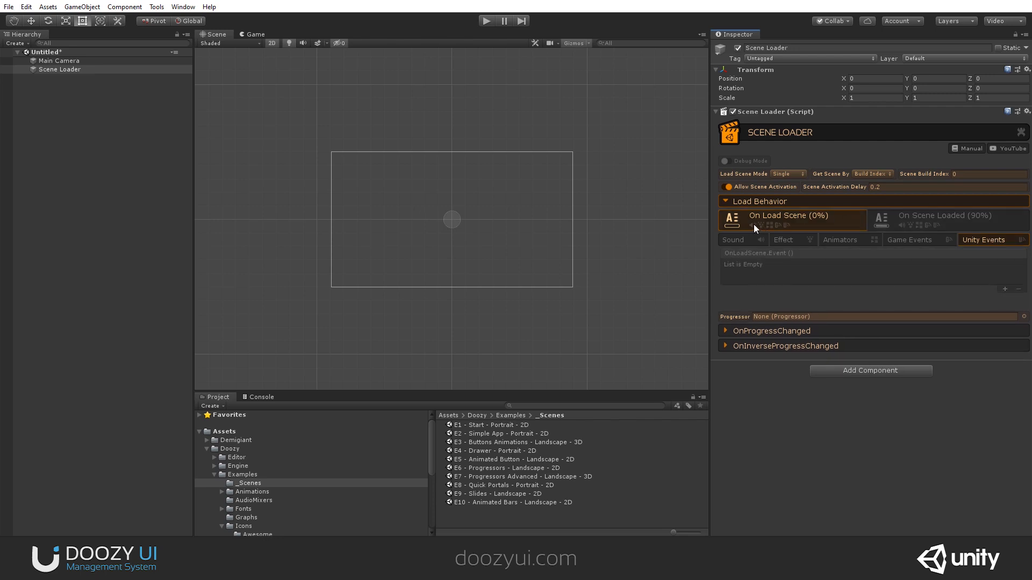
pyautogui.moveTo(815, 224)
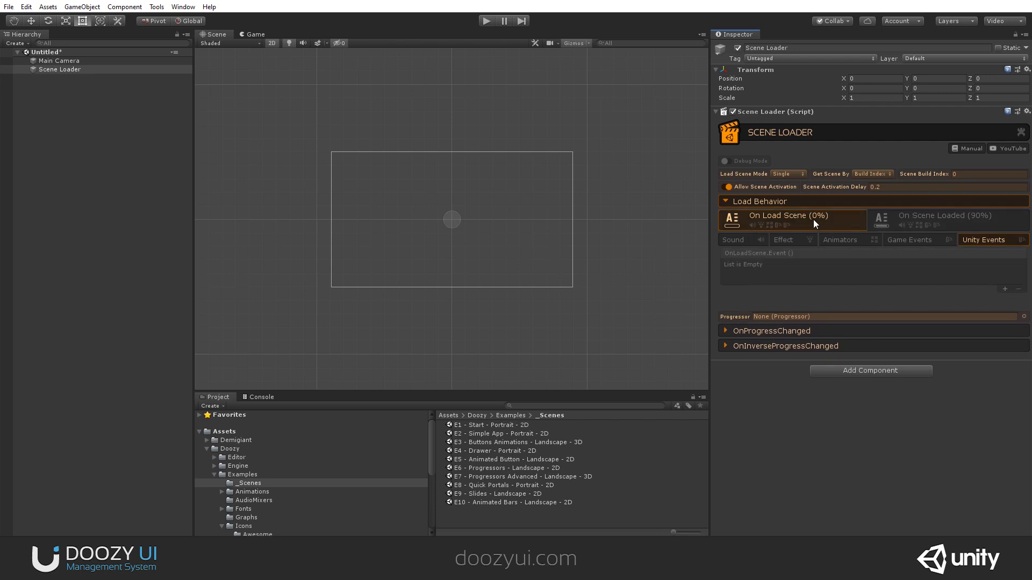
pyautogui.click(946, 216)
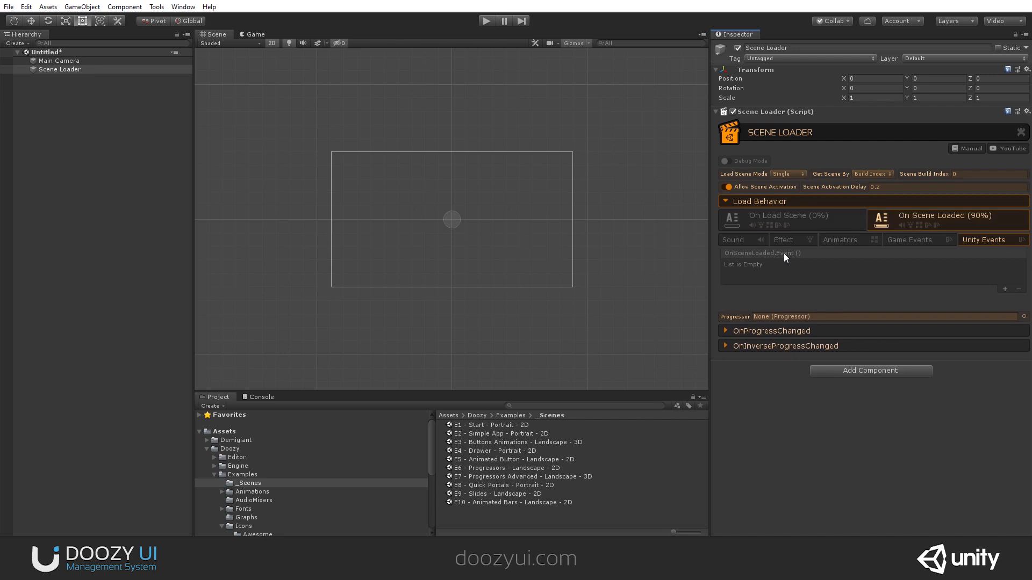
pyautogui.click(732, 240)
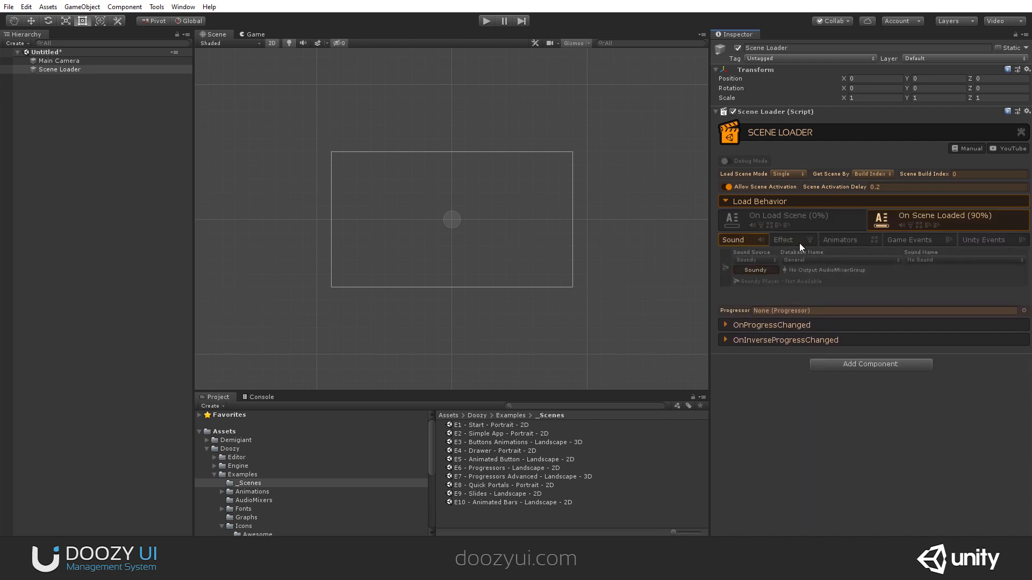
pyautogui.click(839, 240)
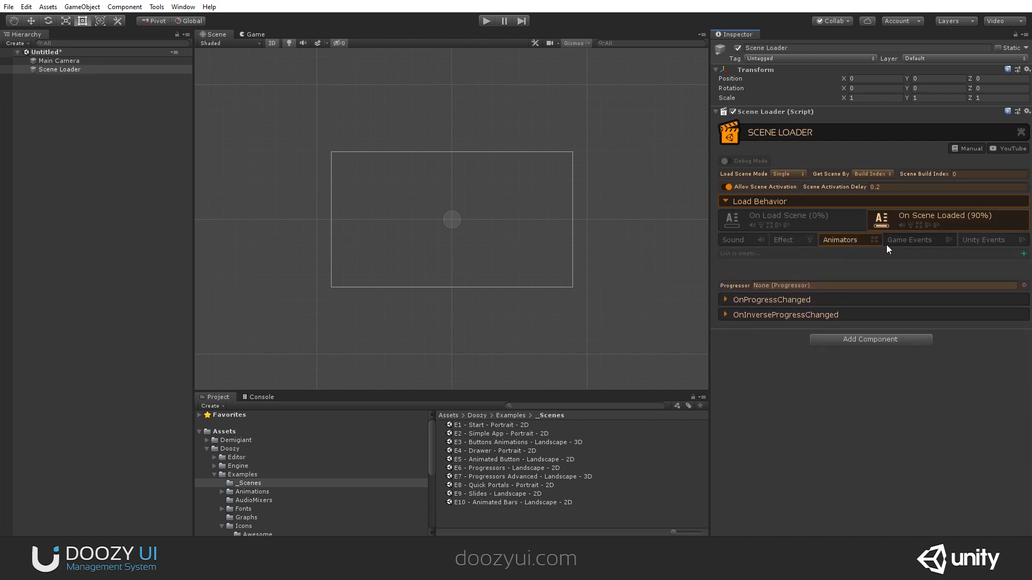
pyautogui.click(984, 240)
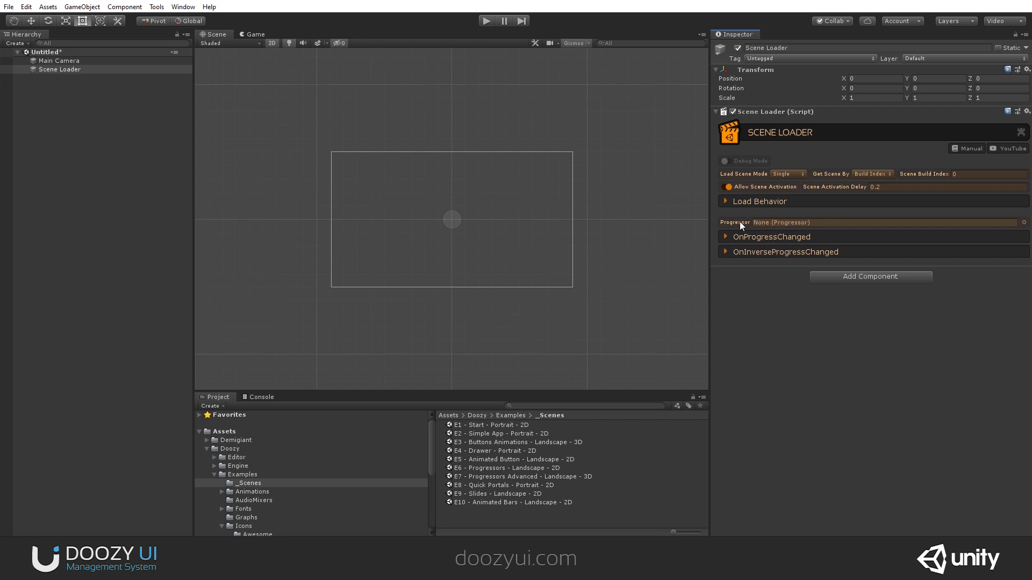
# - Expand the empty OnProgressChanged event list, then collapse it again
pyautogui.click(772, 237)
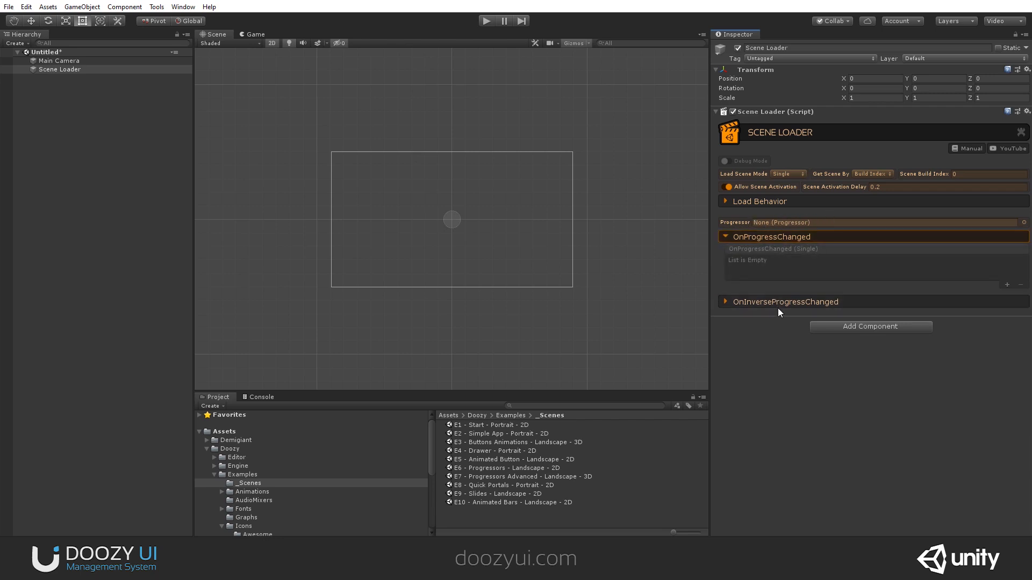
pyautogui.moveTo(813, 279)
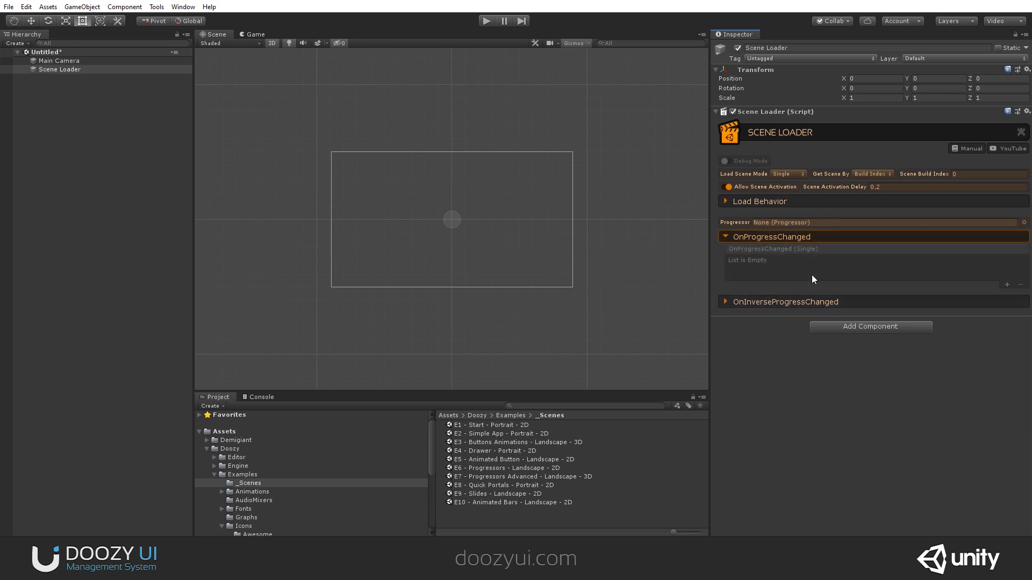
pyautogui.moveTo(745, 264)
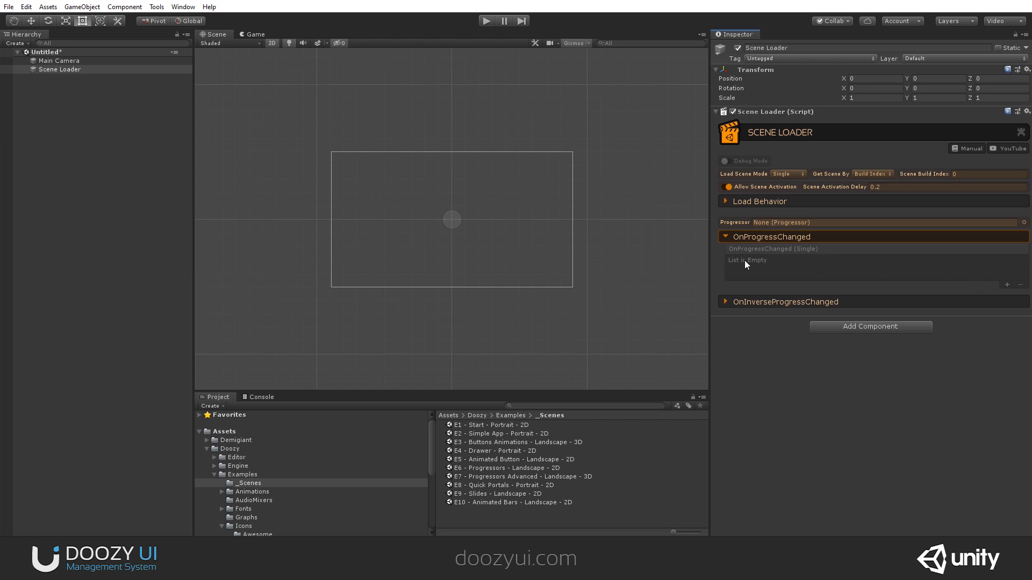
pyautogui.moveTo(961, 278)
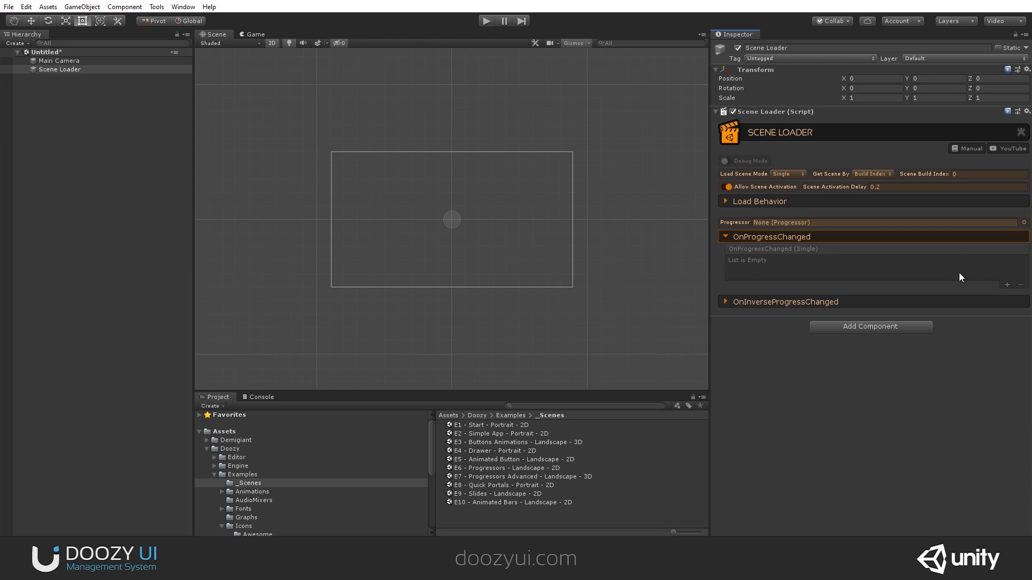
pyautogui.click(724, 237)
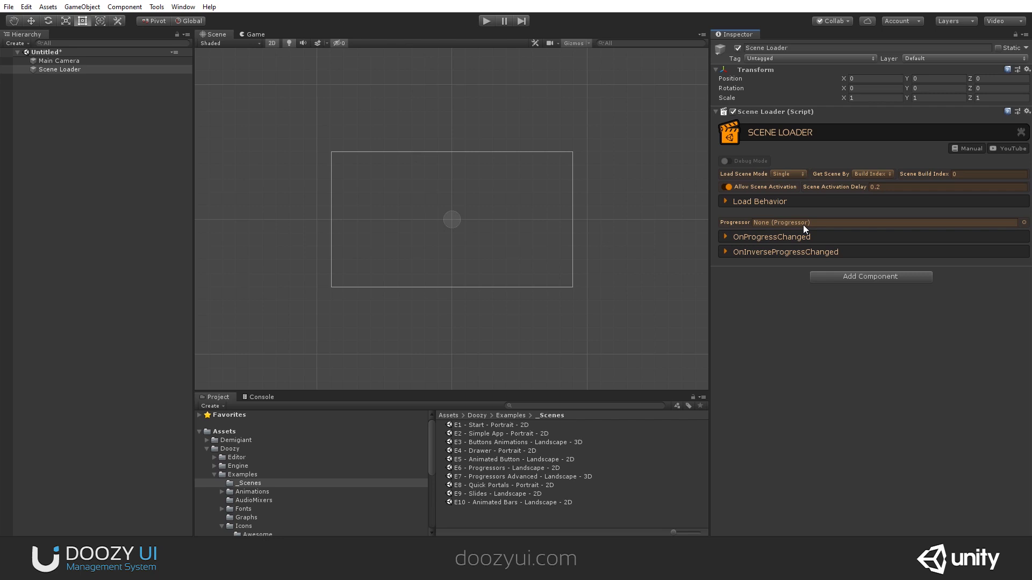
pyautogui.moveTo(145, 225)
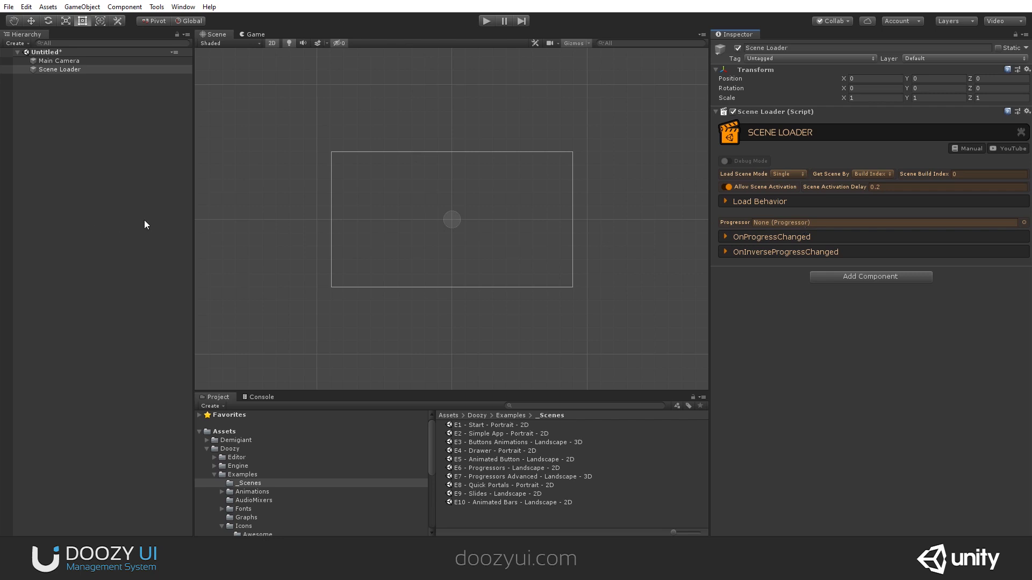
pyautogui.moveTo(155, 206)
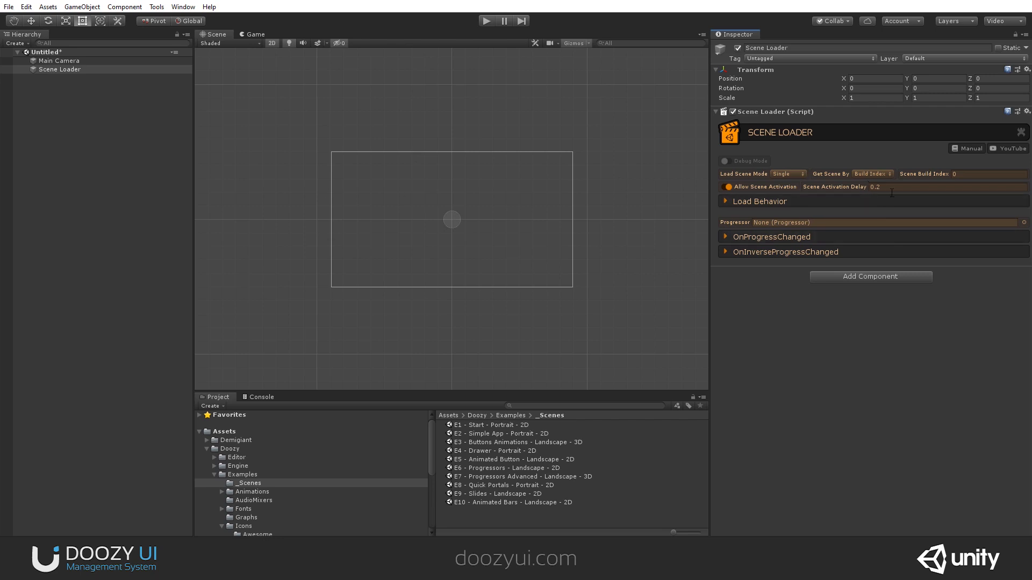
pyautogui.moveTo(862, 209)
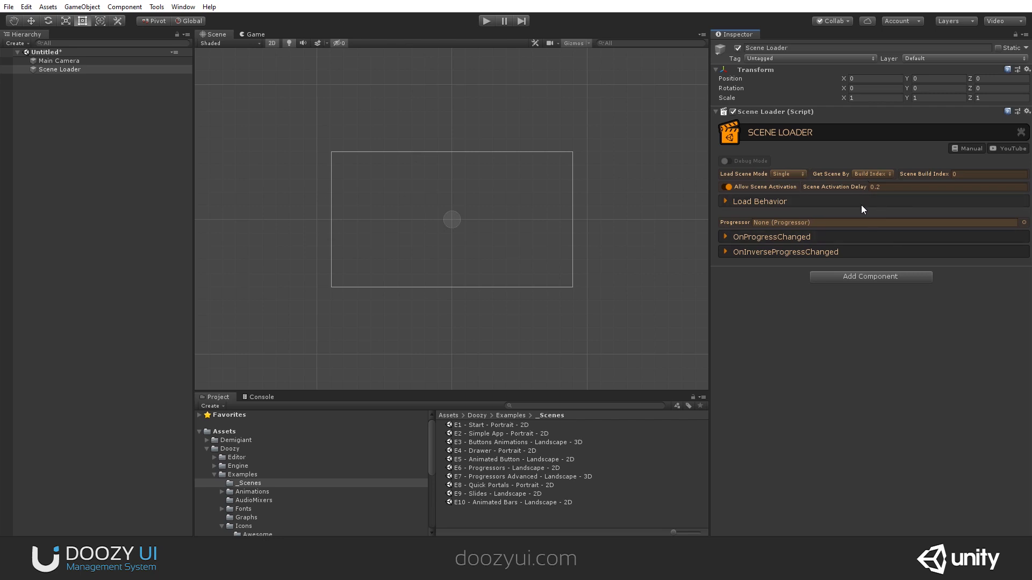
# - Delete the Scene Loader and camera, then browse the Doozy example Fonts folder
pyautogui.rightClick(59, 69)
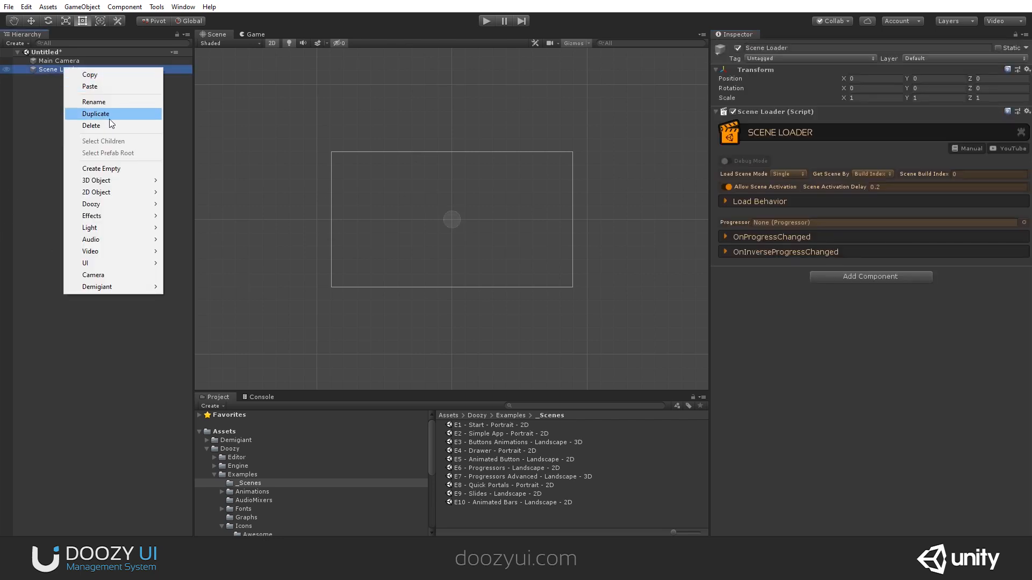
pyautogui.click(59, 61)
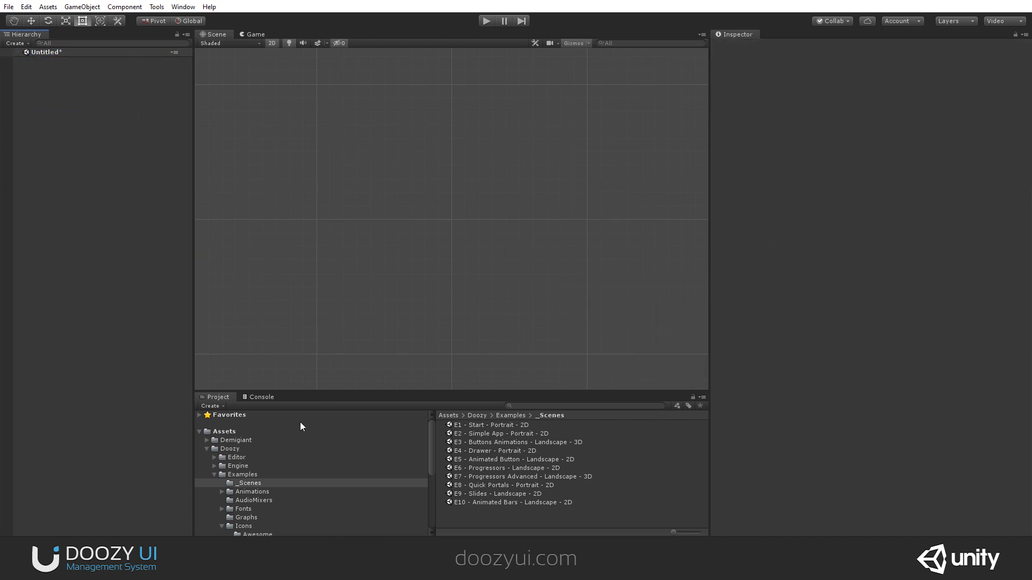
pyautogui.click(243, 477)
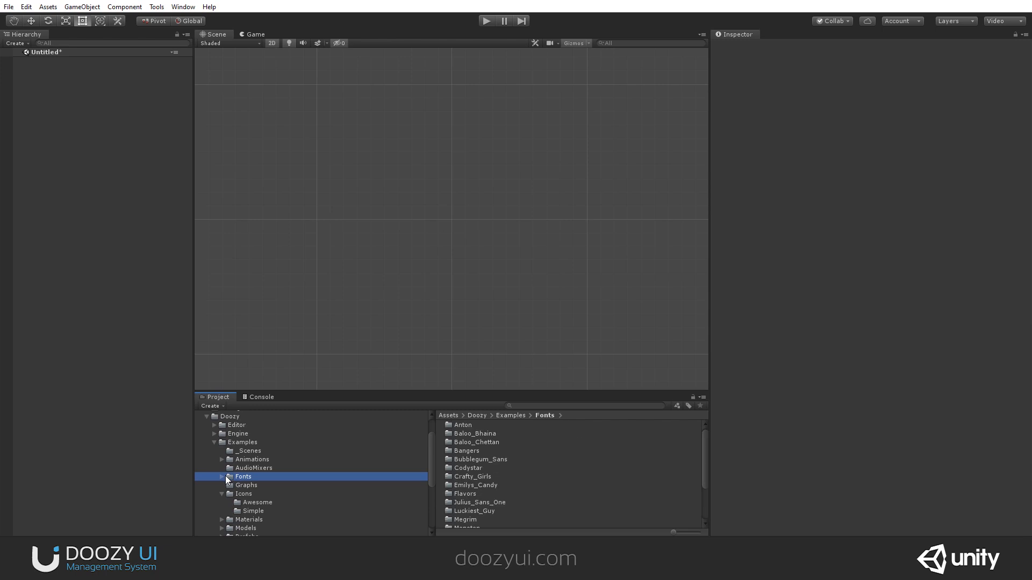
pyautogui.click(257, 502)
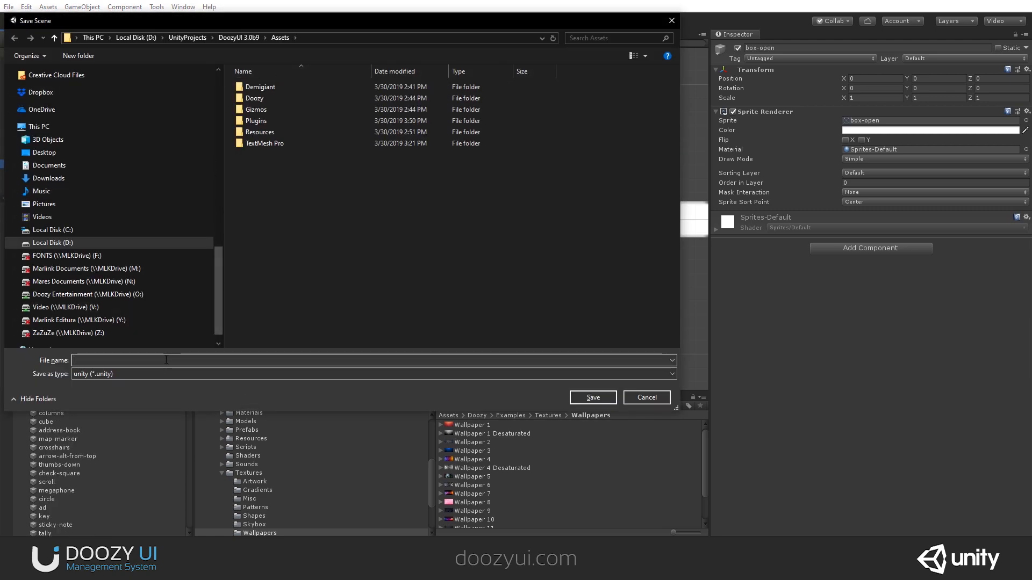
# - Save the scene in Assets under the name MySpecialScene
pyautogui.write('MySpecialScene')
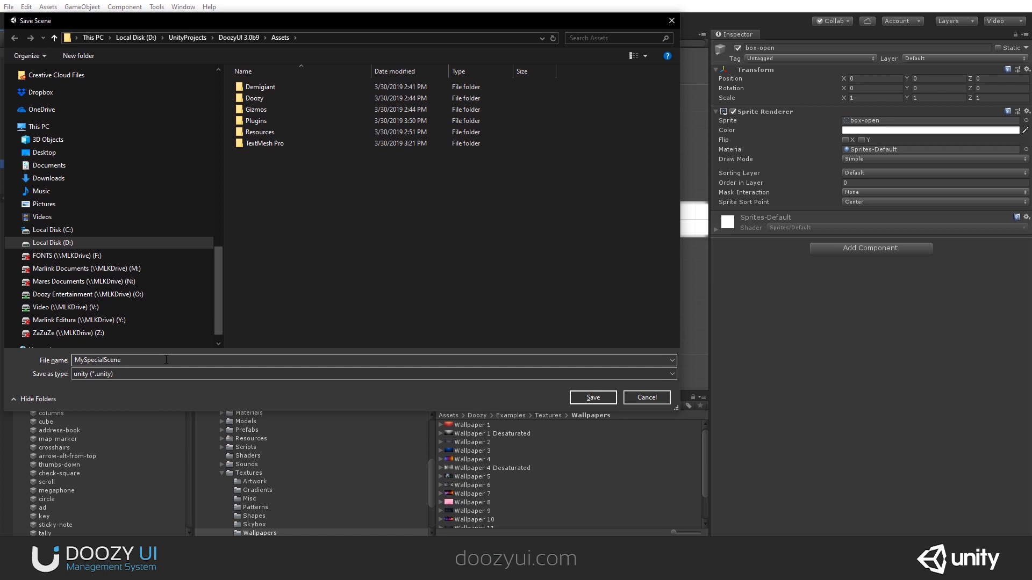
pyautogui.click(9, 6)
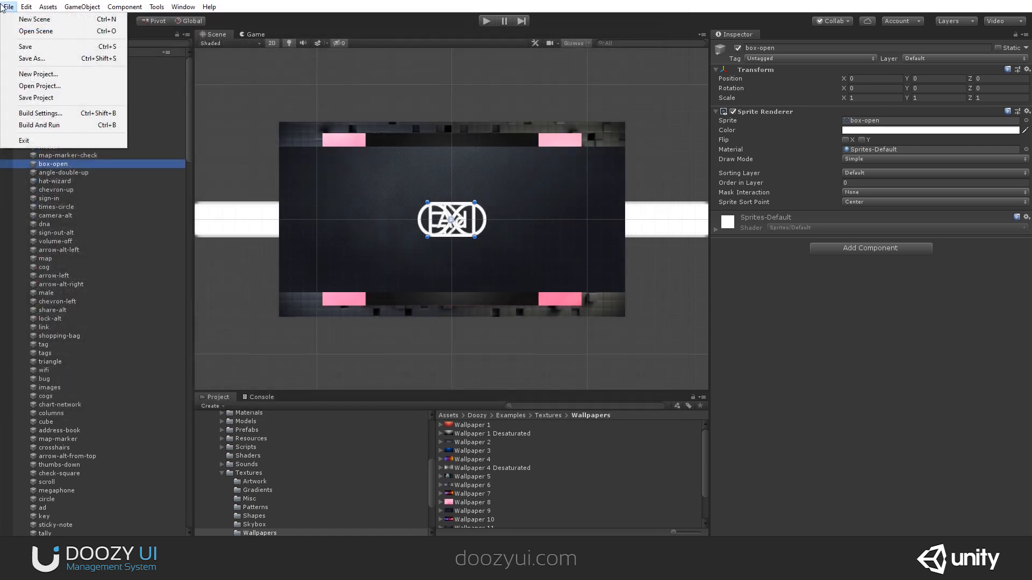
pyautogui.moveTo(40, 114)
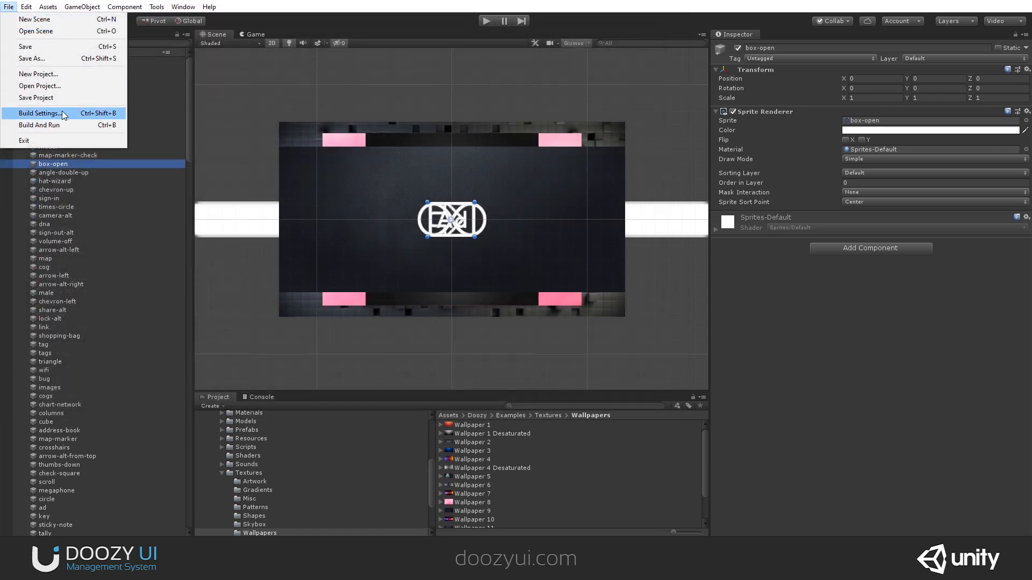
# - Add MySpecialScene to the build at index 0, then show the example _Scenes folder
pyautogui.click(38, 113)
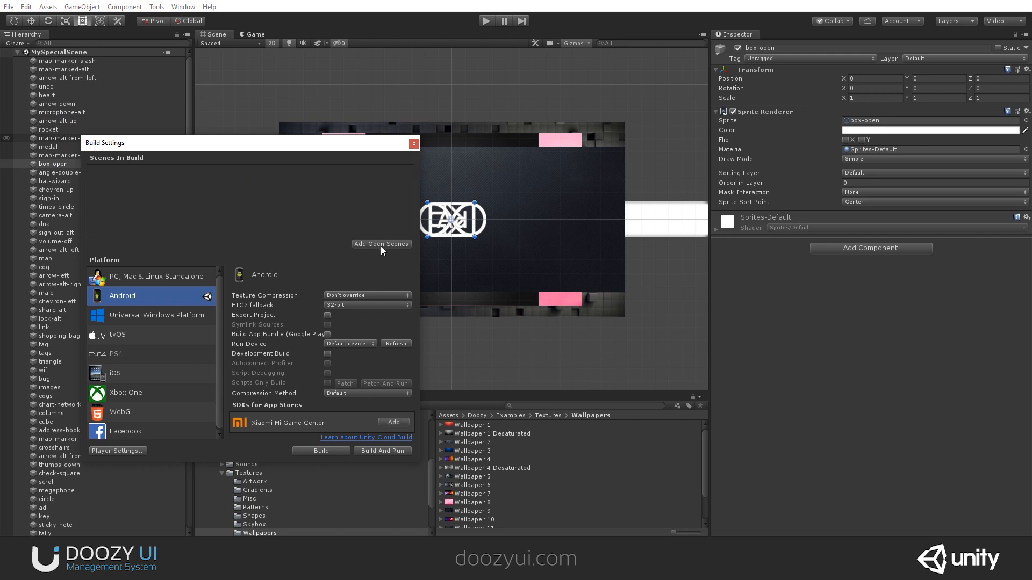
pyautogui.click(381, 243)
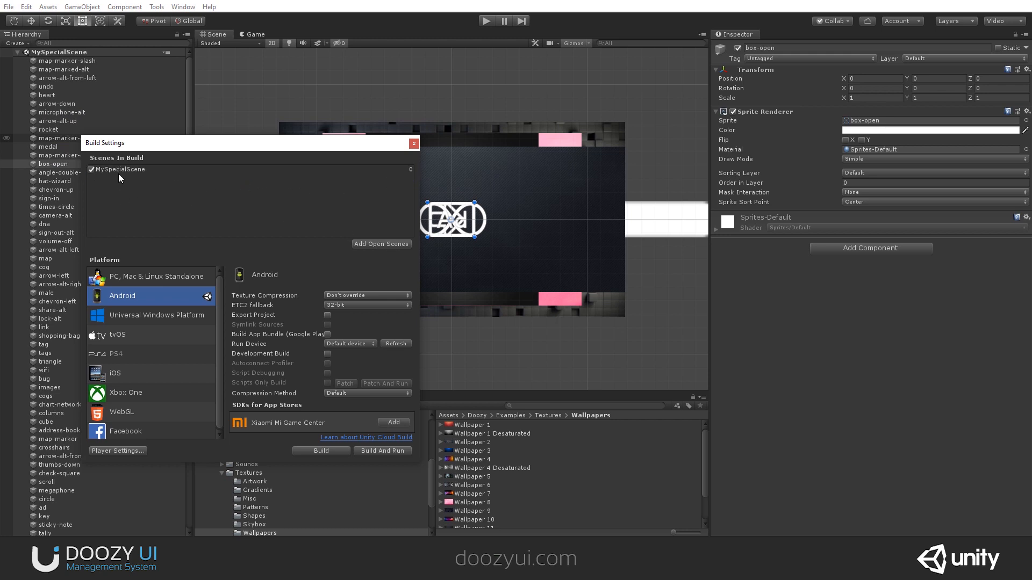
pyautogui.moveTo(355, 186)
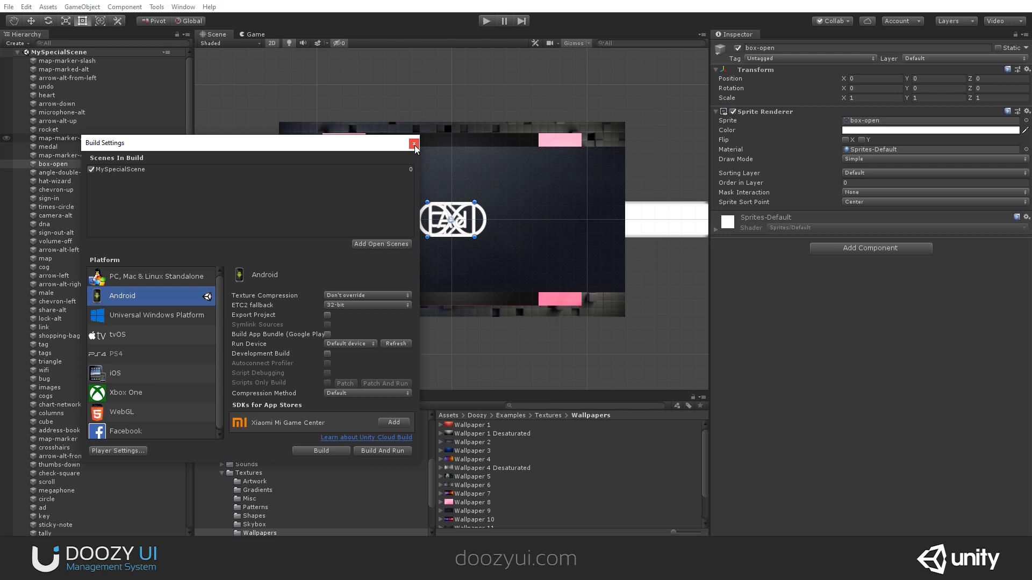
pyautogui.click(413, 143)
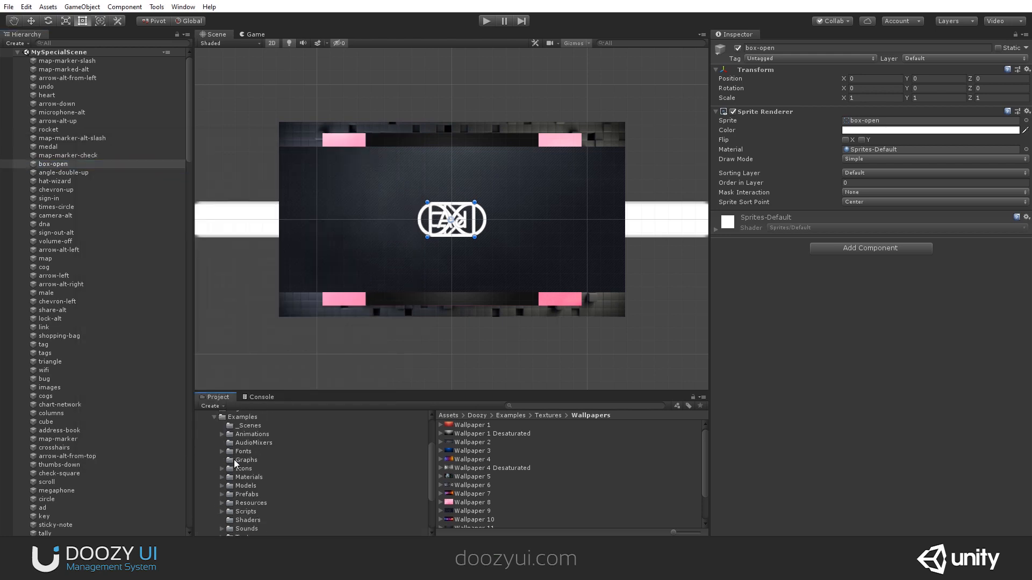
pyautogui.click(248, 425)
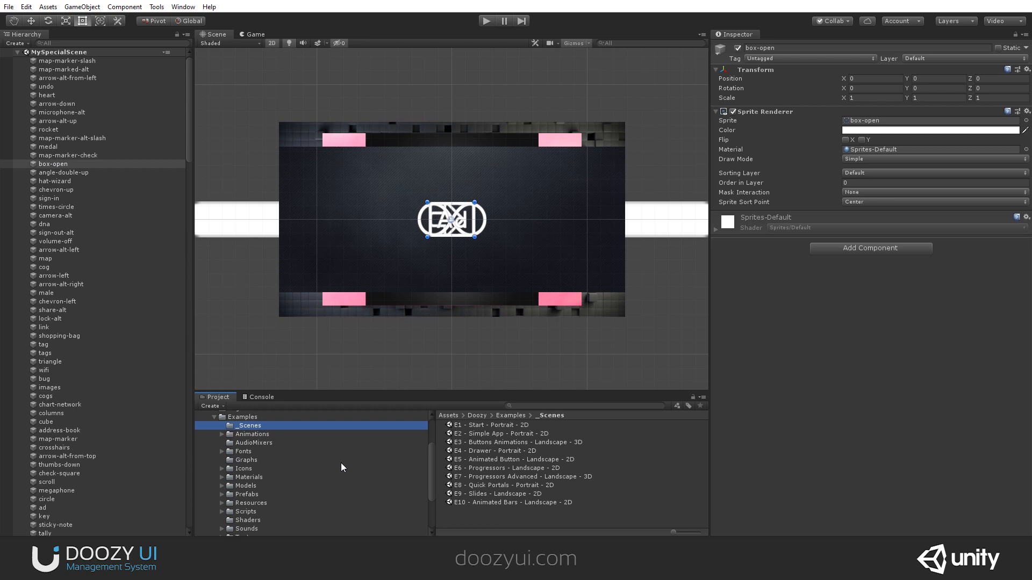
# - Open and play E10 Animated Bars, dragging the progress slider to about 46%, 87%, then lower
pyautogui.doubleClick(504, 502)
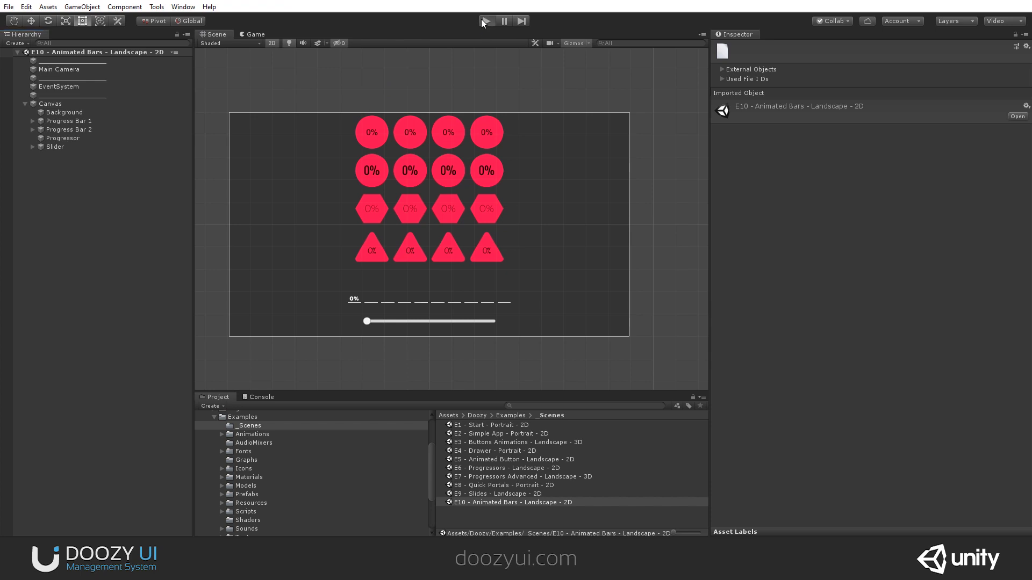
pyautogui.click(485, 20)
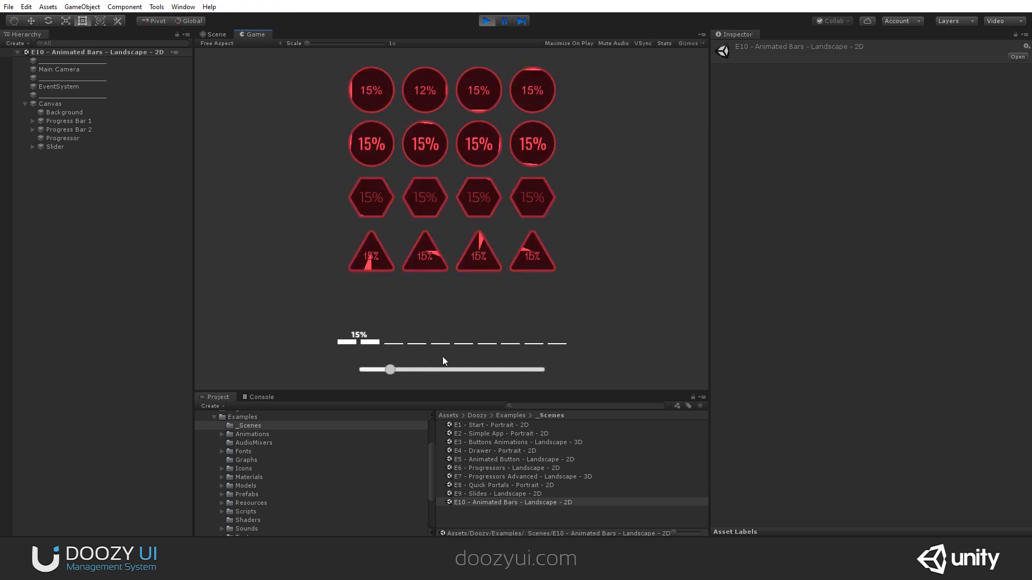
pyautogui.moveTo(388, 370); pyautogui.dragTo(444, 370)
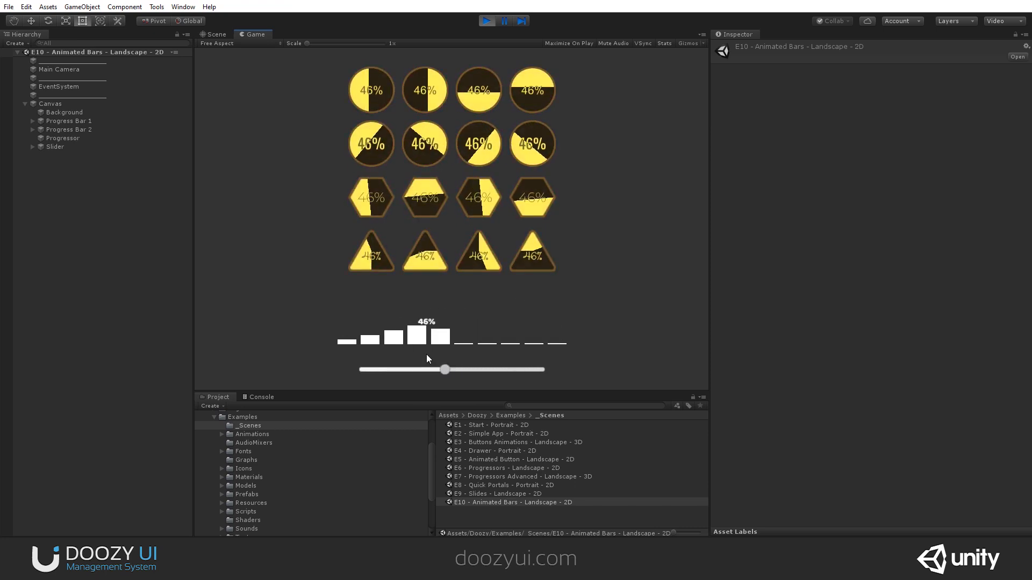
pyautogui.moveTo(444, 369); pyautogui.dragTo(515, 370)
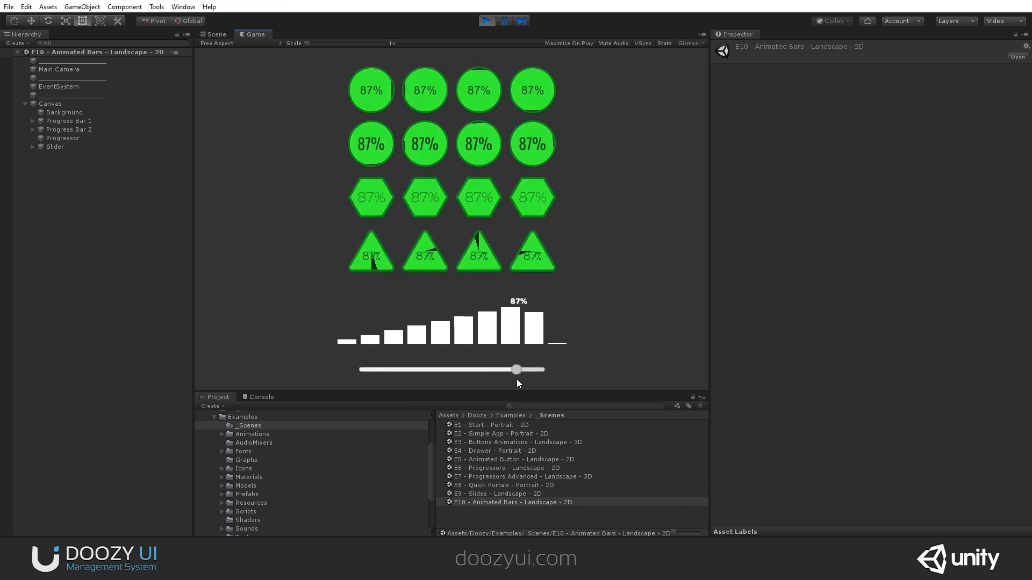
pyautogui.moveTo(516, 369); pyautogui.dragTo(378, 369)
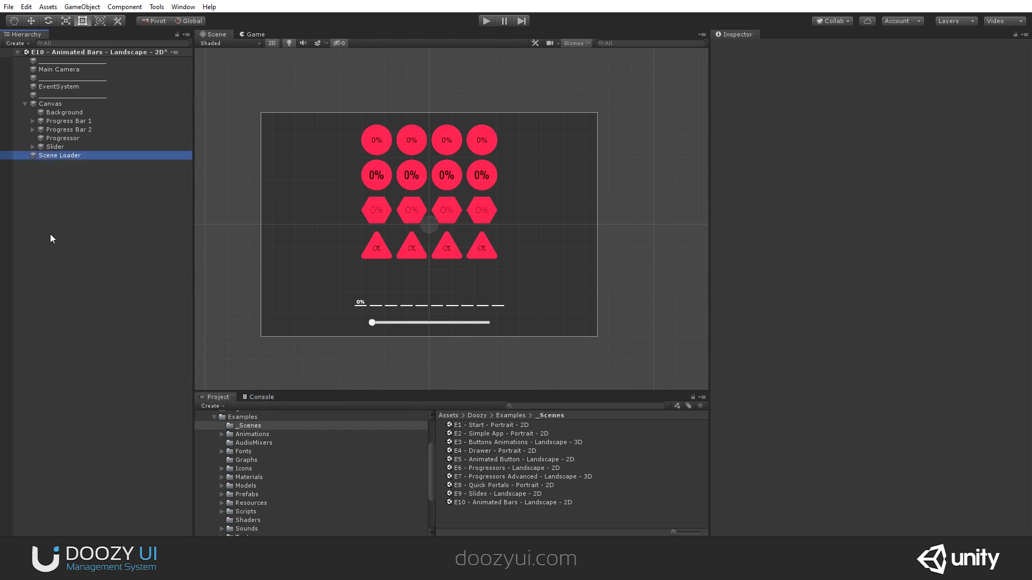
# - Switch the Scene Loader's Load Scene Mode to Additive, then bring up Canvas's add-object menu
pyautogui.click(787, 173)
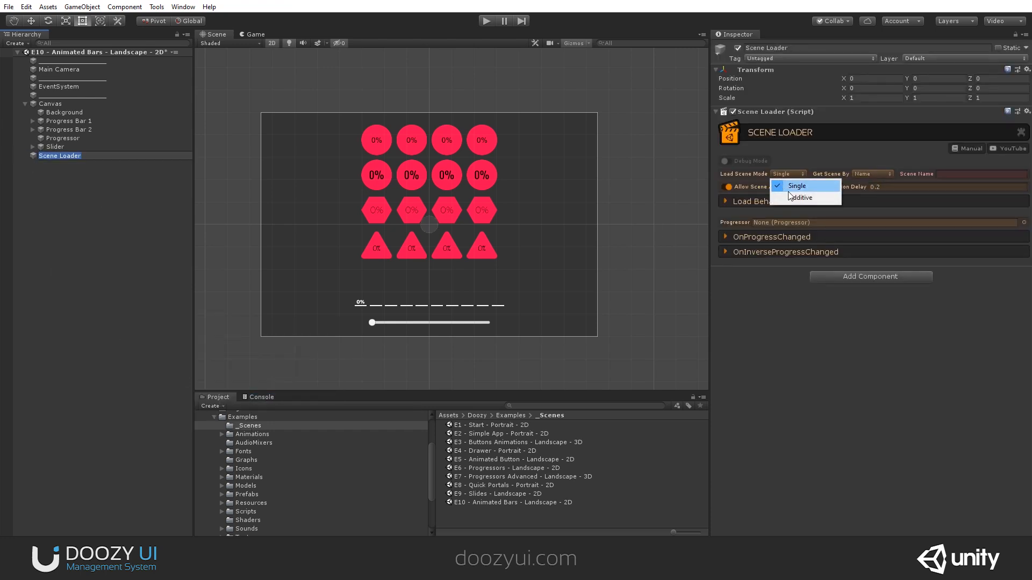
pyautogui.click(800, 197)
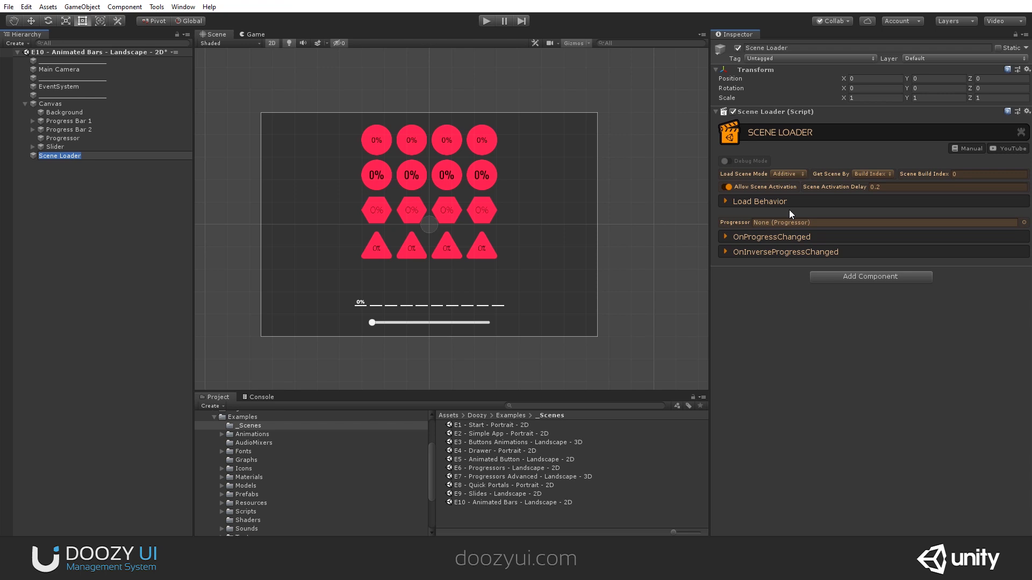
pyautogui.moveTo(793, 213)
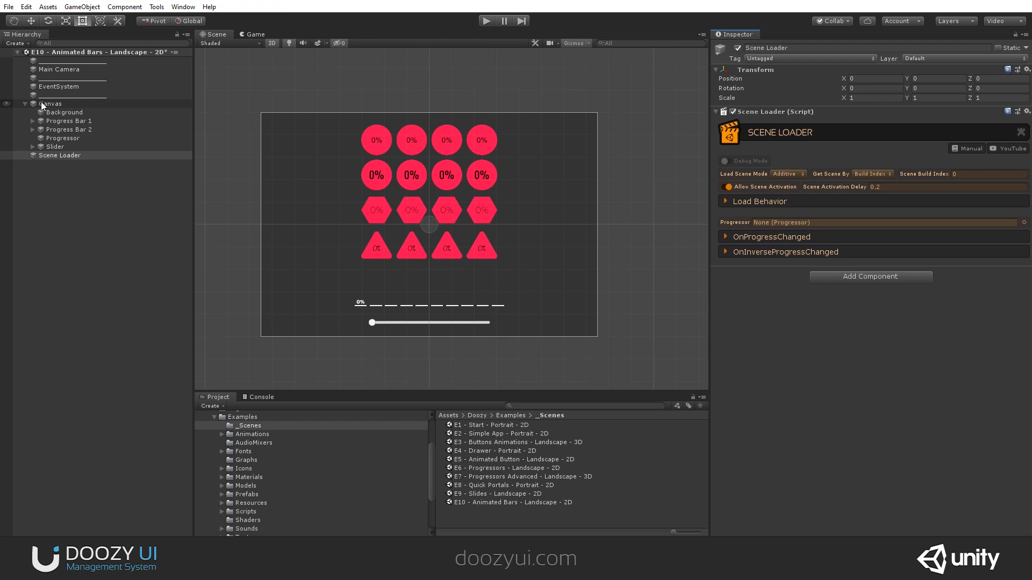
pyautogui.rightClick(51, 103)
pyautogui.write('12')
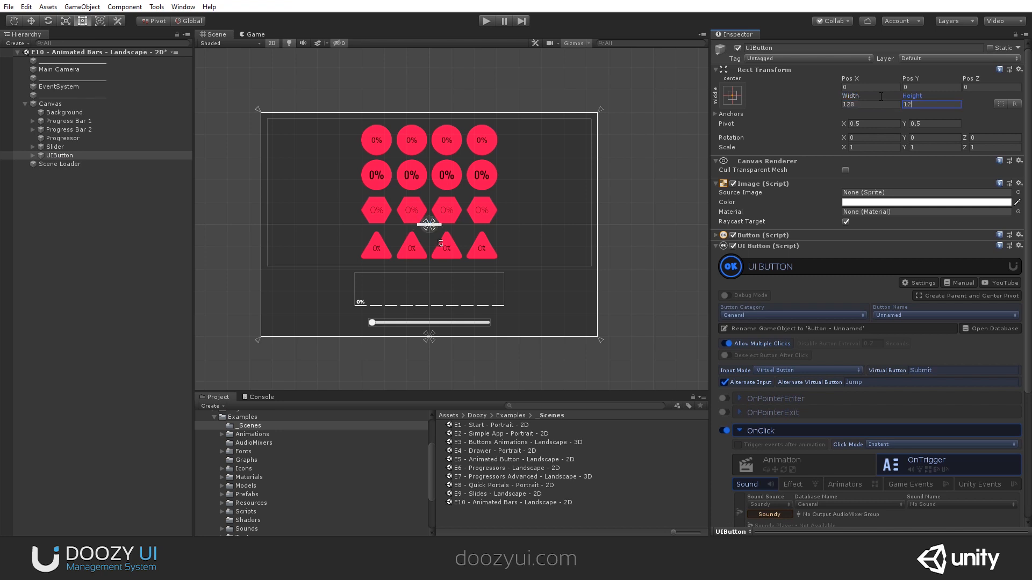
# - Give the new UIButton a 128 height and label it LOAD
pyautogui.click(730, 90)
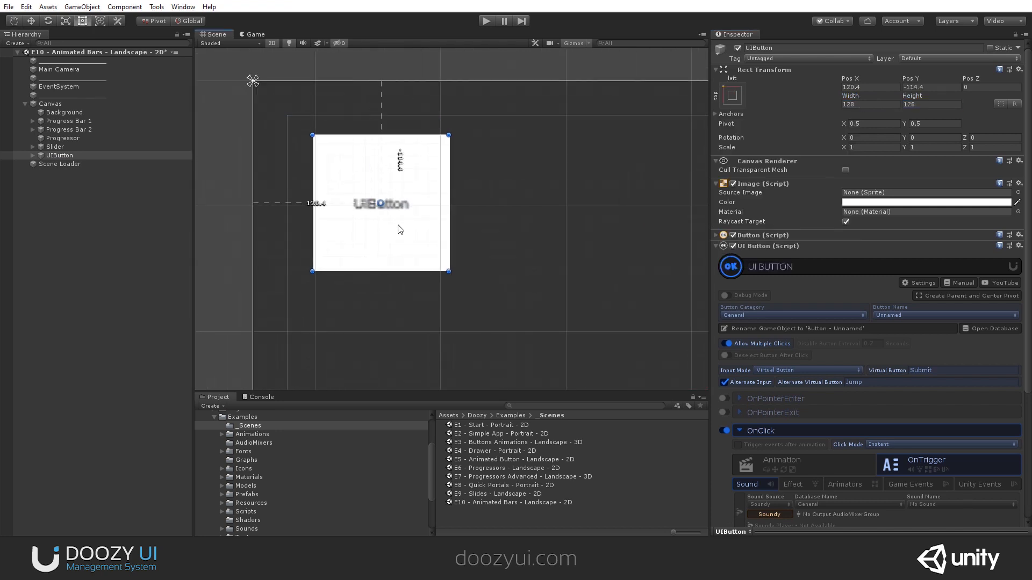
pyautogui.scroll(-3)
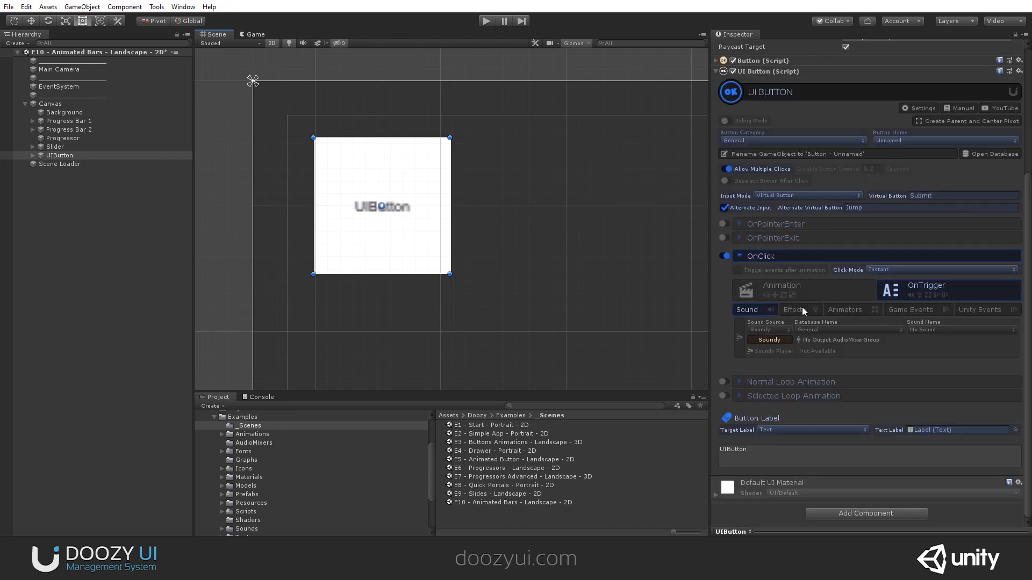
pyautogui.moveTo(866, 327)
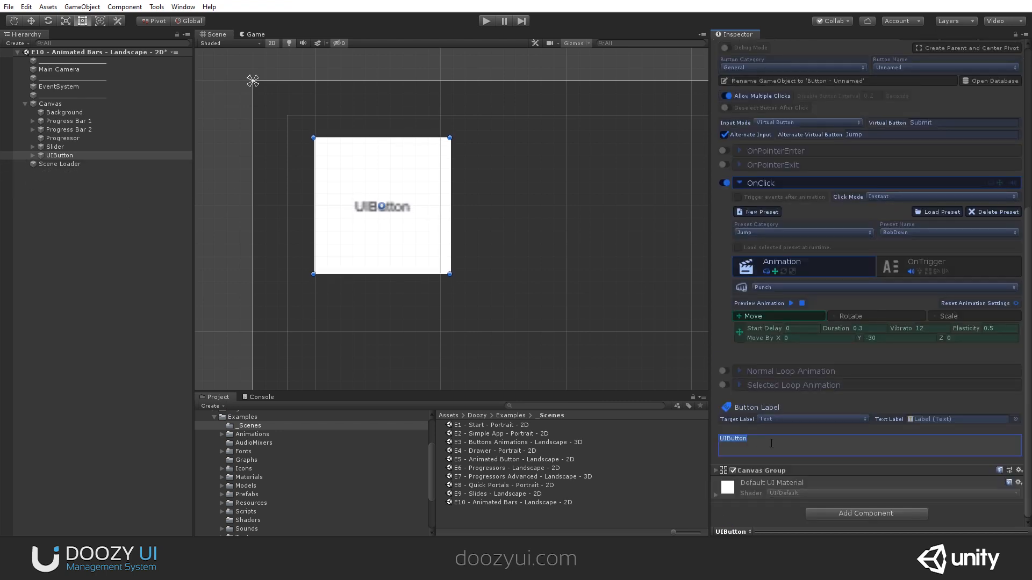
pyautogui.write('LOAD')
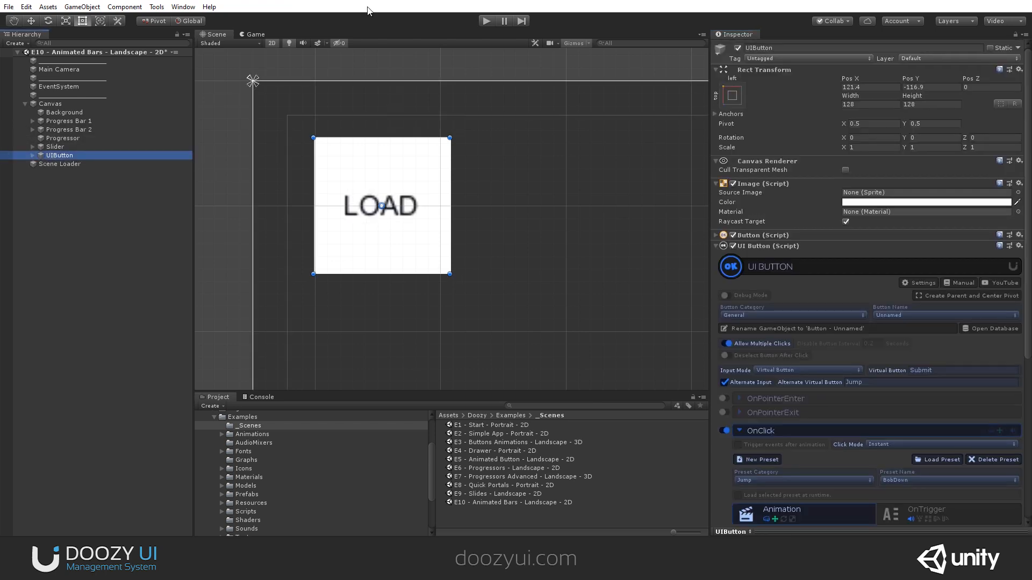
pyautogui.click(255, 34)
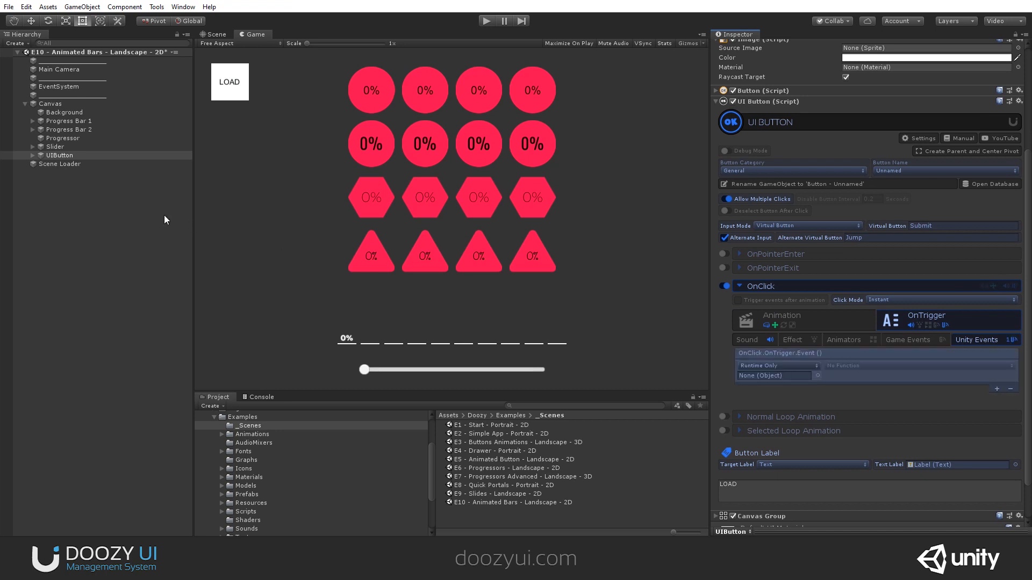
# - Hook LOAD's click to SceneLoader.LoadSceneAsync and confirm MySpecialScene is build scene 0
pyautogui.click(774, 375)
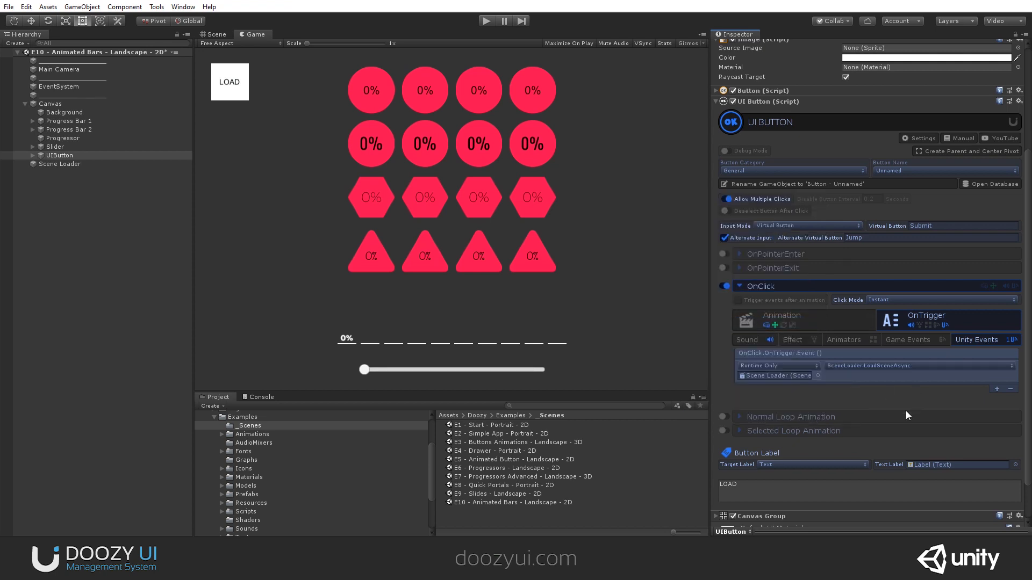
pyautogui.moveTo(863, 440)
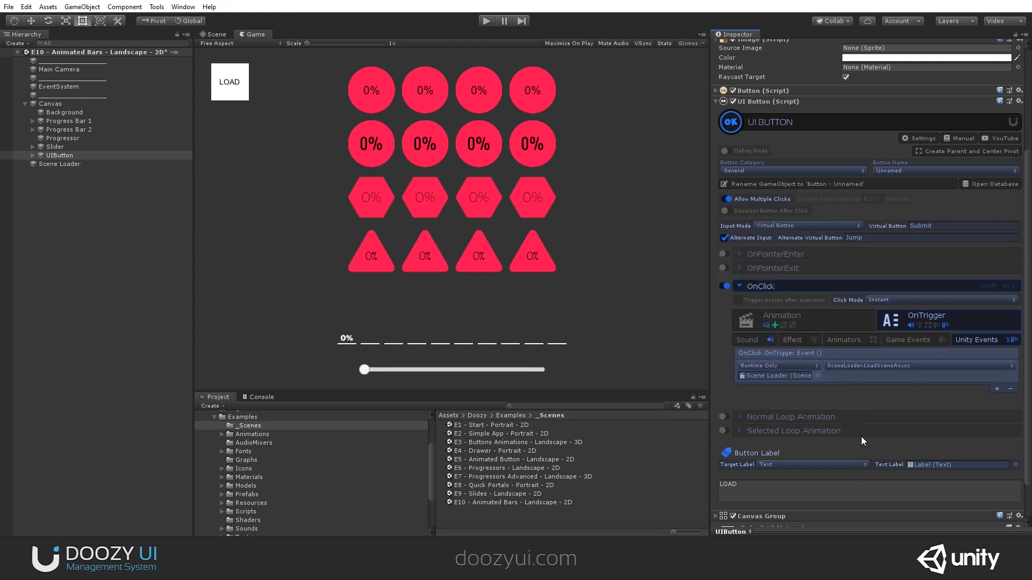
pyautogui.click(59, 163)
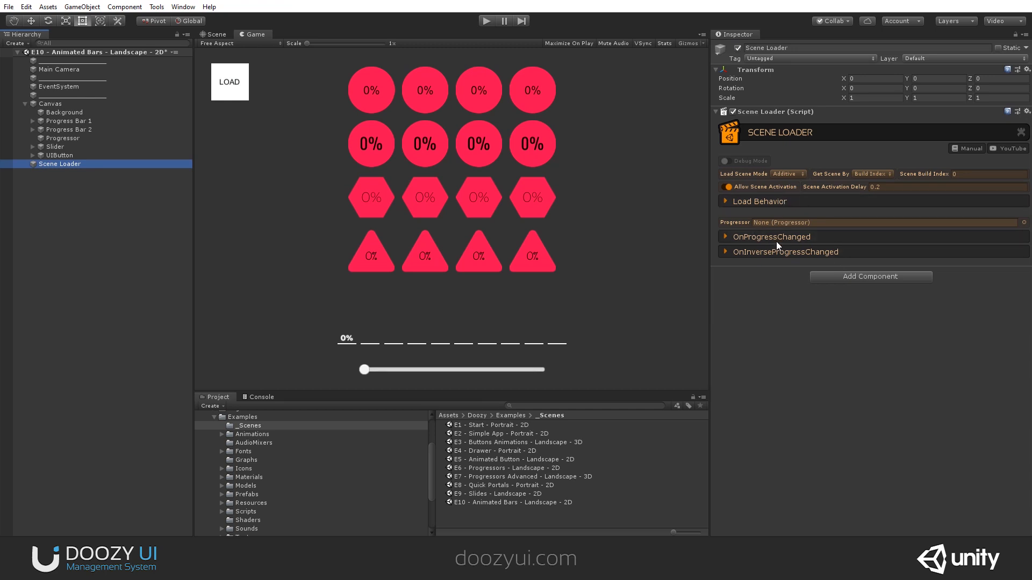
pyautogui.moveTo(550, 255)
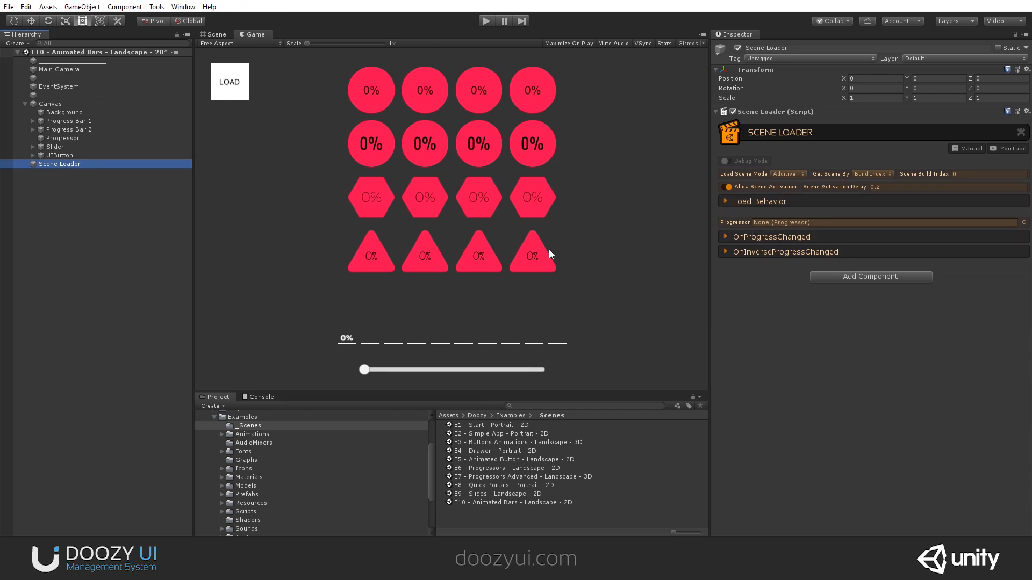
pyautogui.moveTo(395, 219)
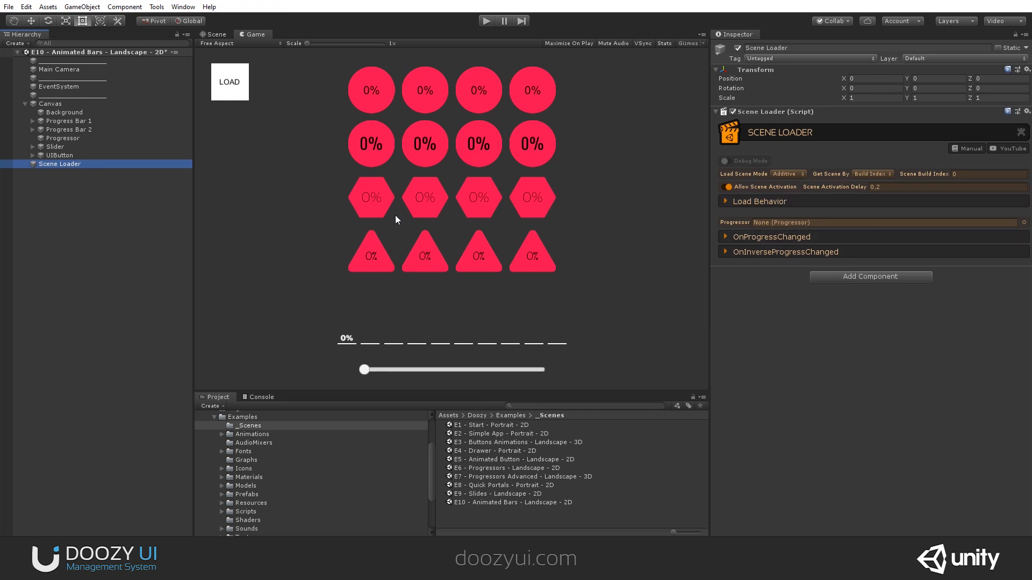
pyautogui.moveTo(727, 220)
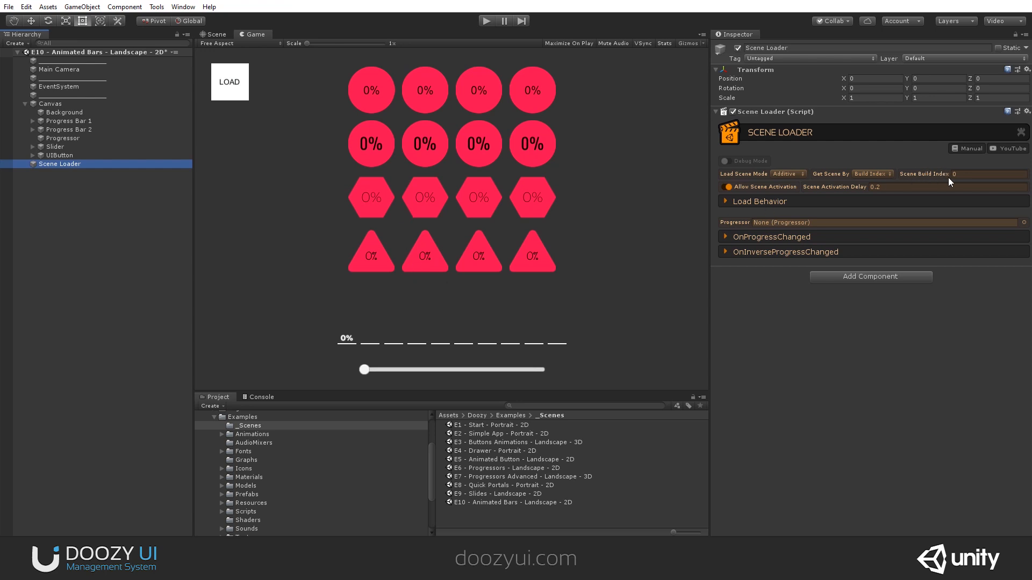
pyautogui.click(8, 6)
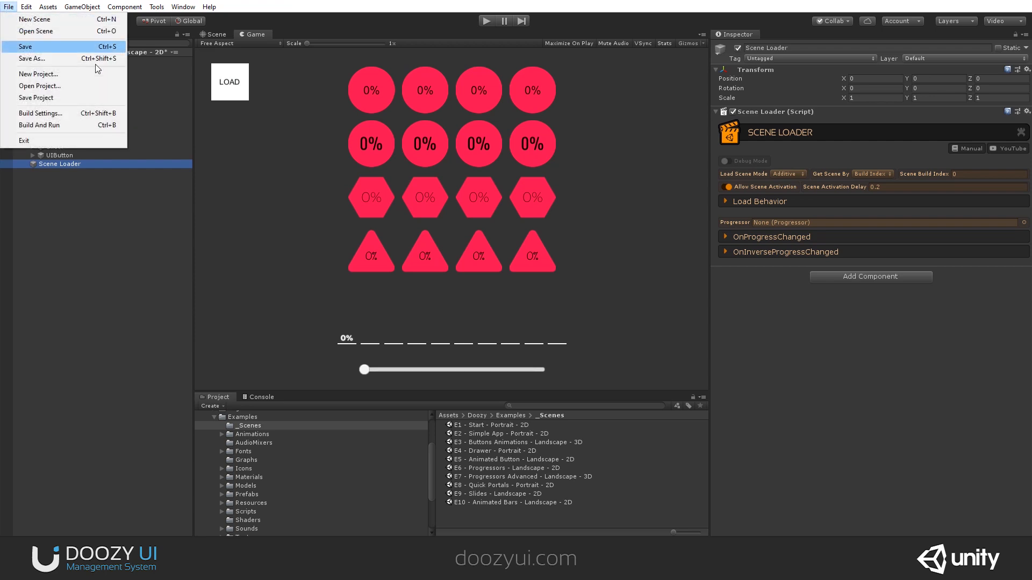
pyautogui.click(41, 112)
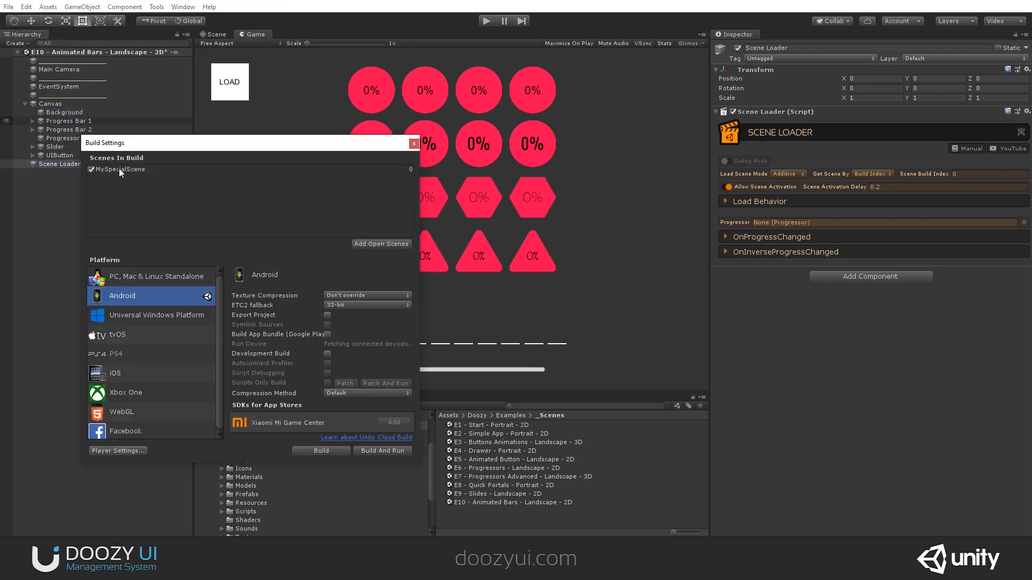
pyautogui.click(413, 143)
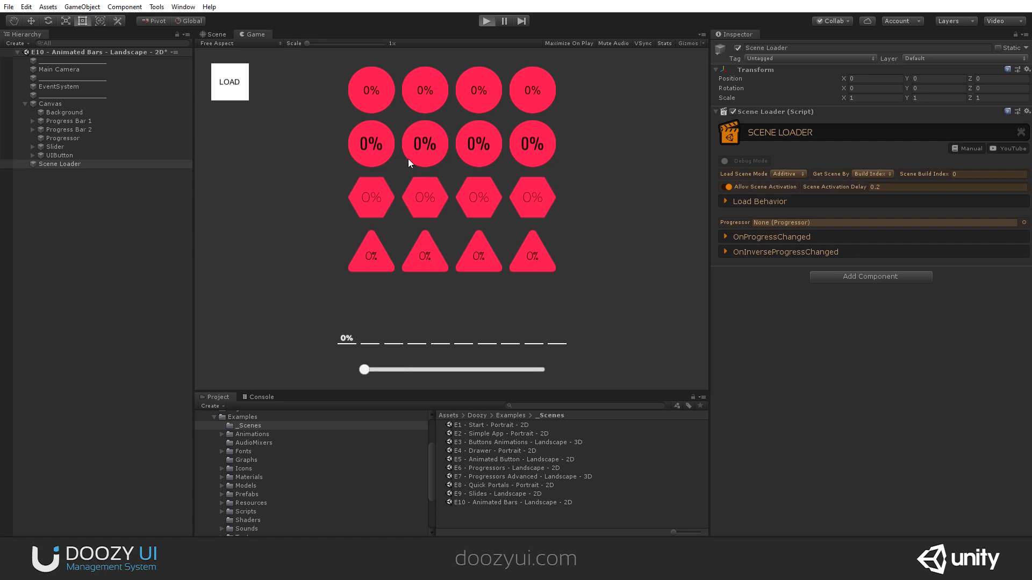
pyautogui.moveTo(332, 188)
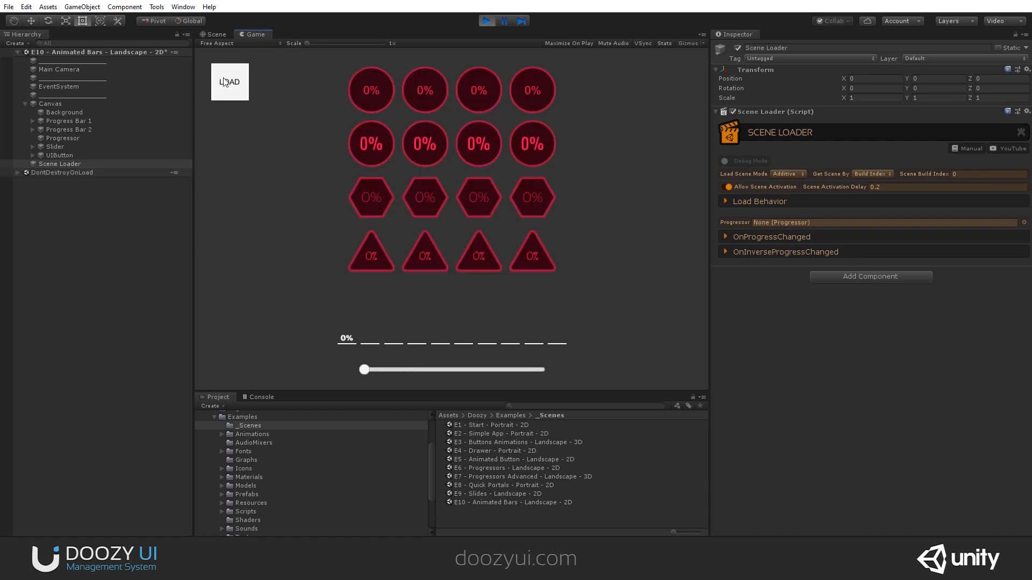
pyautogui.click(229, 82)
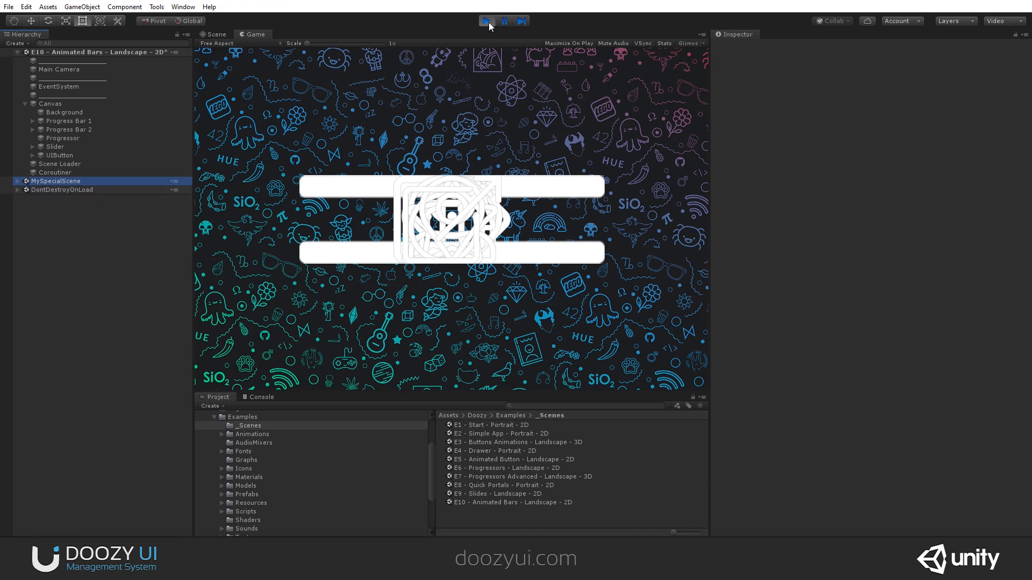
pyautogui.click(486, 21)
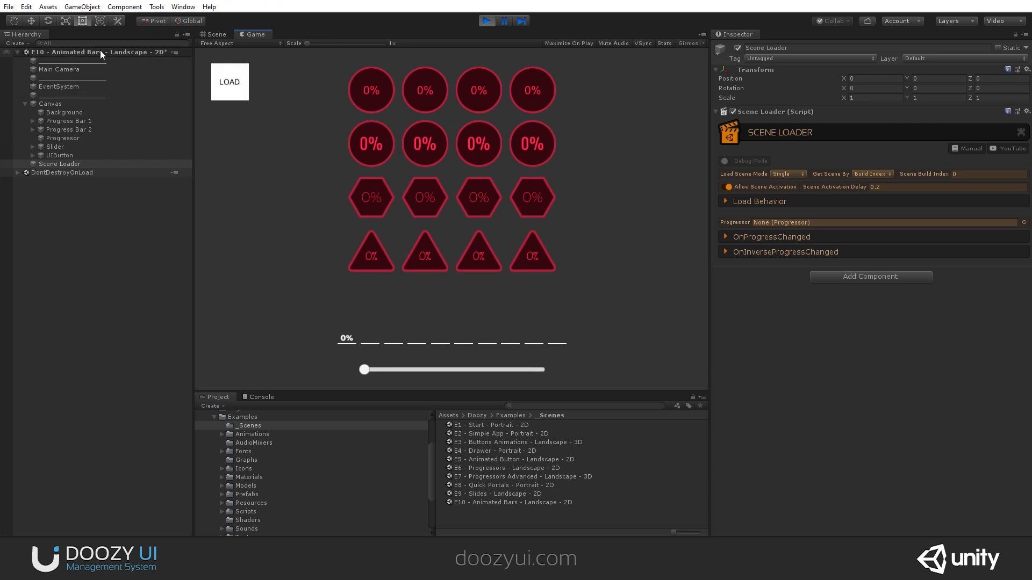
pyautogui.click(230, 81)
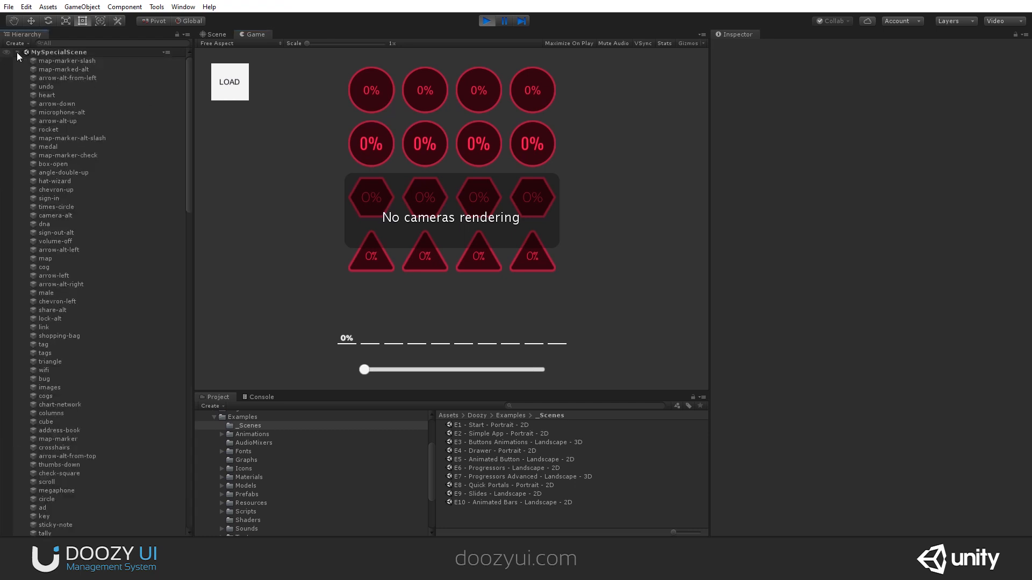
pyautogui.click(6, 52)
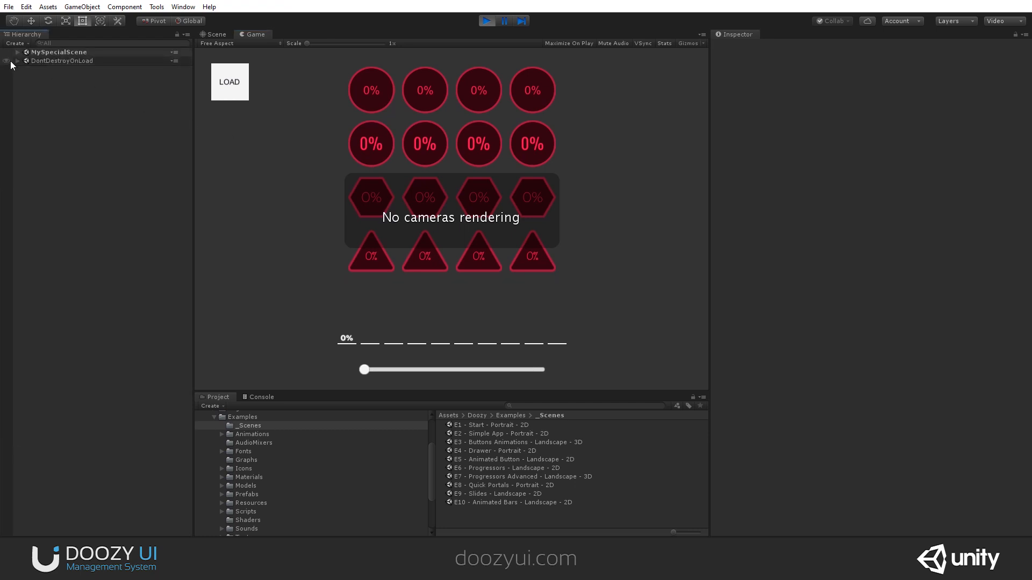
pyautogui.click(18, 60)
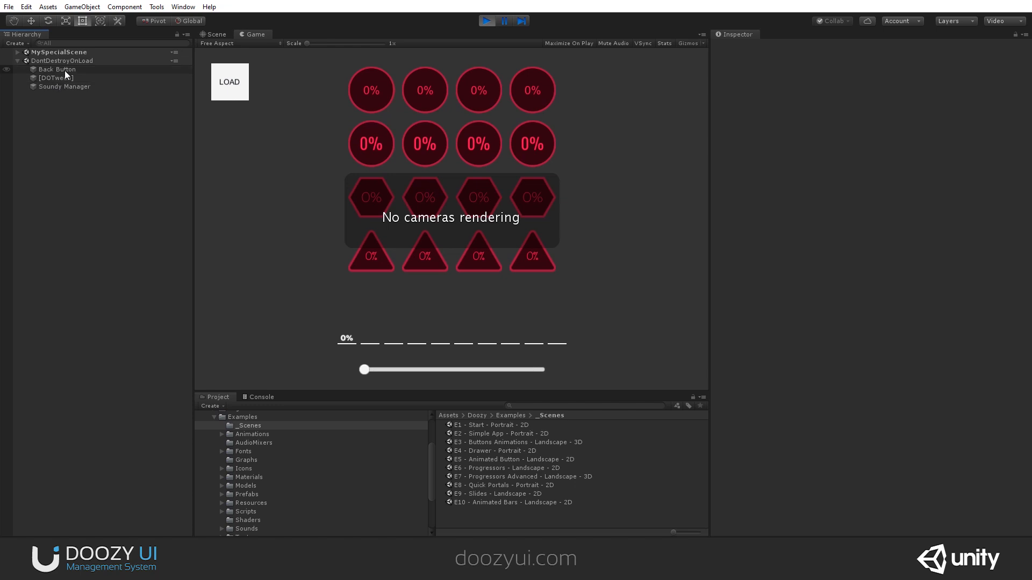
pyautogui.click(59, 52)
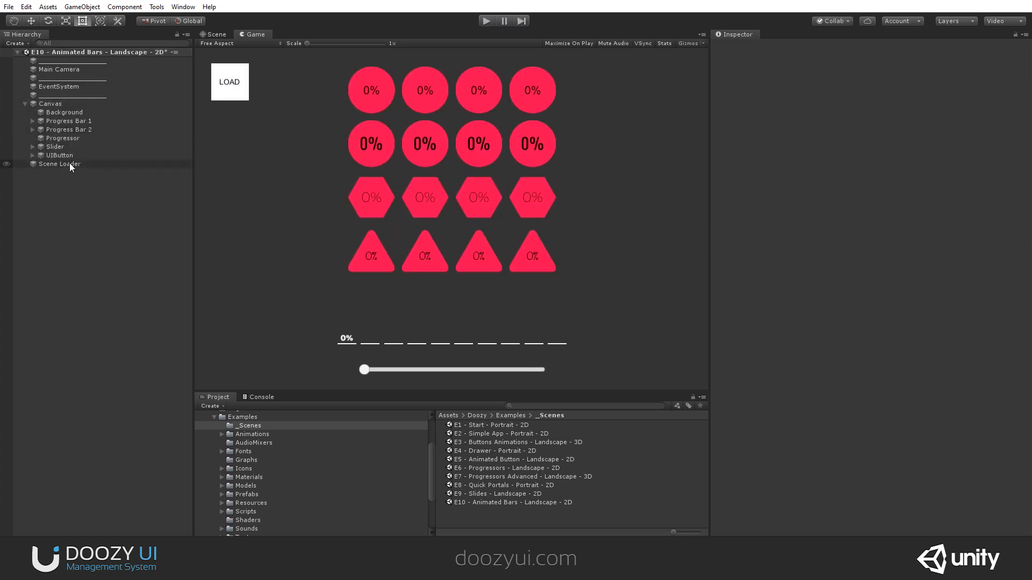
# - Set the Scene Loader to Additive, Get Scene By Name, with scene name MySpecialScene
pyautogui.click(59, 163)
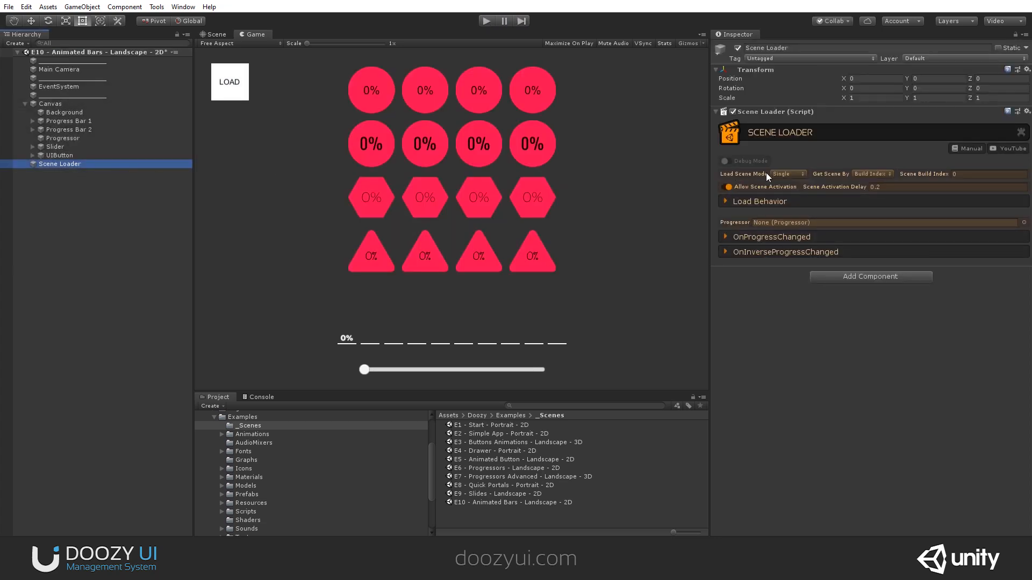
pyautogui.click(787, 173)
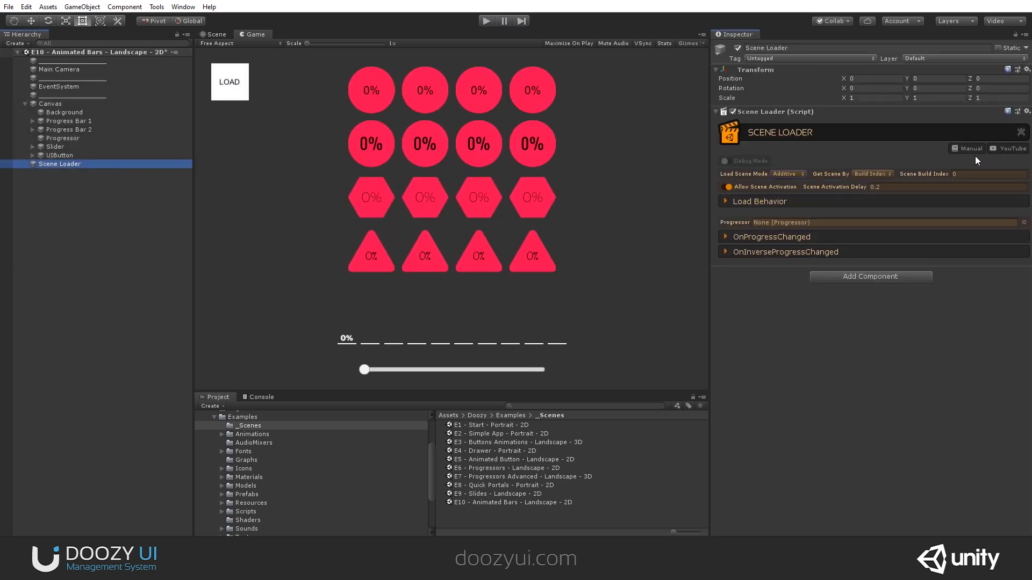
pyautogui.click(870, 174)
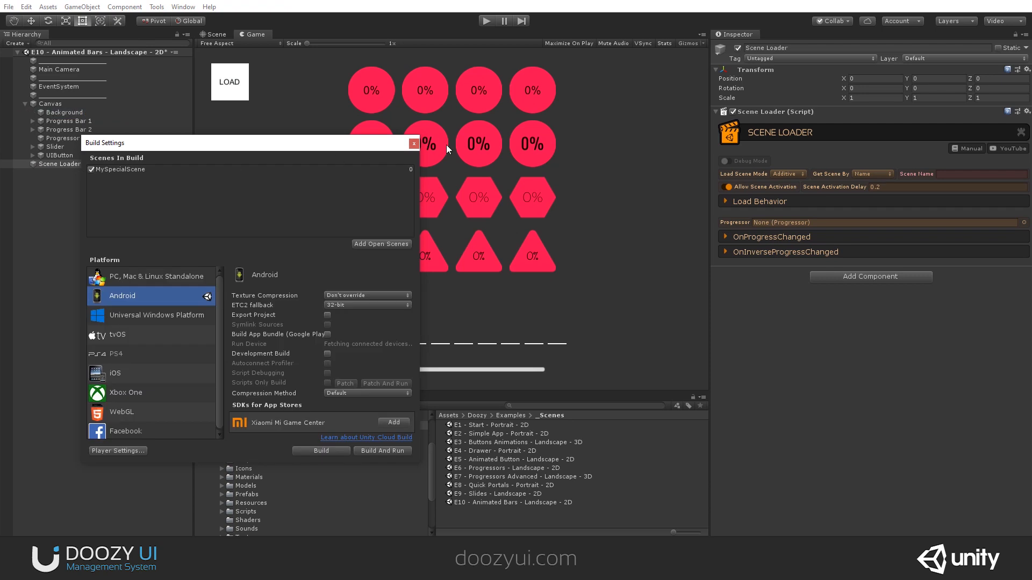
pyautogui.click(413, 144)
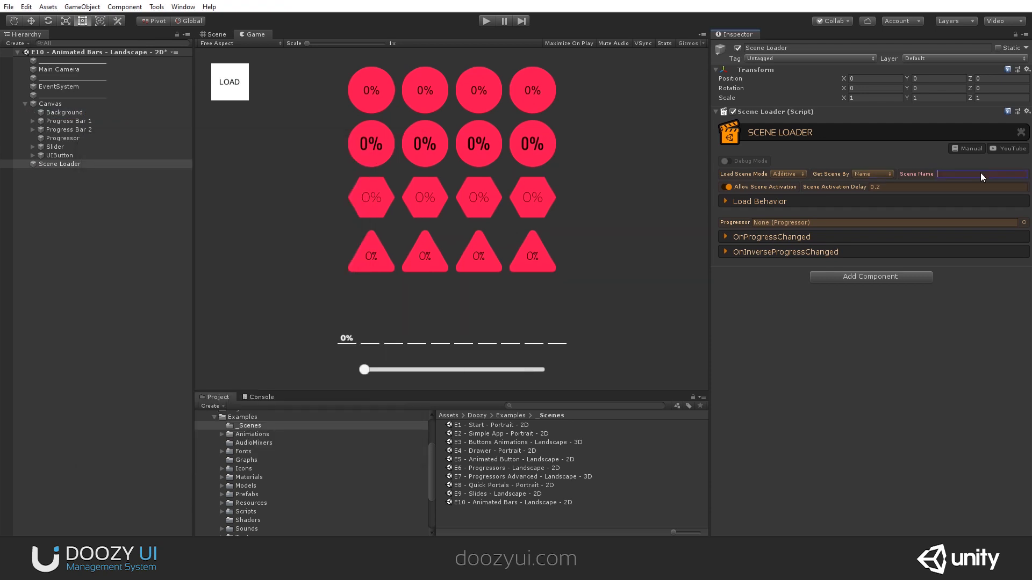
pyautogui.write('MySpecialScene')
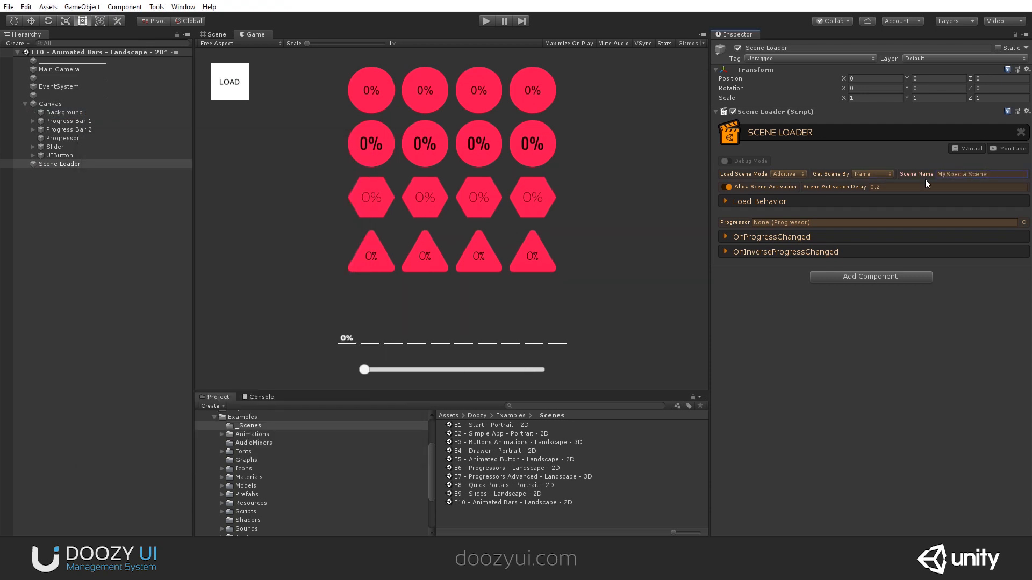
pyautogui.moveTo(615, 223)
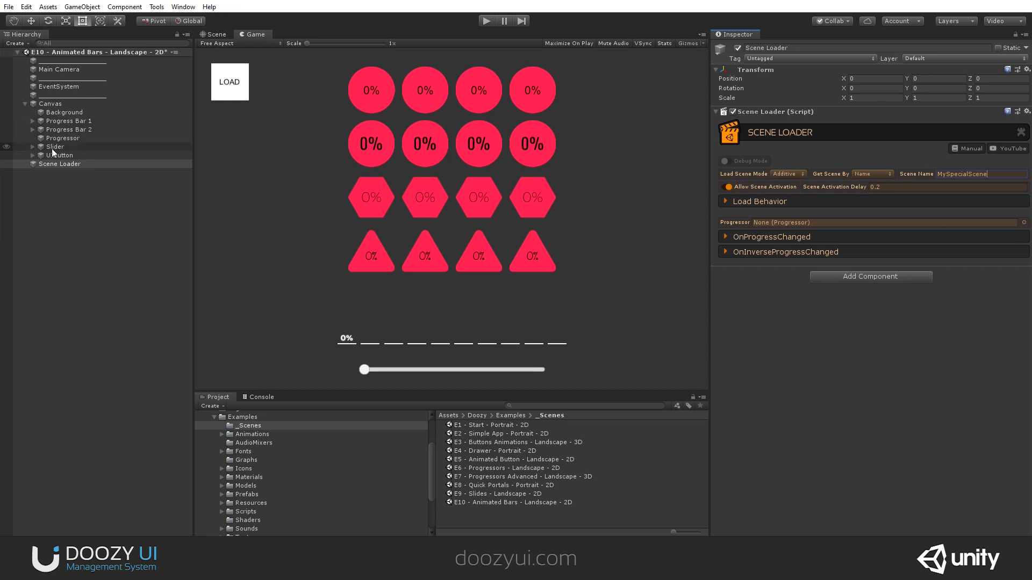
pyautogui.click(62, 138)
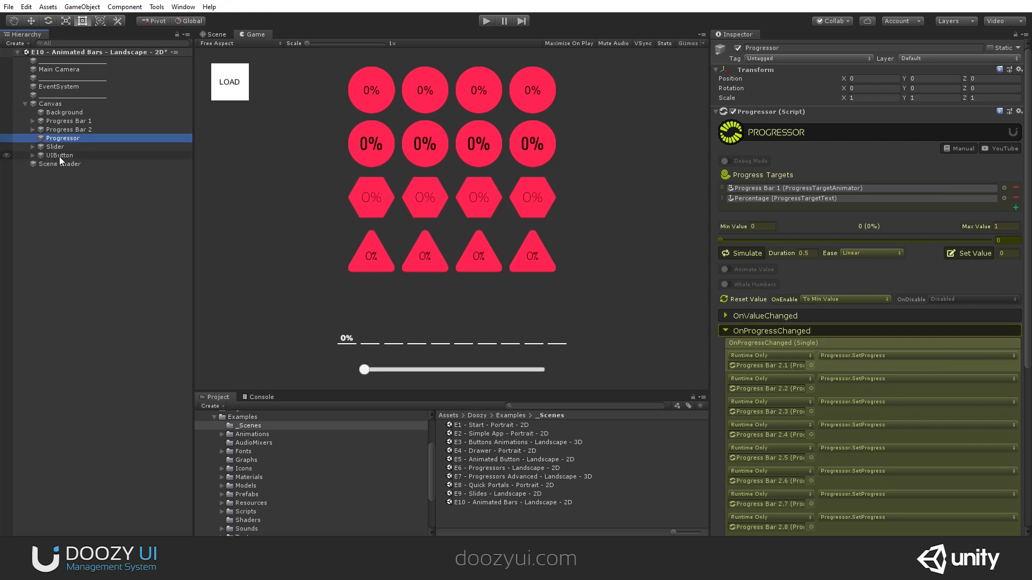
# - Link the Progressor to the Scene Loader and play-test LOAD loading MySpecialScene
pyautogui.click(59, 164)
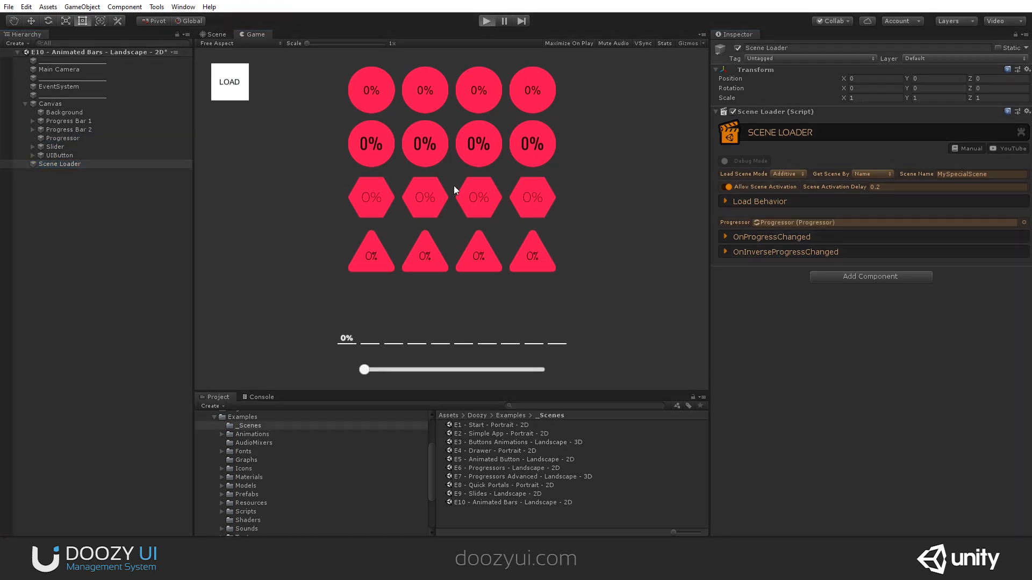
pyautogui.moveTo(555, 172)
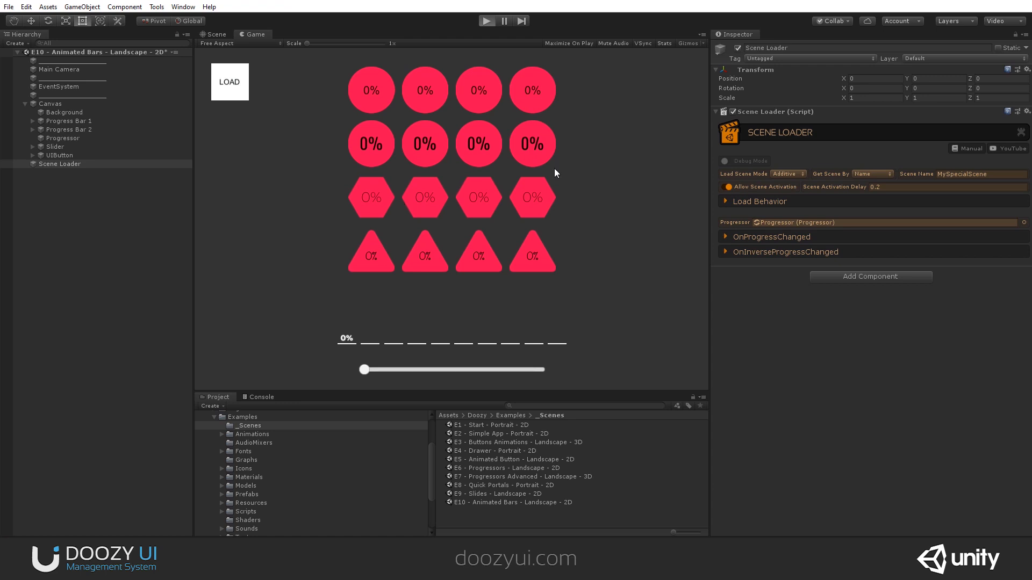
pyautogui.click(486, 21)
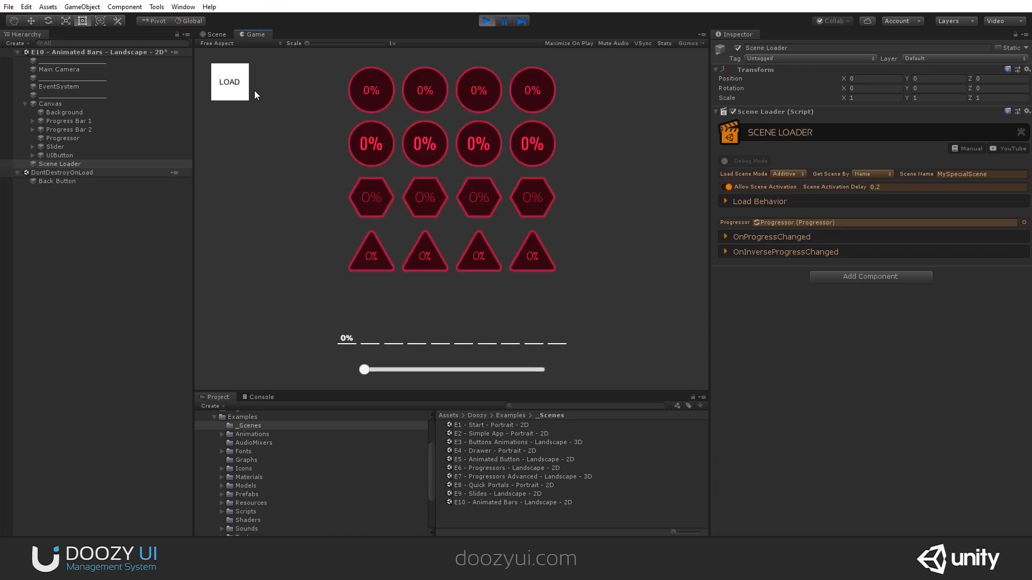
pyautogui.click(229, 82)
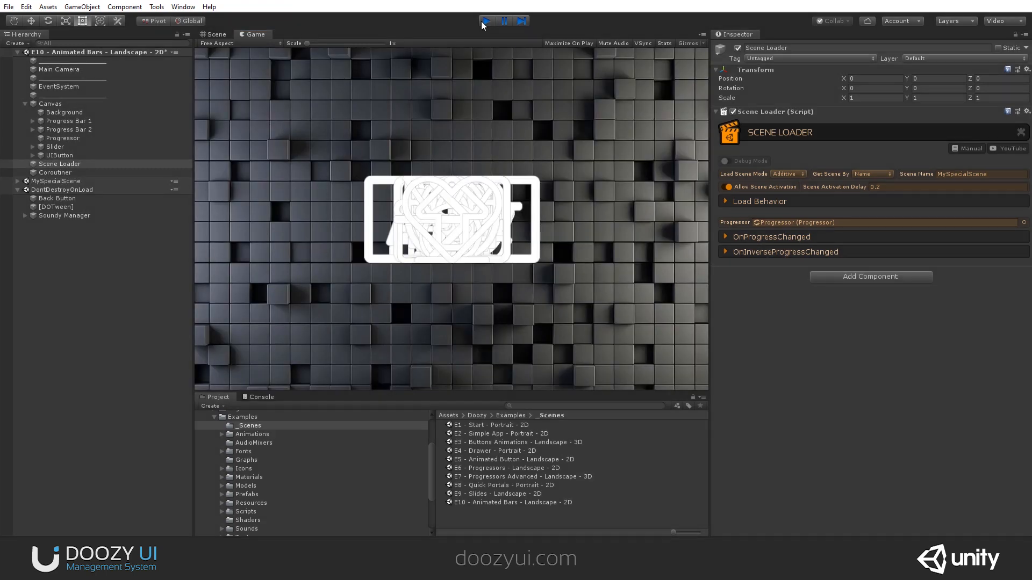
pyautogui.click(486, 21)
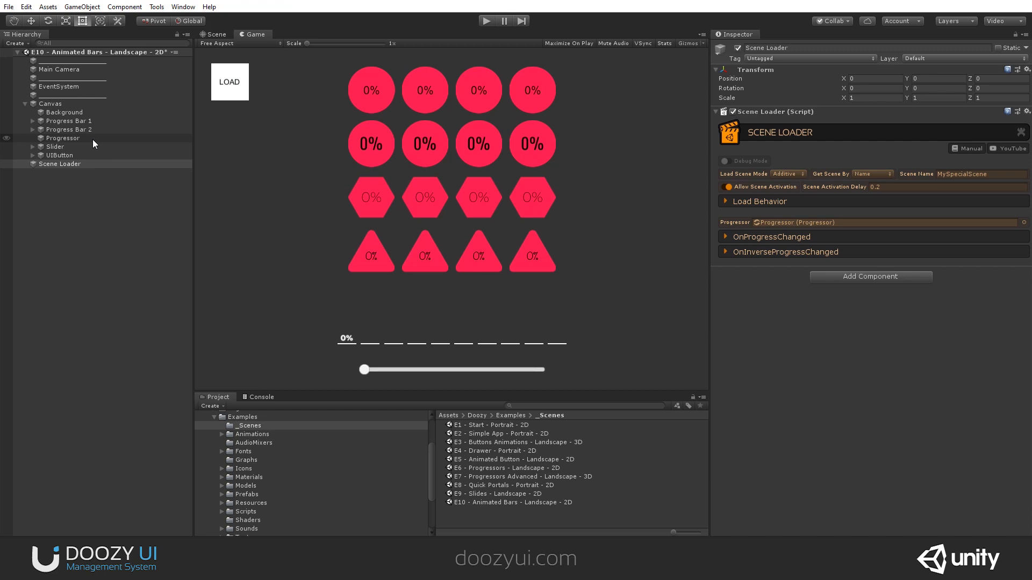
# - Enable the Progressor's Animate Value with 0.5 second duration, ignoring timescale
pyautogui.click(64, 138)
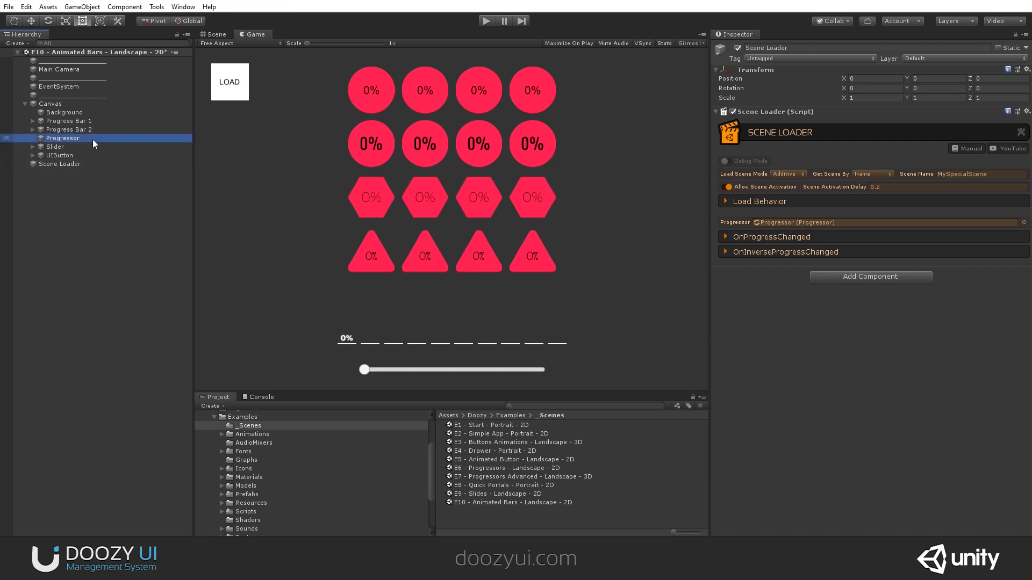
pyautogui.click(63, 138)
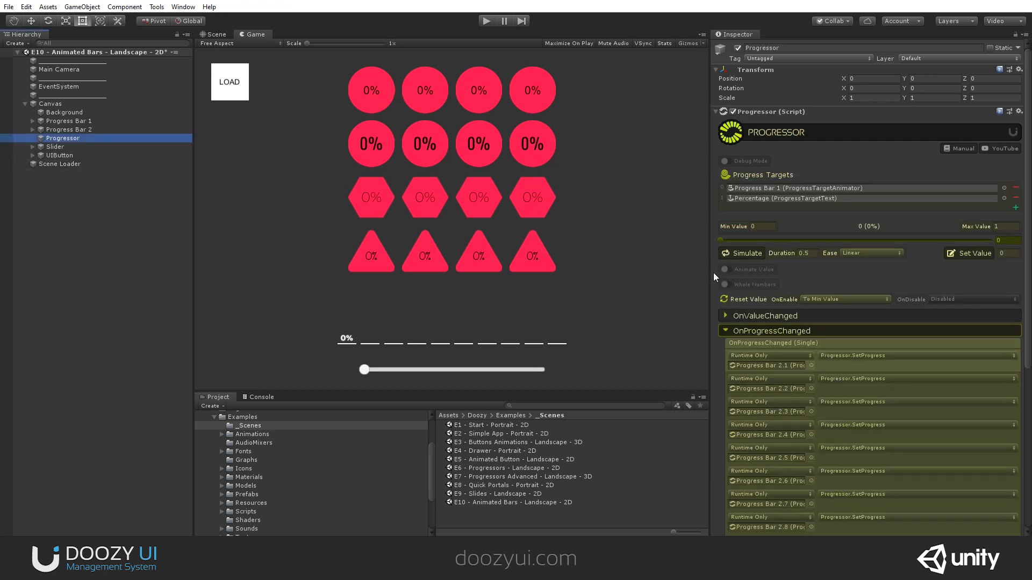
pyautogui.click(724, 269)
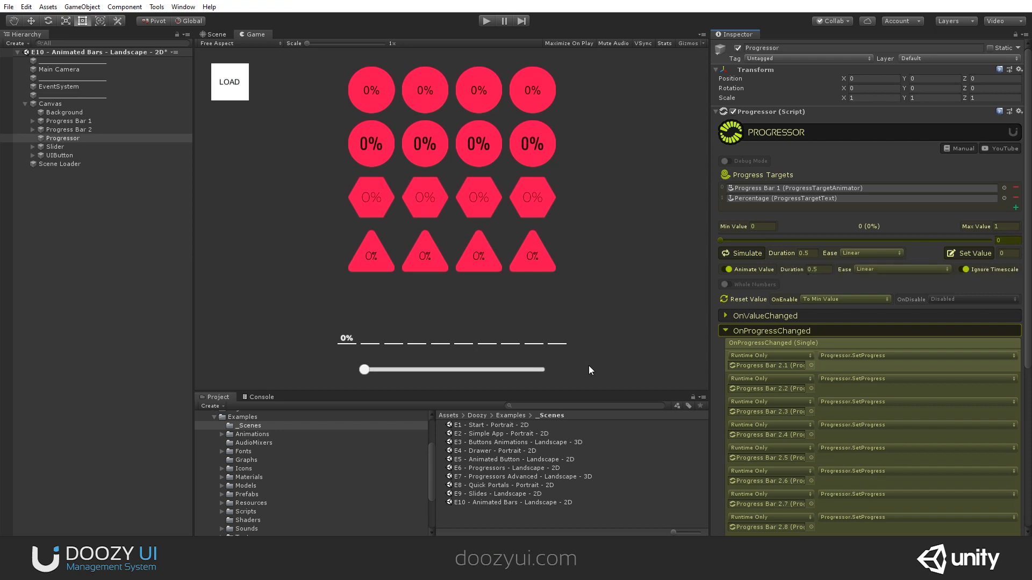
pyautogui.click(746, 252)
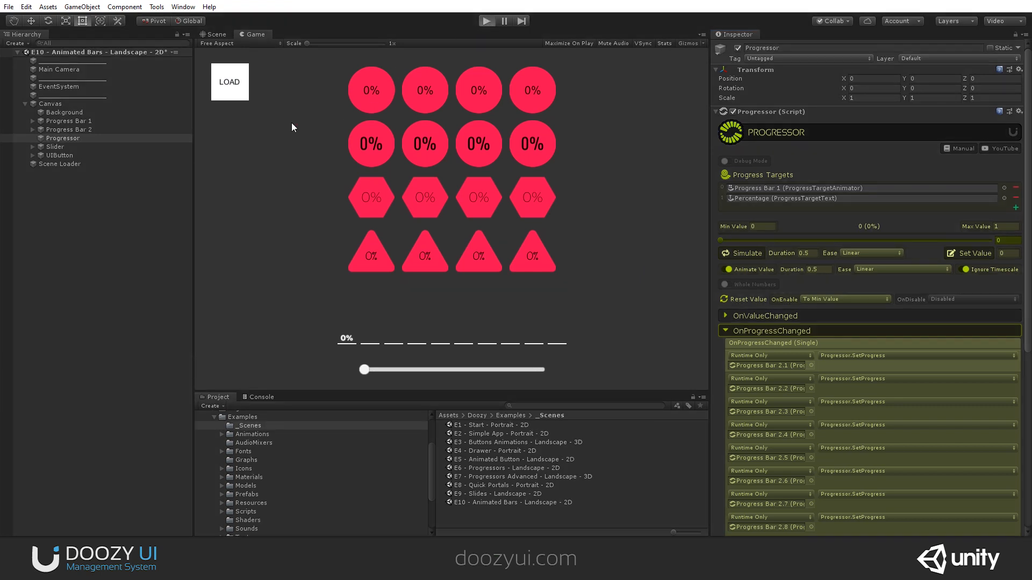
# - Play-test the scene, loading MySpecialScene with LOAD, then stop playing
pyautogui.click(486, 21)
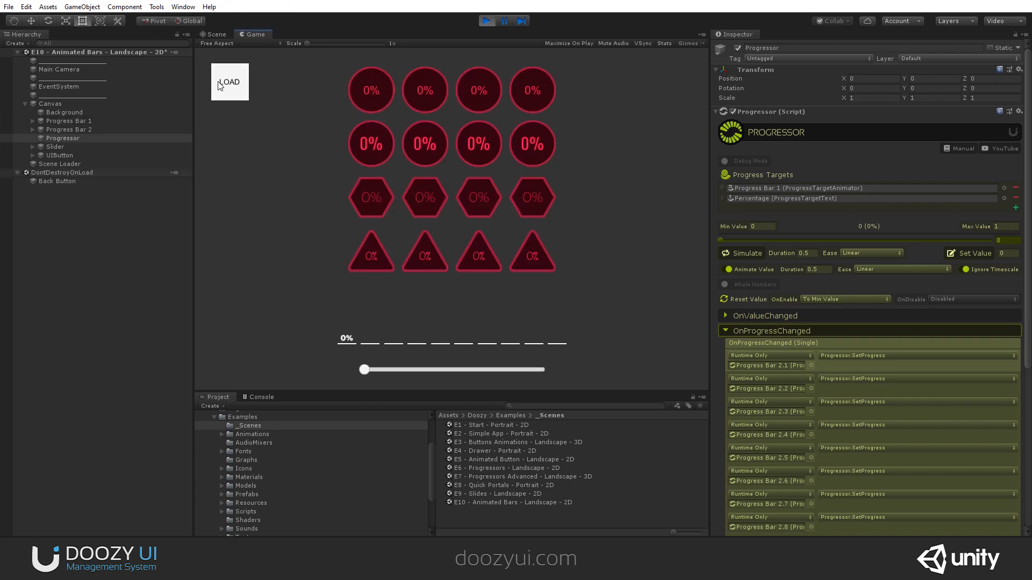
pyautogui.click(229, 82)
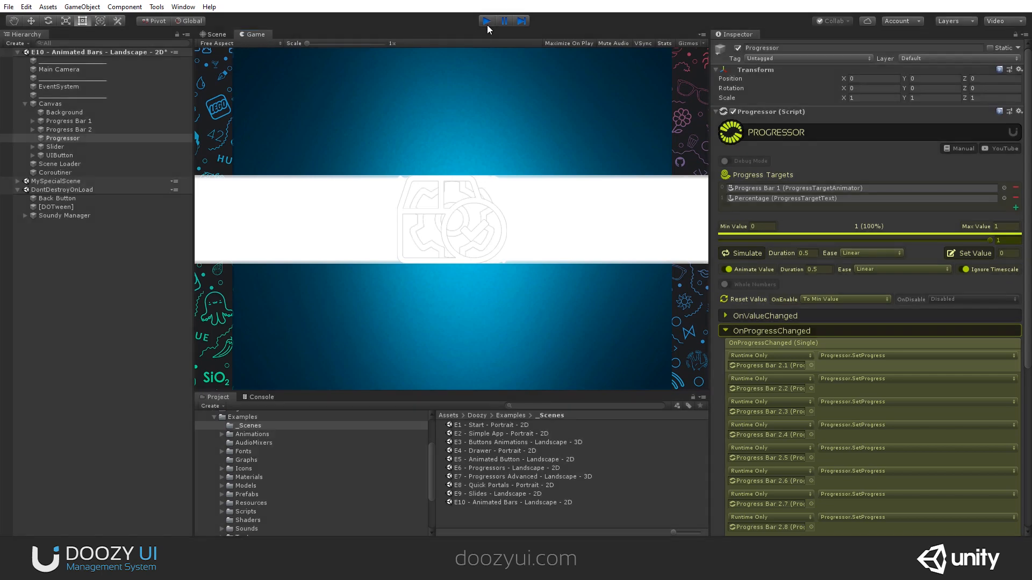
pyautogui.click(486, 21)
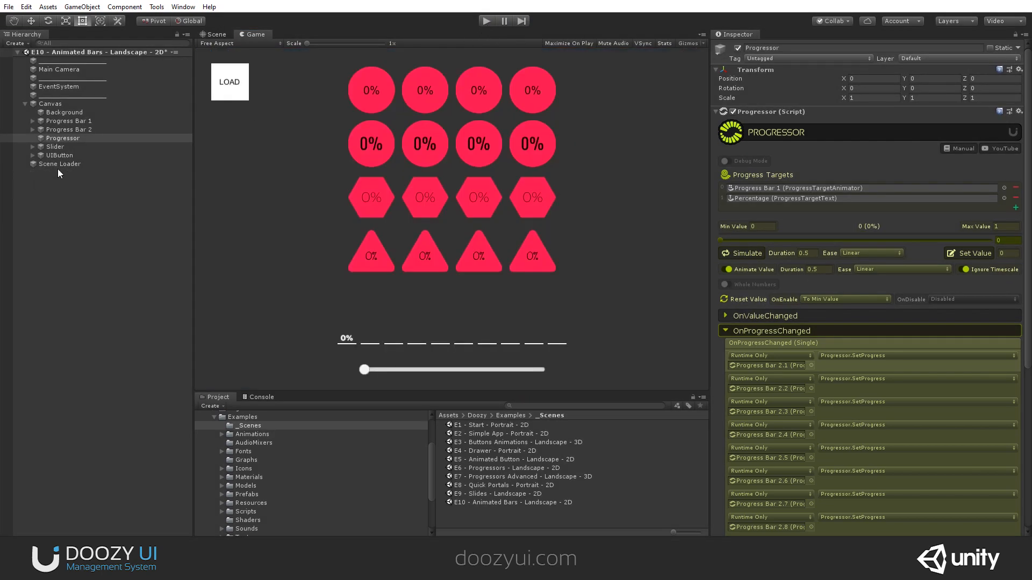
pyautogui.click(60, 164)
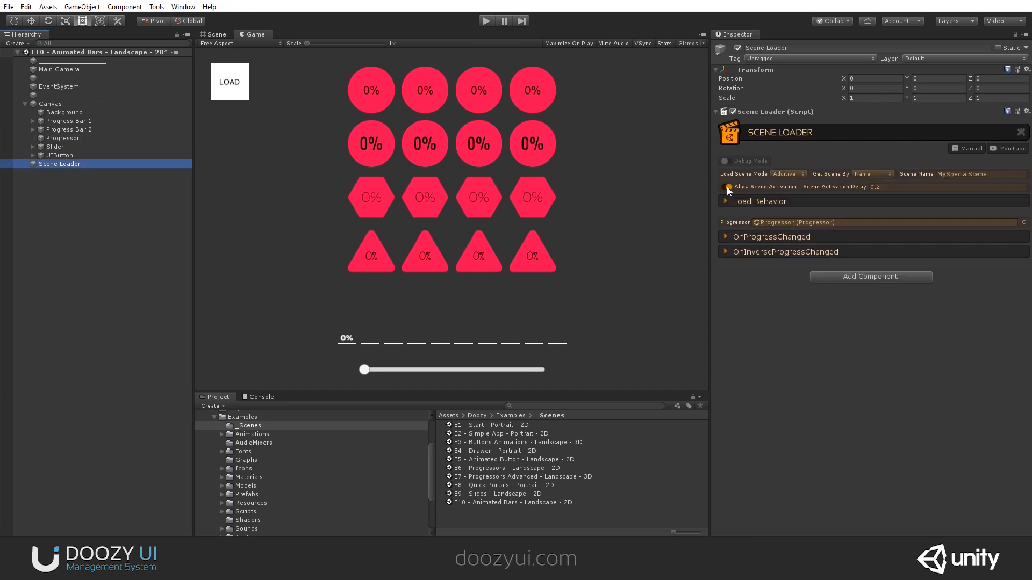
pyautogui.click(725, 187)
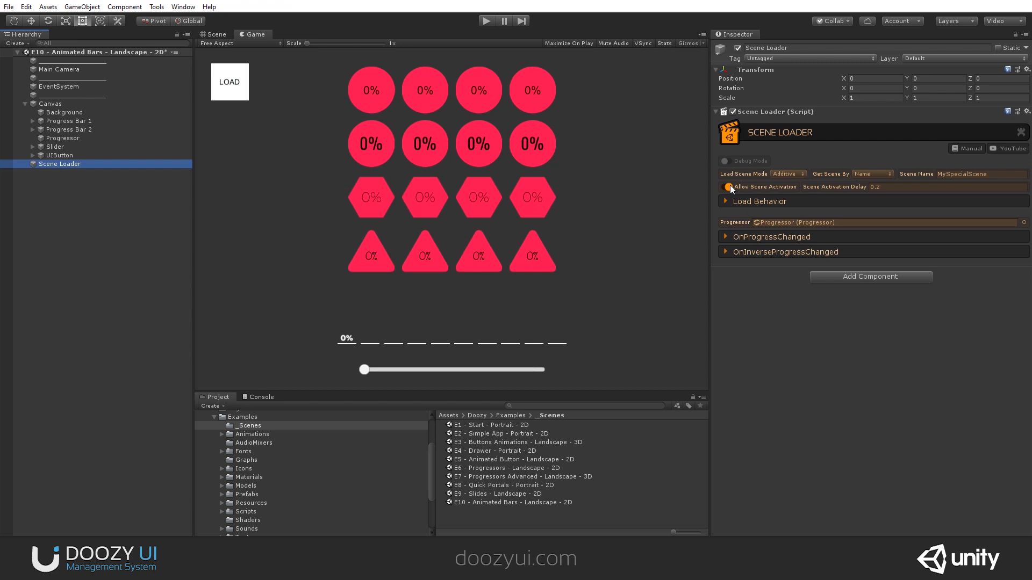
pyautogui.click(729, 187)
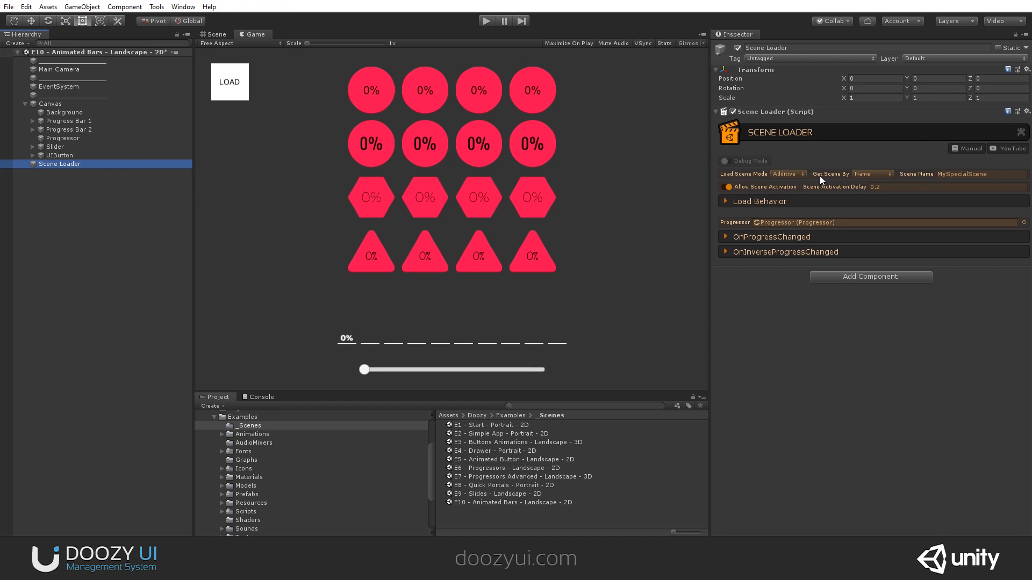
pyautogui.moveTo(822, 178)
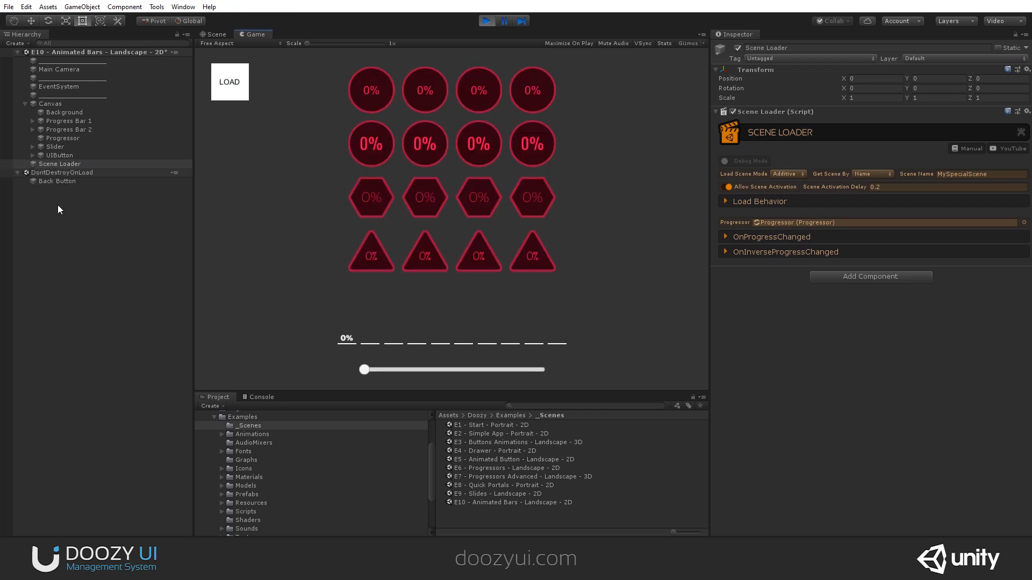
pyautogui.moveTo(84, 194)
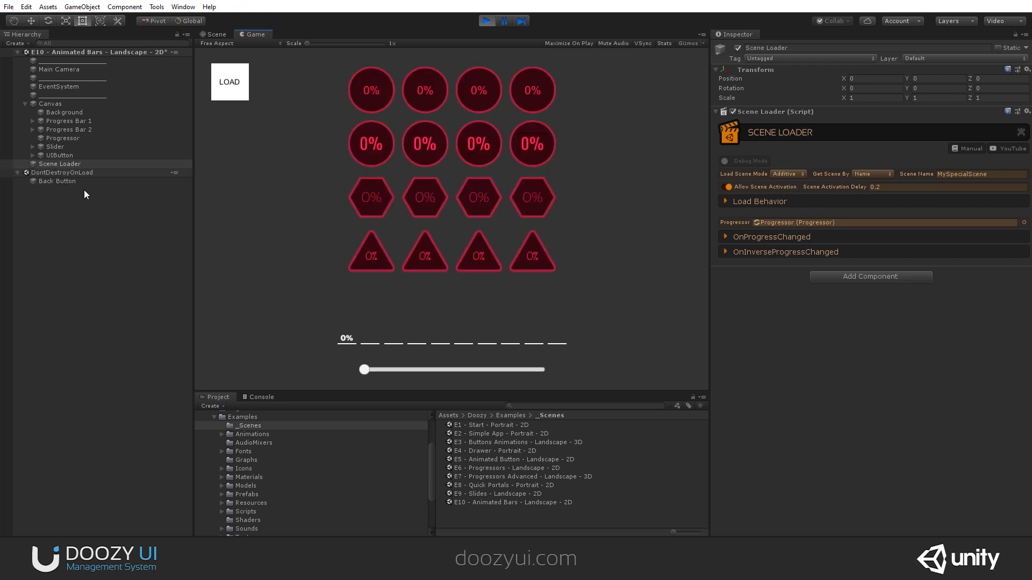
pyautogui.click(726, 187)
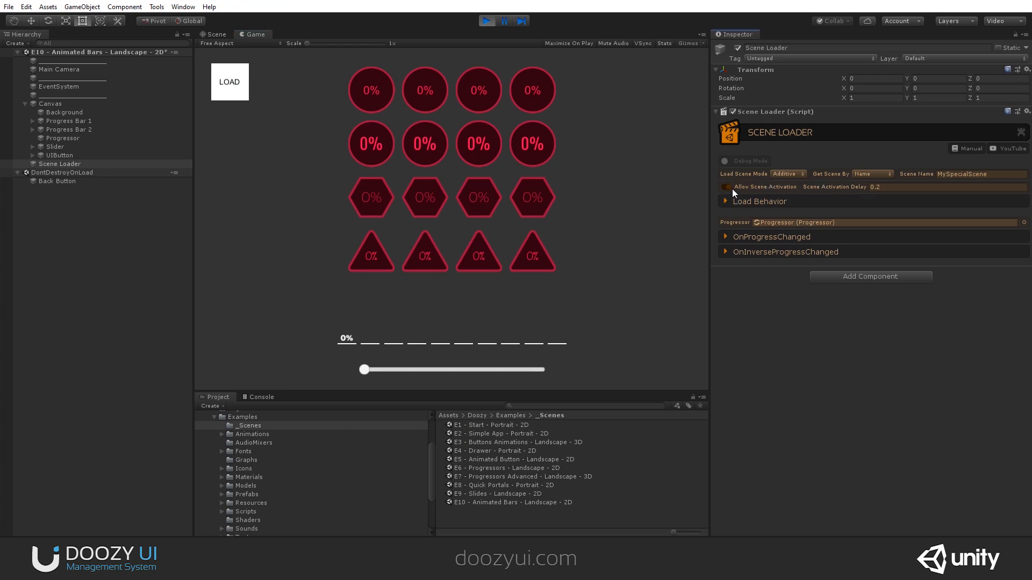
pyautogui.click(724, 187)
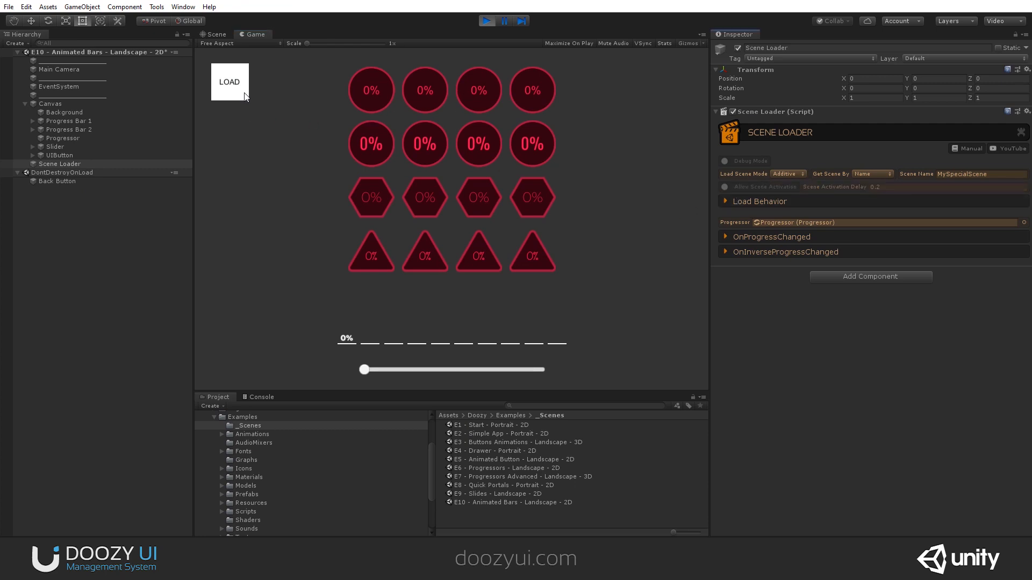
pyautogui.click(229, 82)
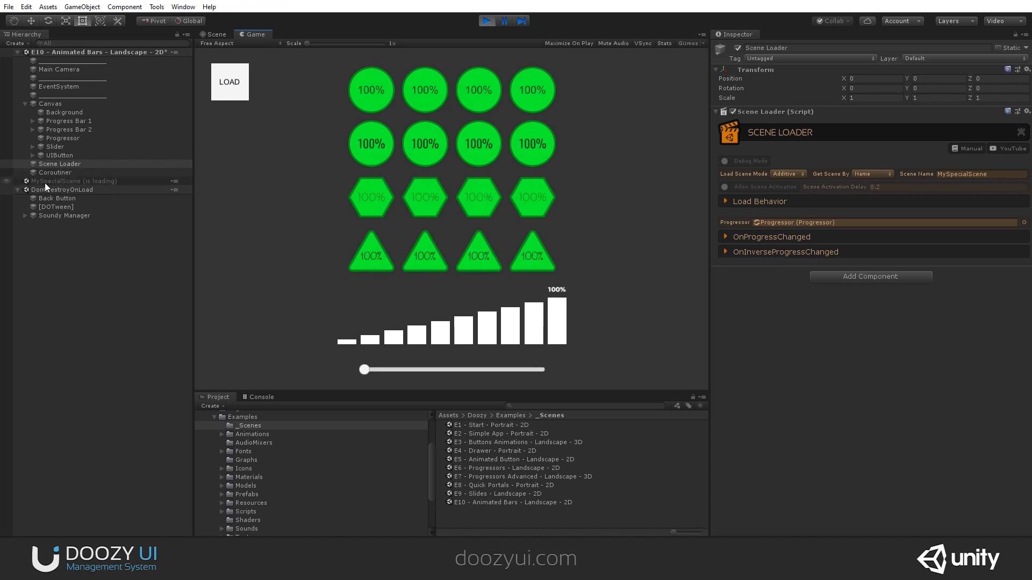
pyautogui.click(74, 181)
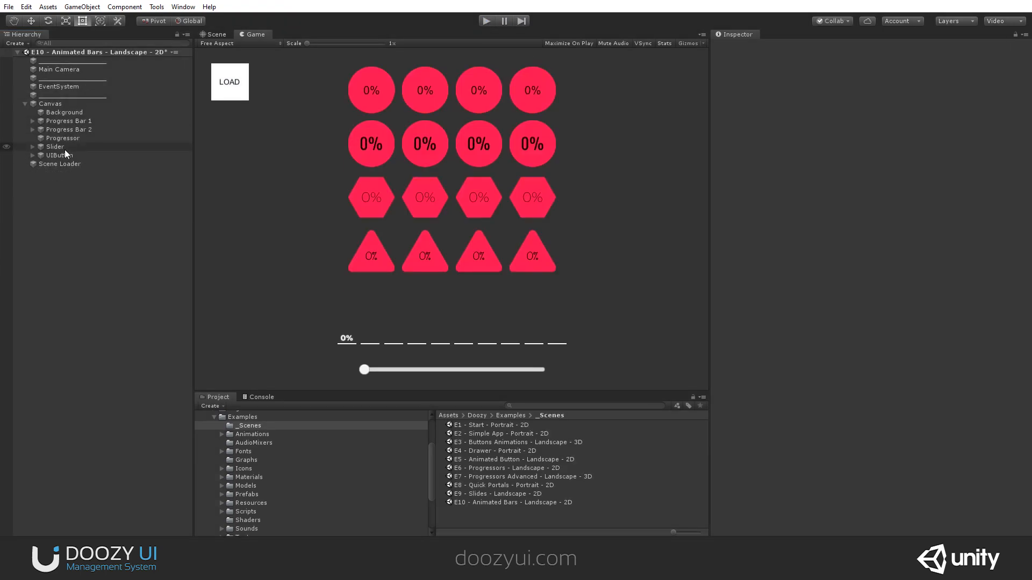
# - Set the Scene Loader's activation delay to 4 and play-test loading MySpecialScene
pyautogui.click(60, 164)
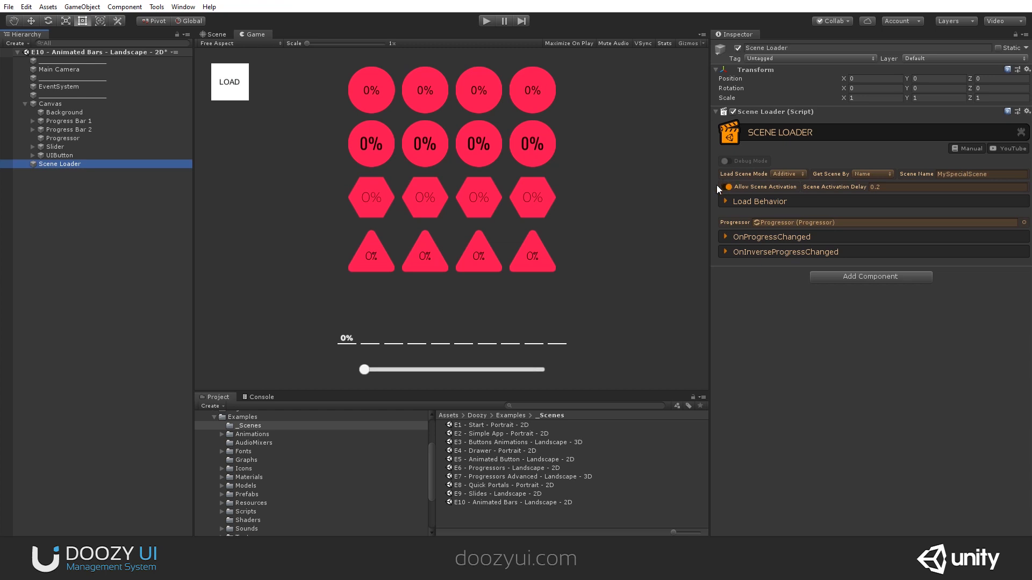
pyautogui.click(877, 187)
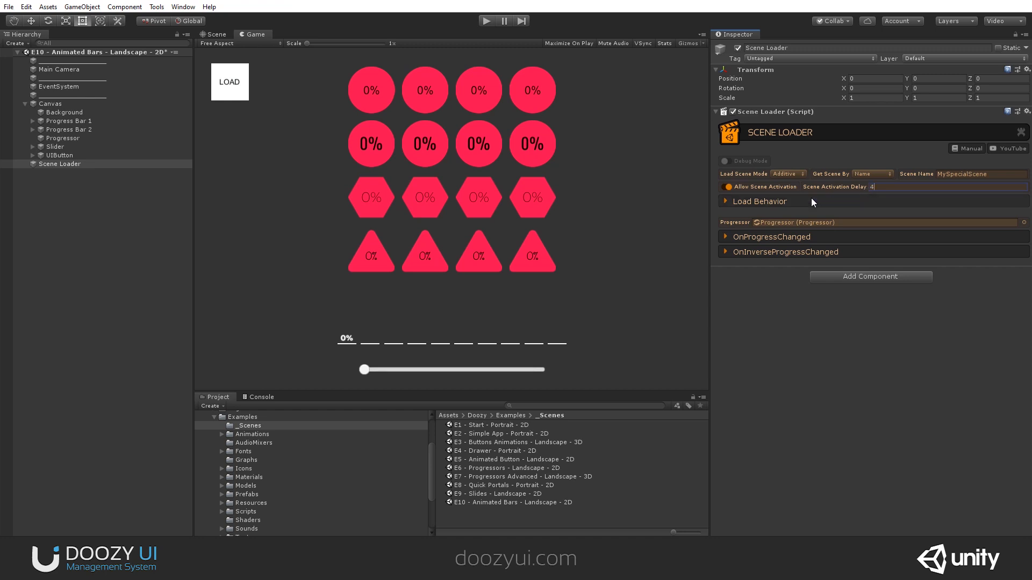
pyautogui.moveTo(486, 21)
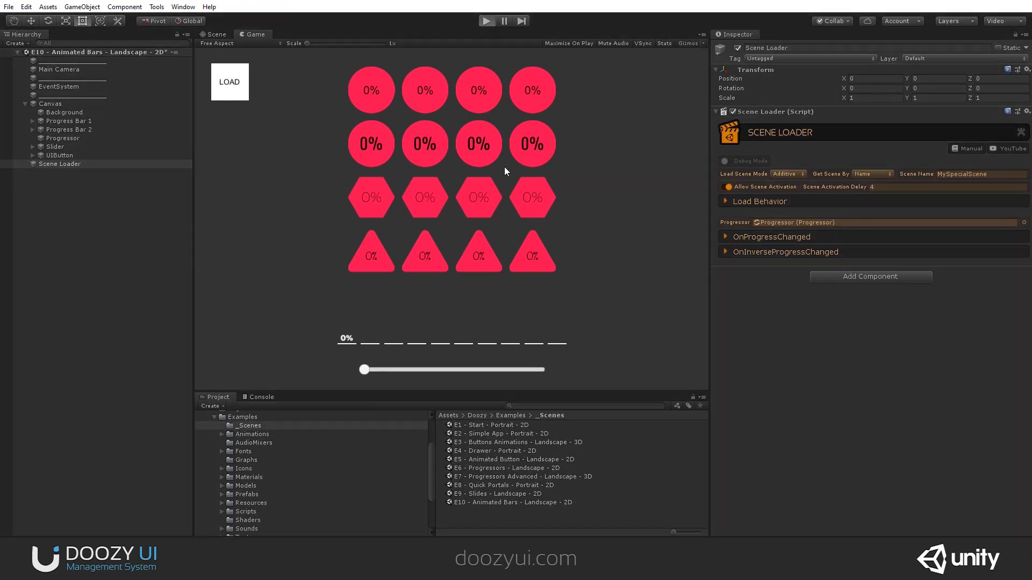
pyautogui.click(486, 20)
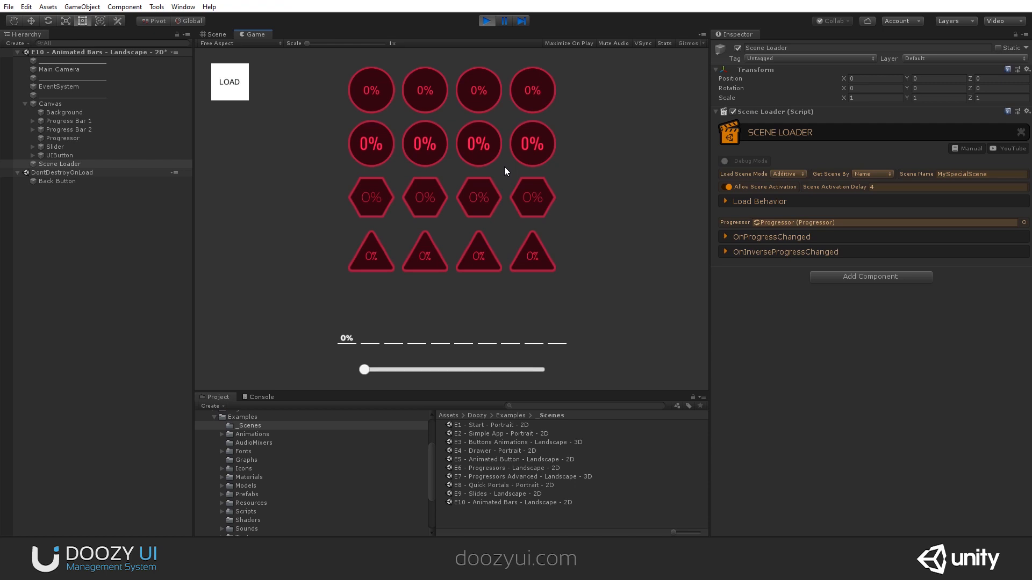
pyautogui.moveTo(347, 170)
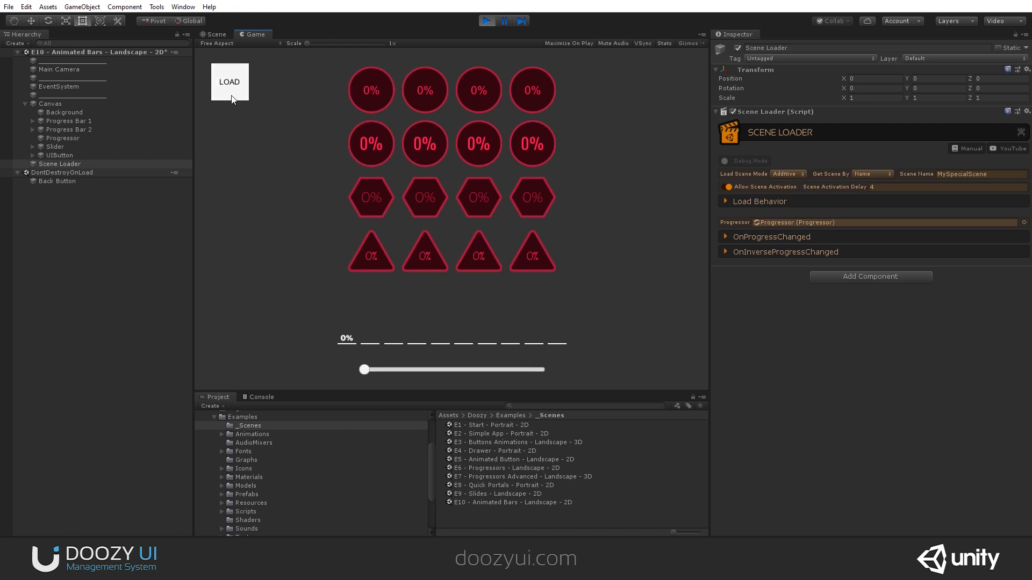
pyautogui.click(229, 82)
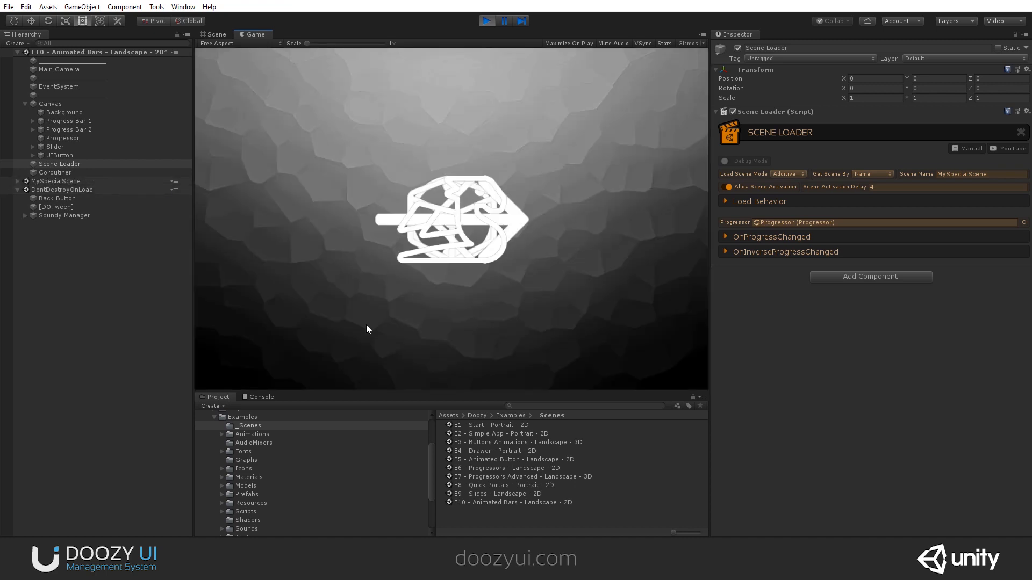
pyautogui.click(485, 20)
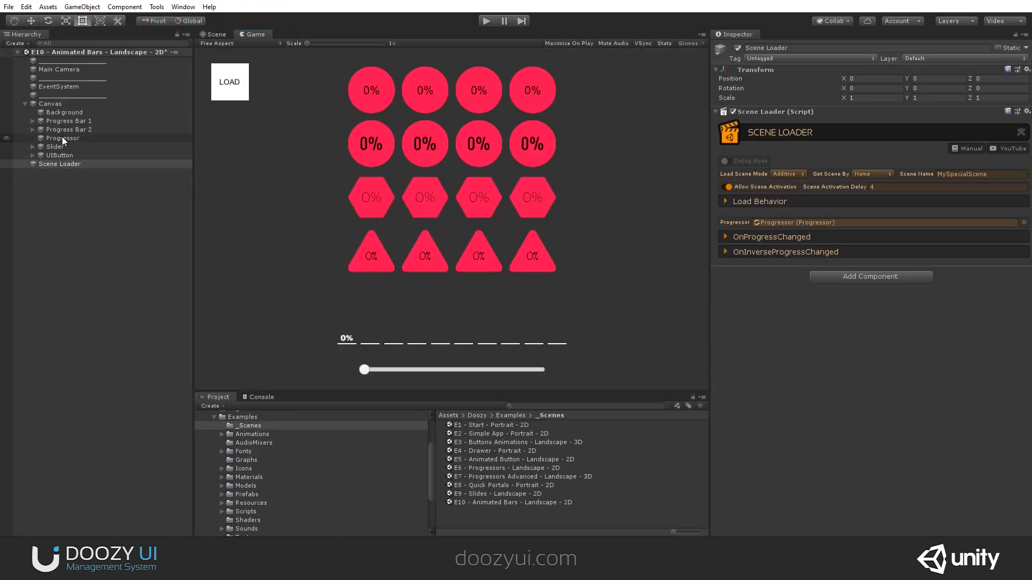
# - Set the Progressor's animation duration to 1 and play-test loading MySpecialScene via LOAD
pyautogui.click(63, 138)
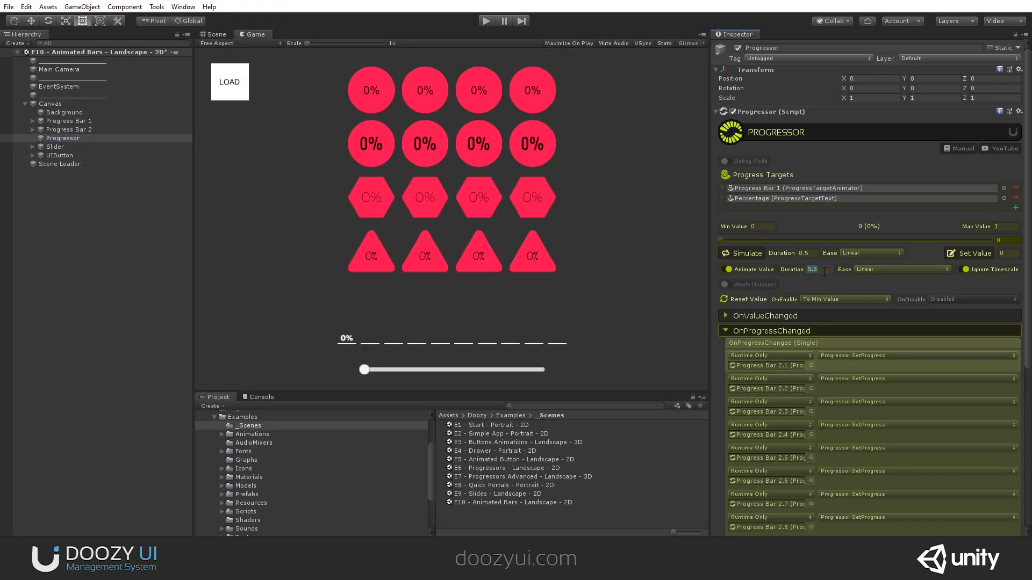
pyautogui.write('1')
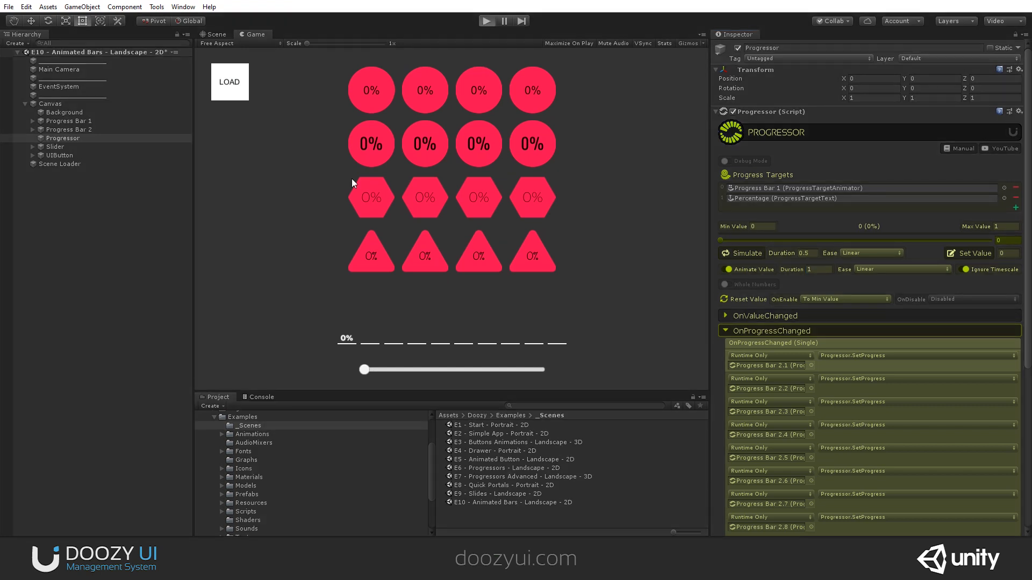
pyautogui.click(486, 21)
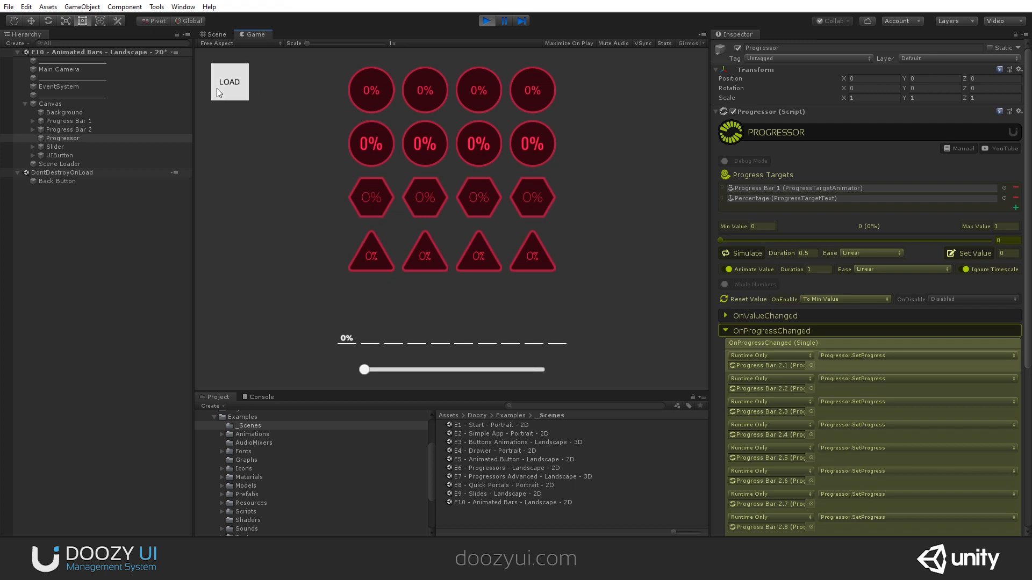
pyautogui.click(229, 81)
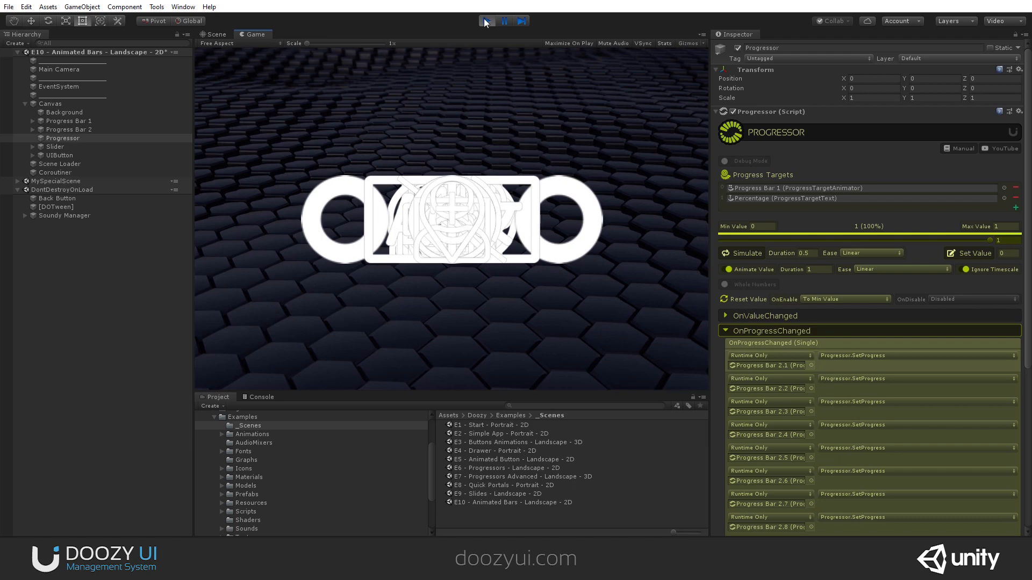
pyautogui.click(487, 20)
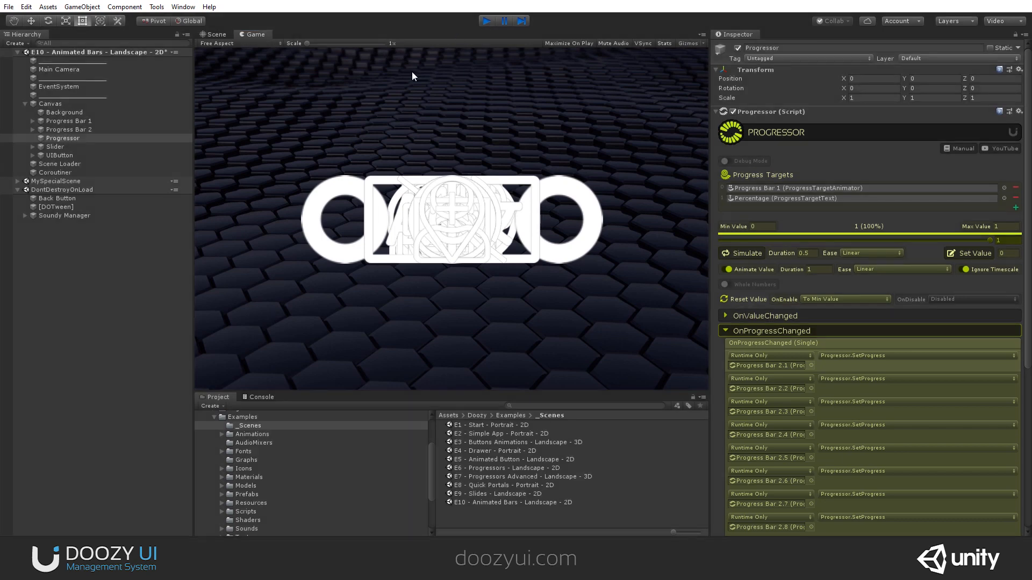